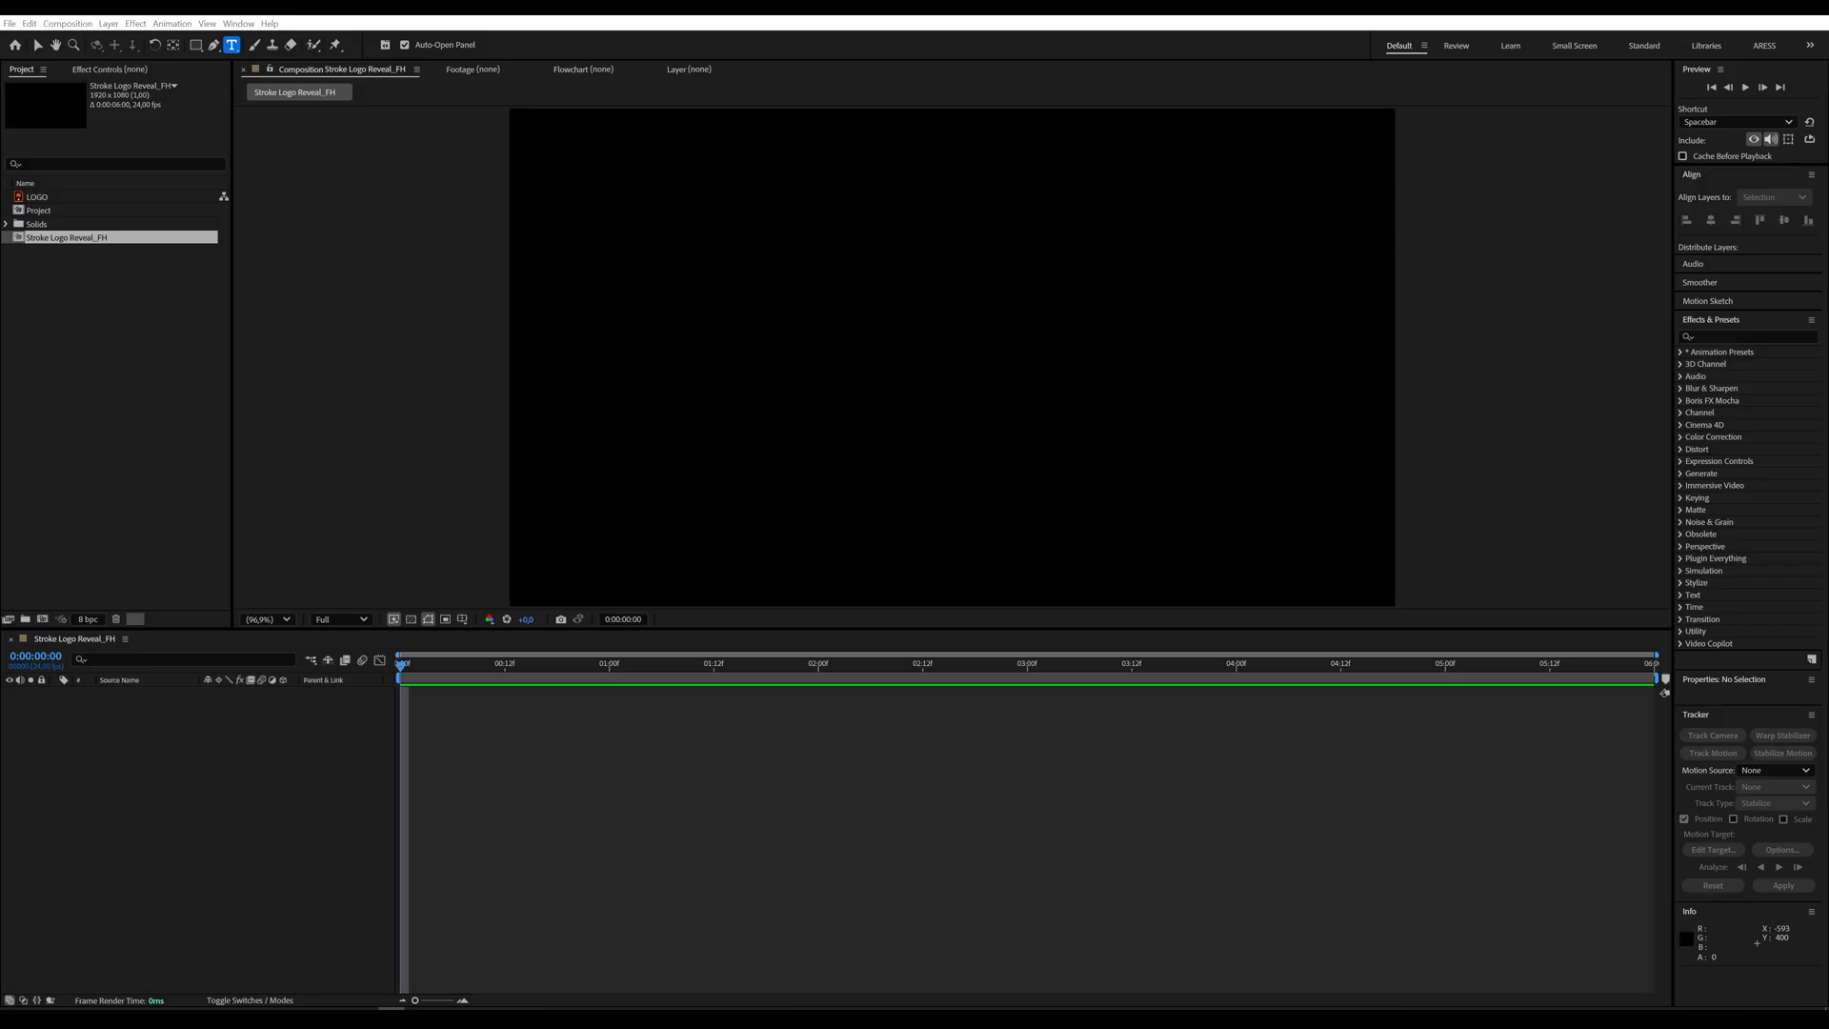
Place the LOGO footage as a layer in the Stroke Logo Reveal_FH composition
left_click(38, 196)
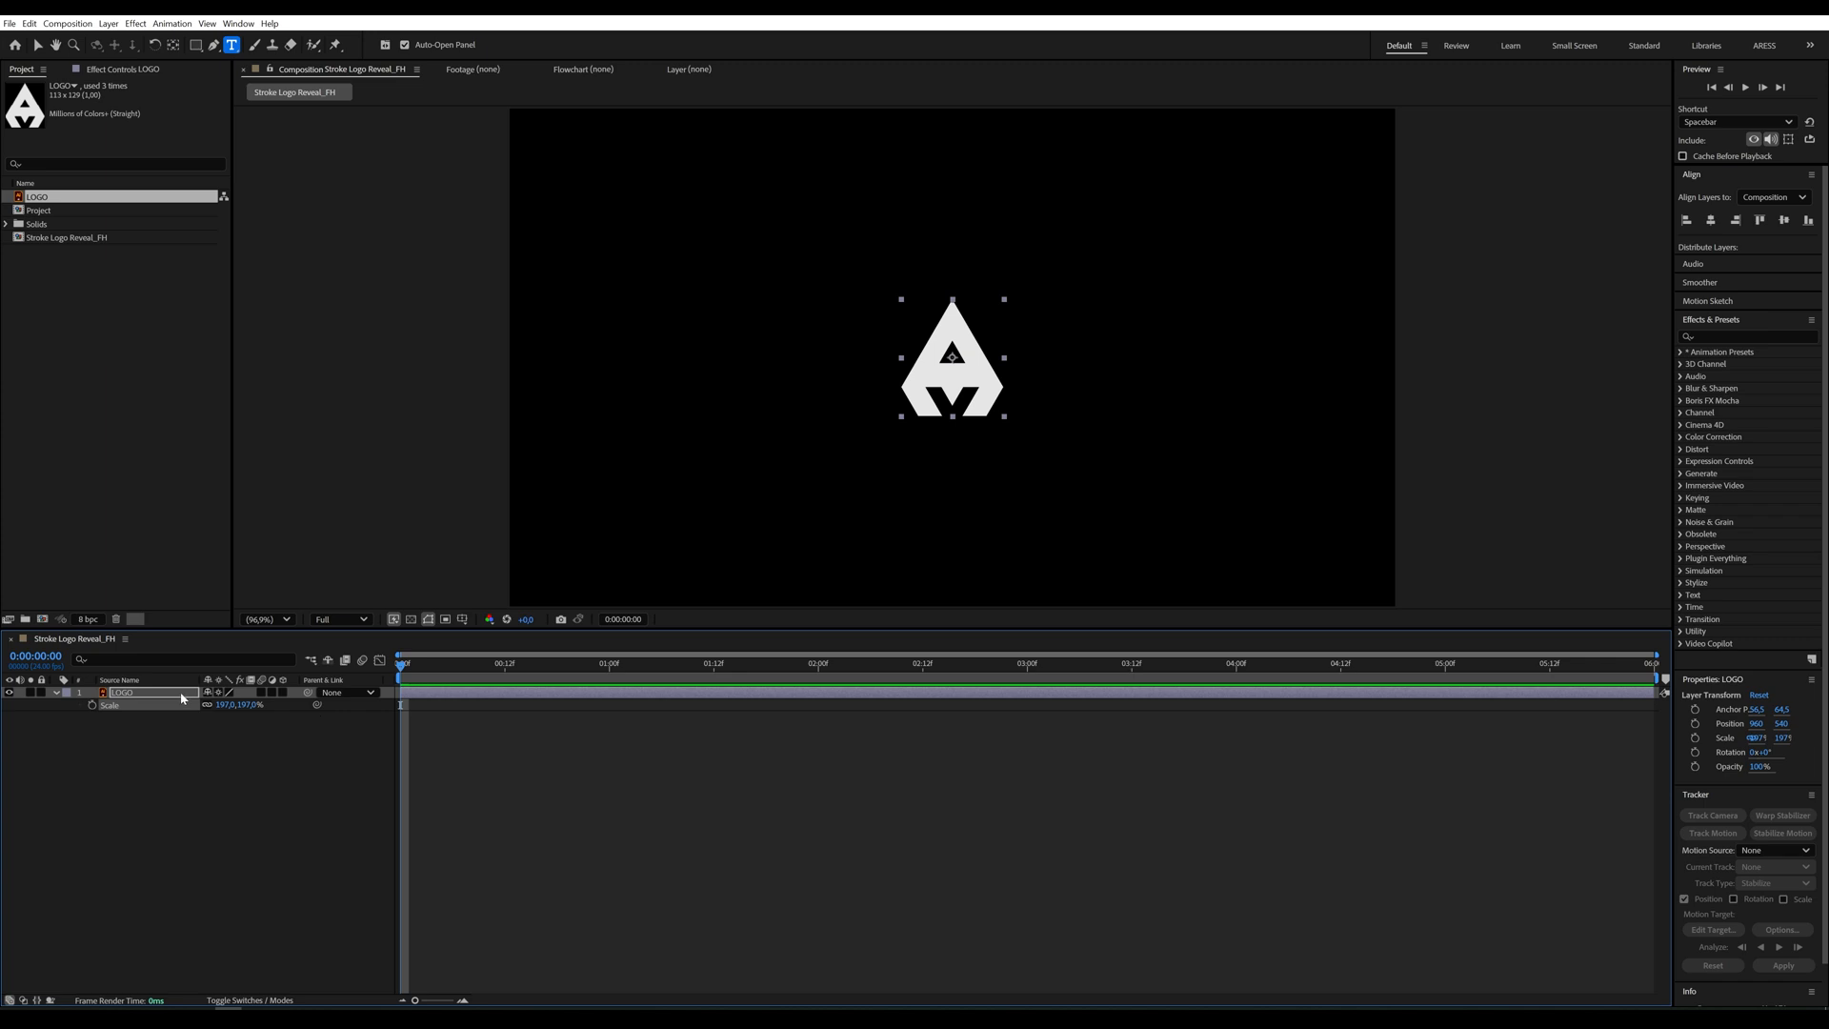
Pre-compose the LOGO layer into a new composition named 'placeholder logo'
right_click(122, 691)
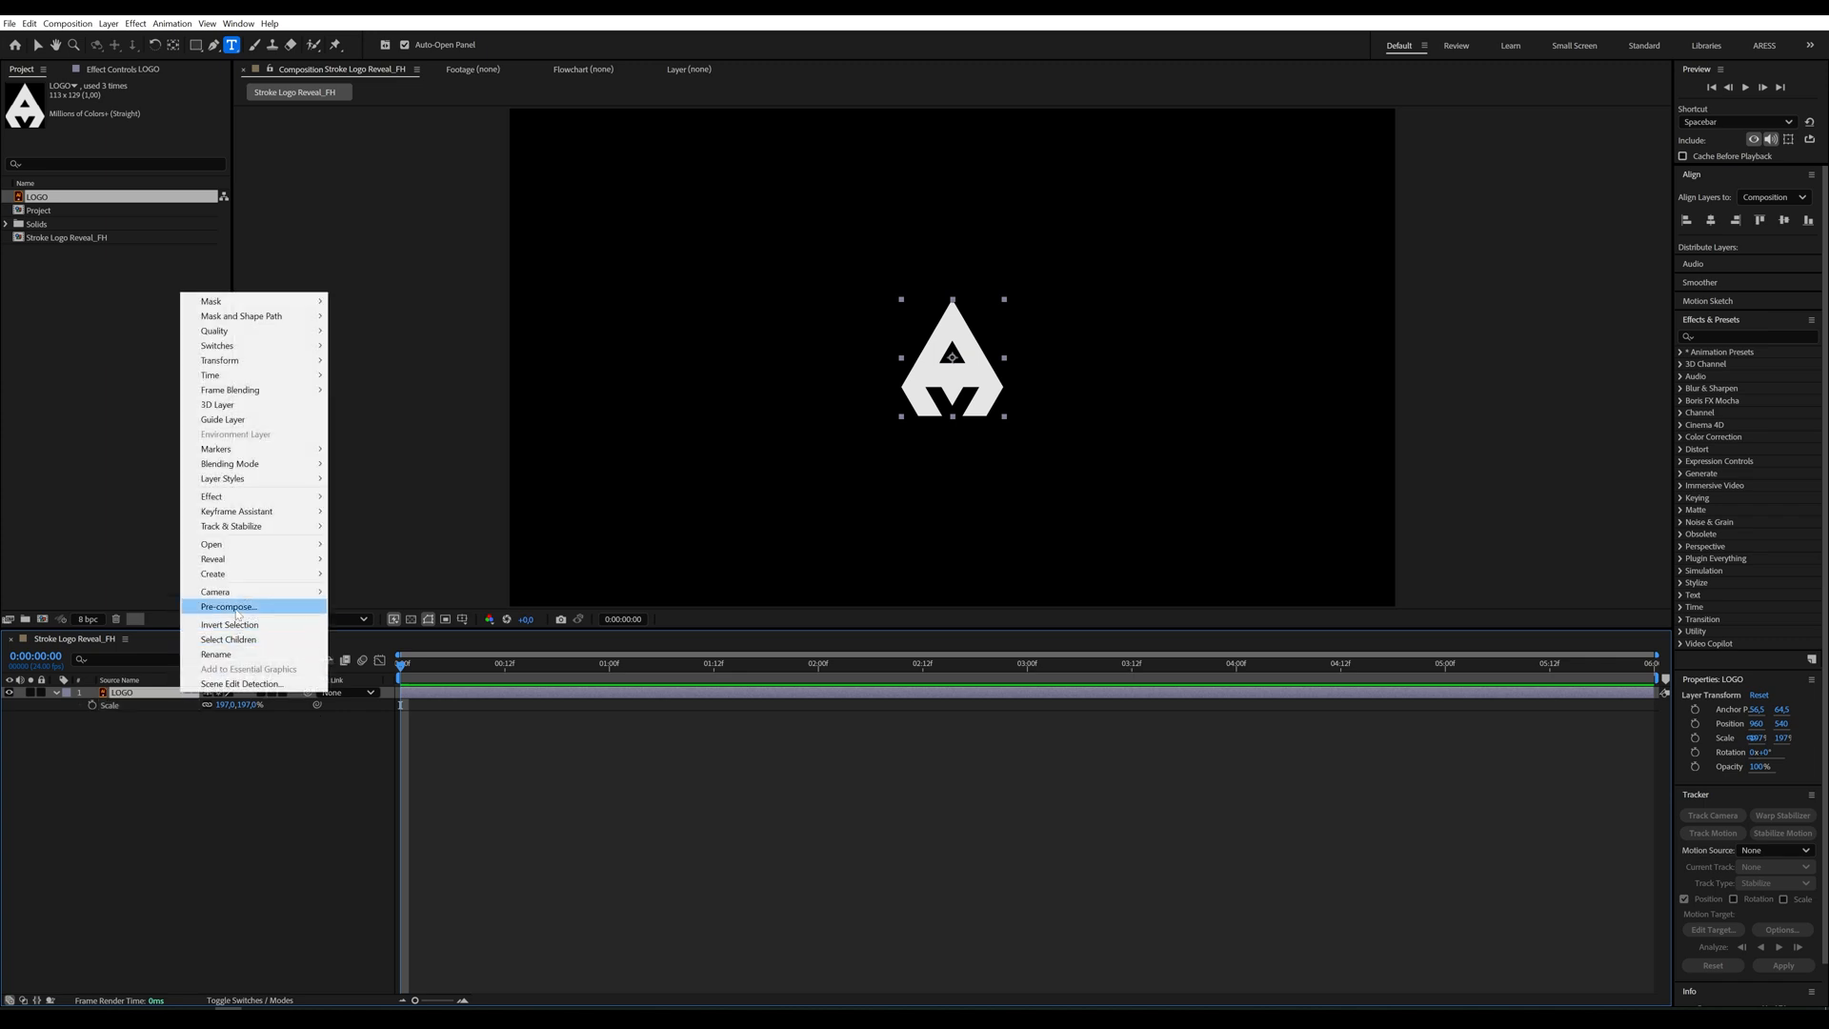
left_click(229, 606)
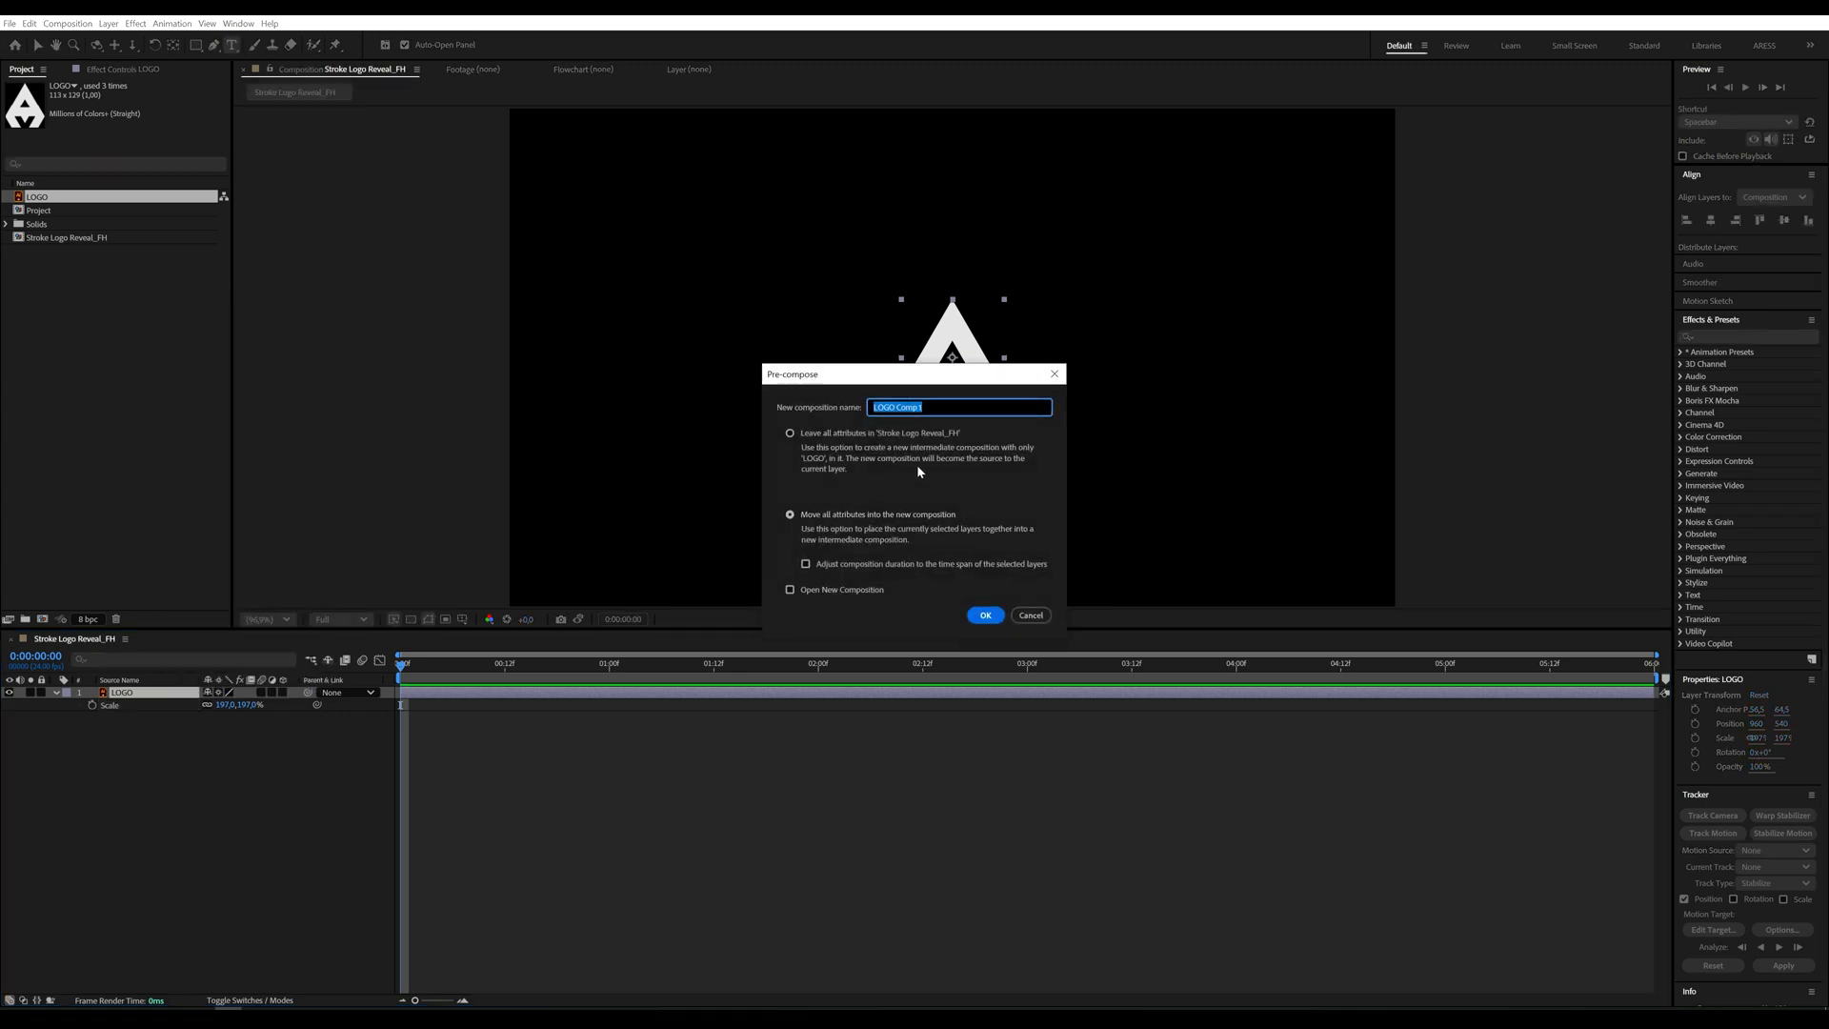
type("placeholder logo")
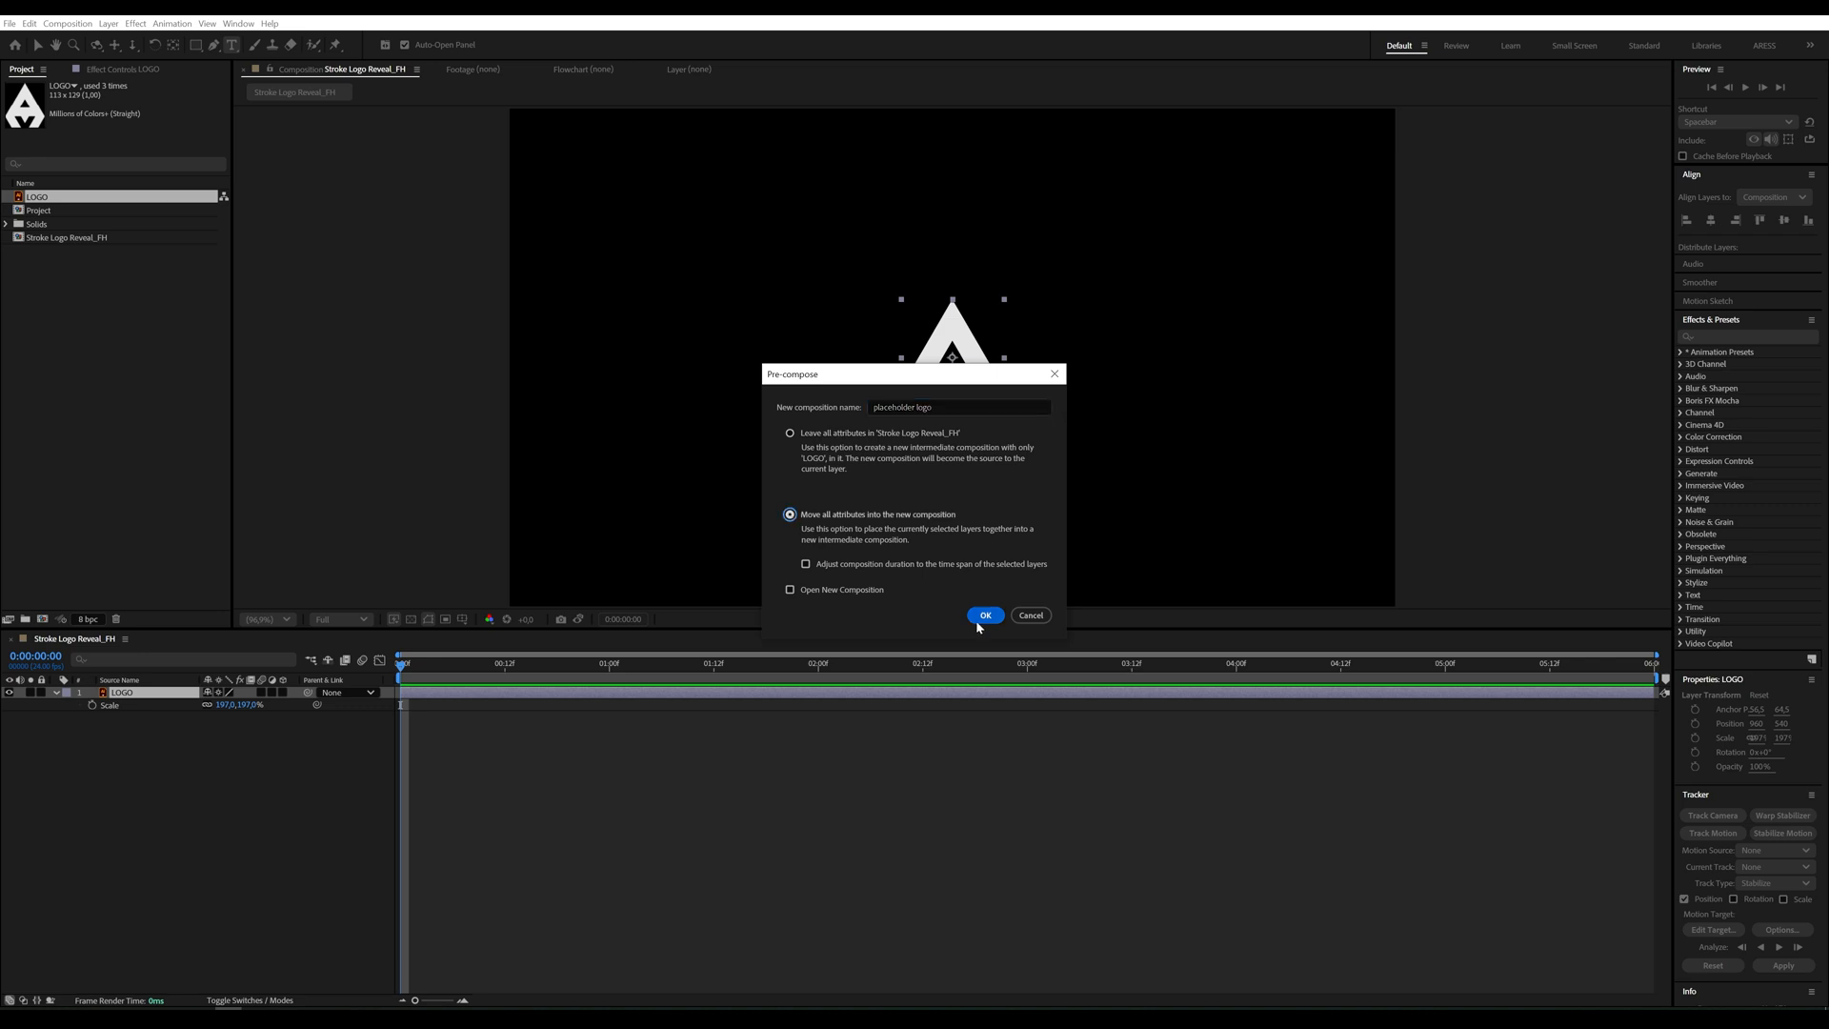
left_click(985, 615)
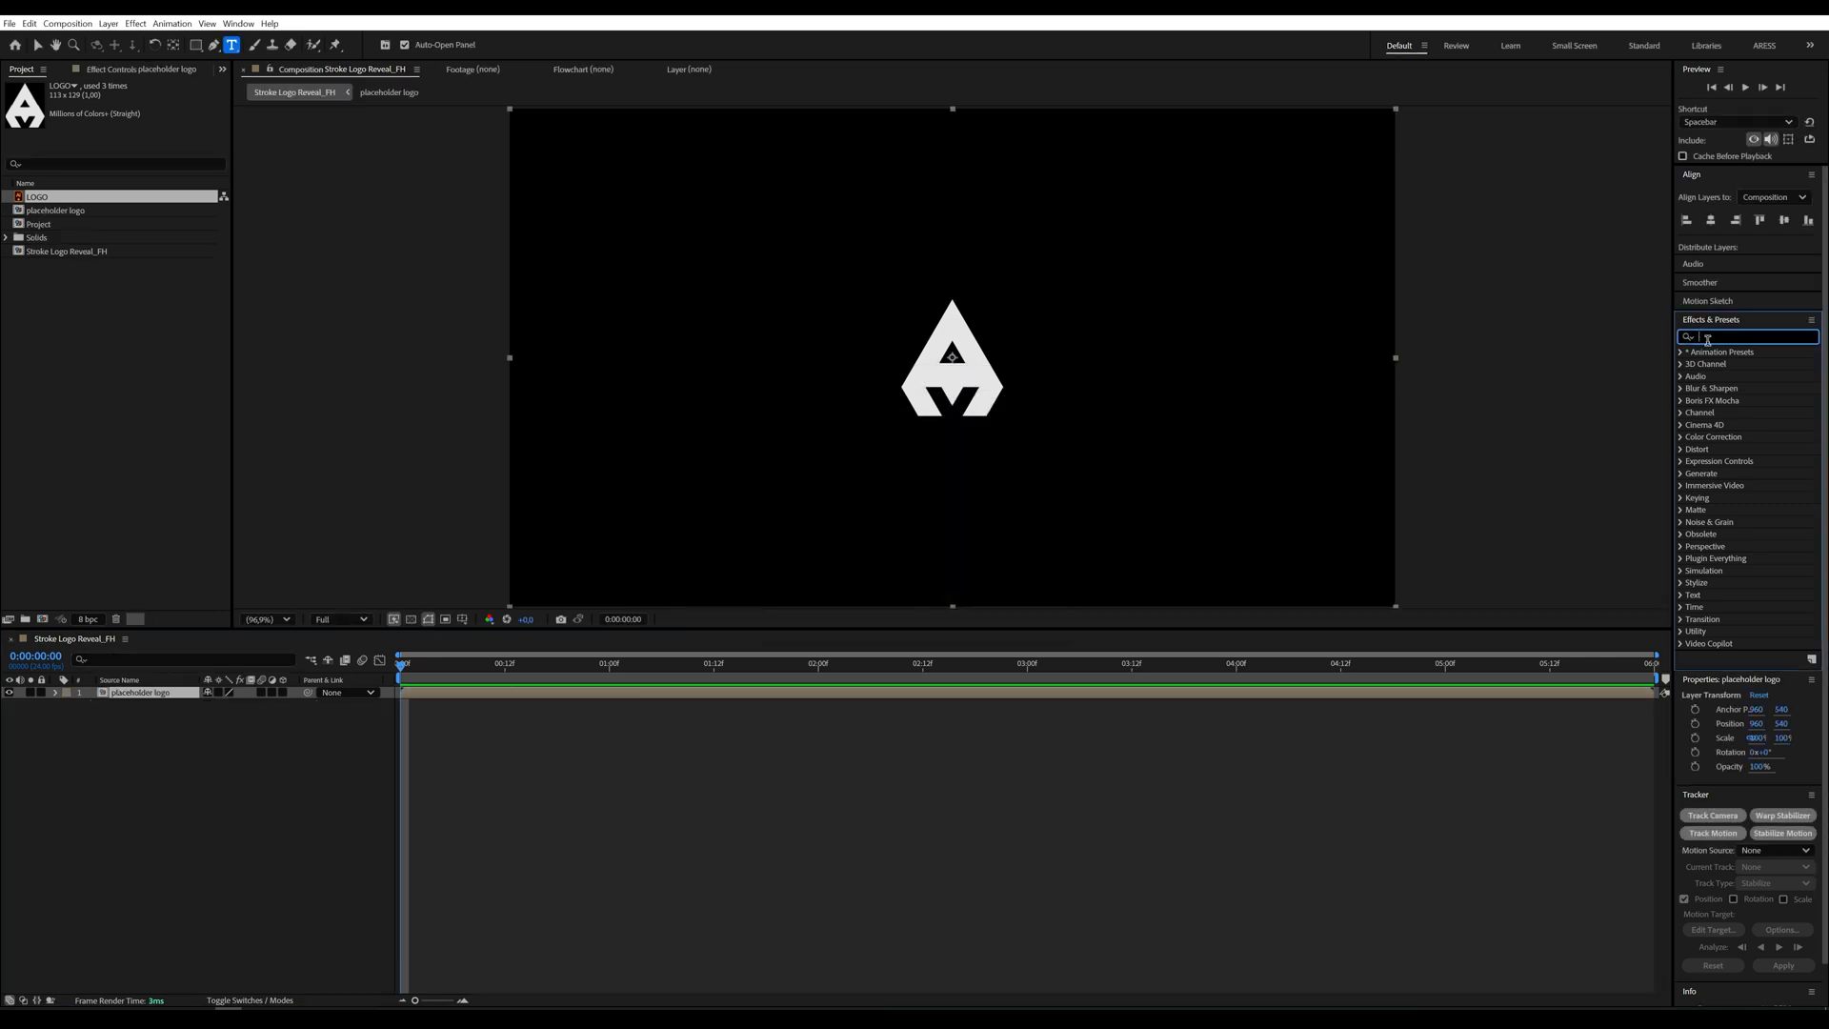
Apply Vegas to the logo with Transparent blend mode, 1 segment and adjusted opacities for a thin outline
type("vegas")
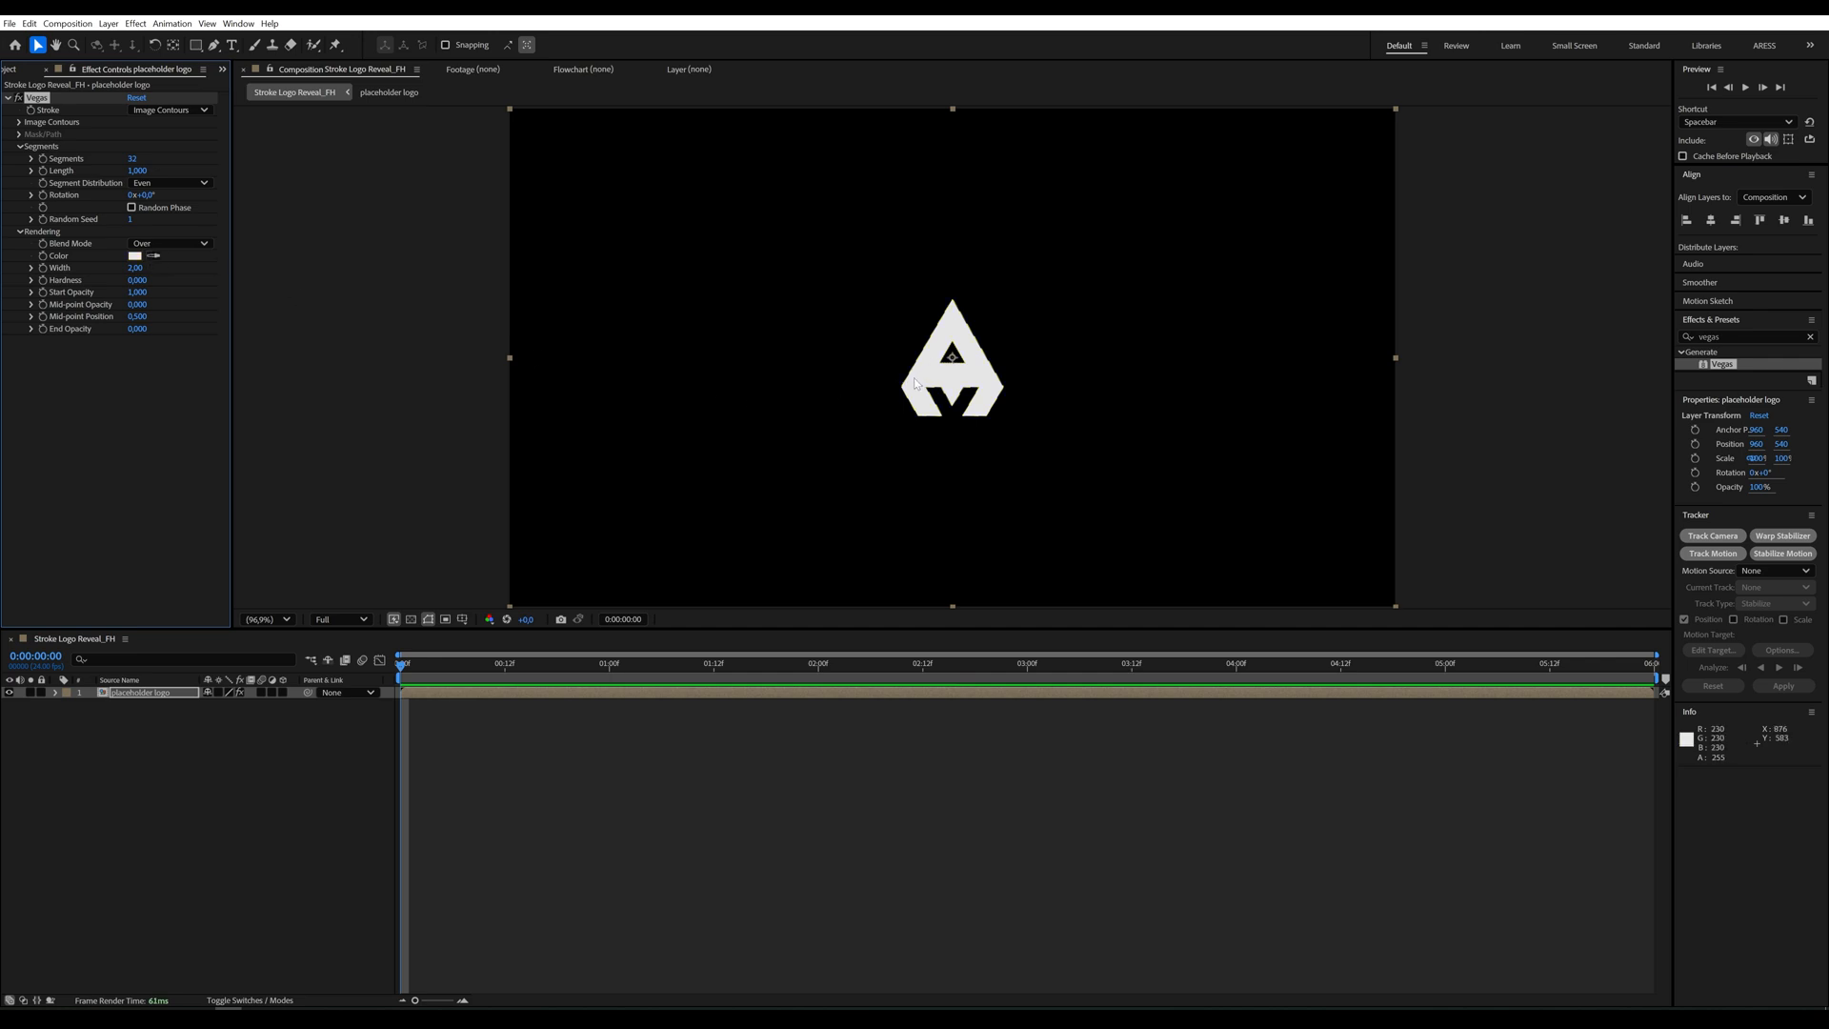
left_click(171, 242)
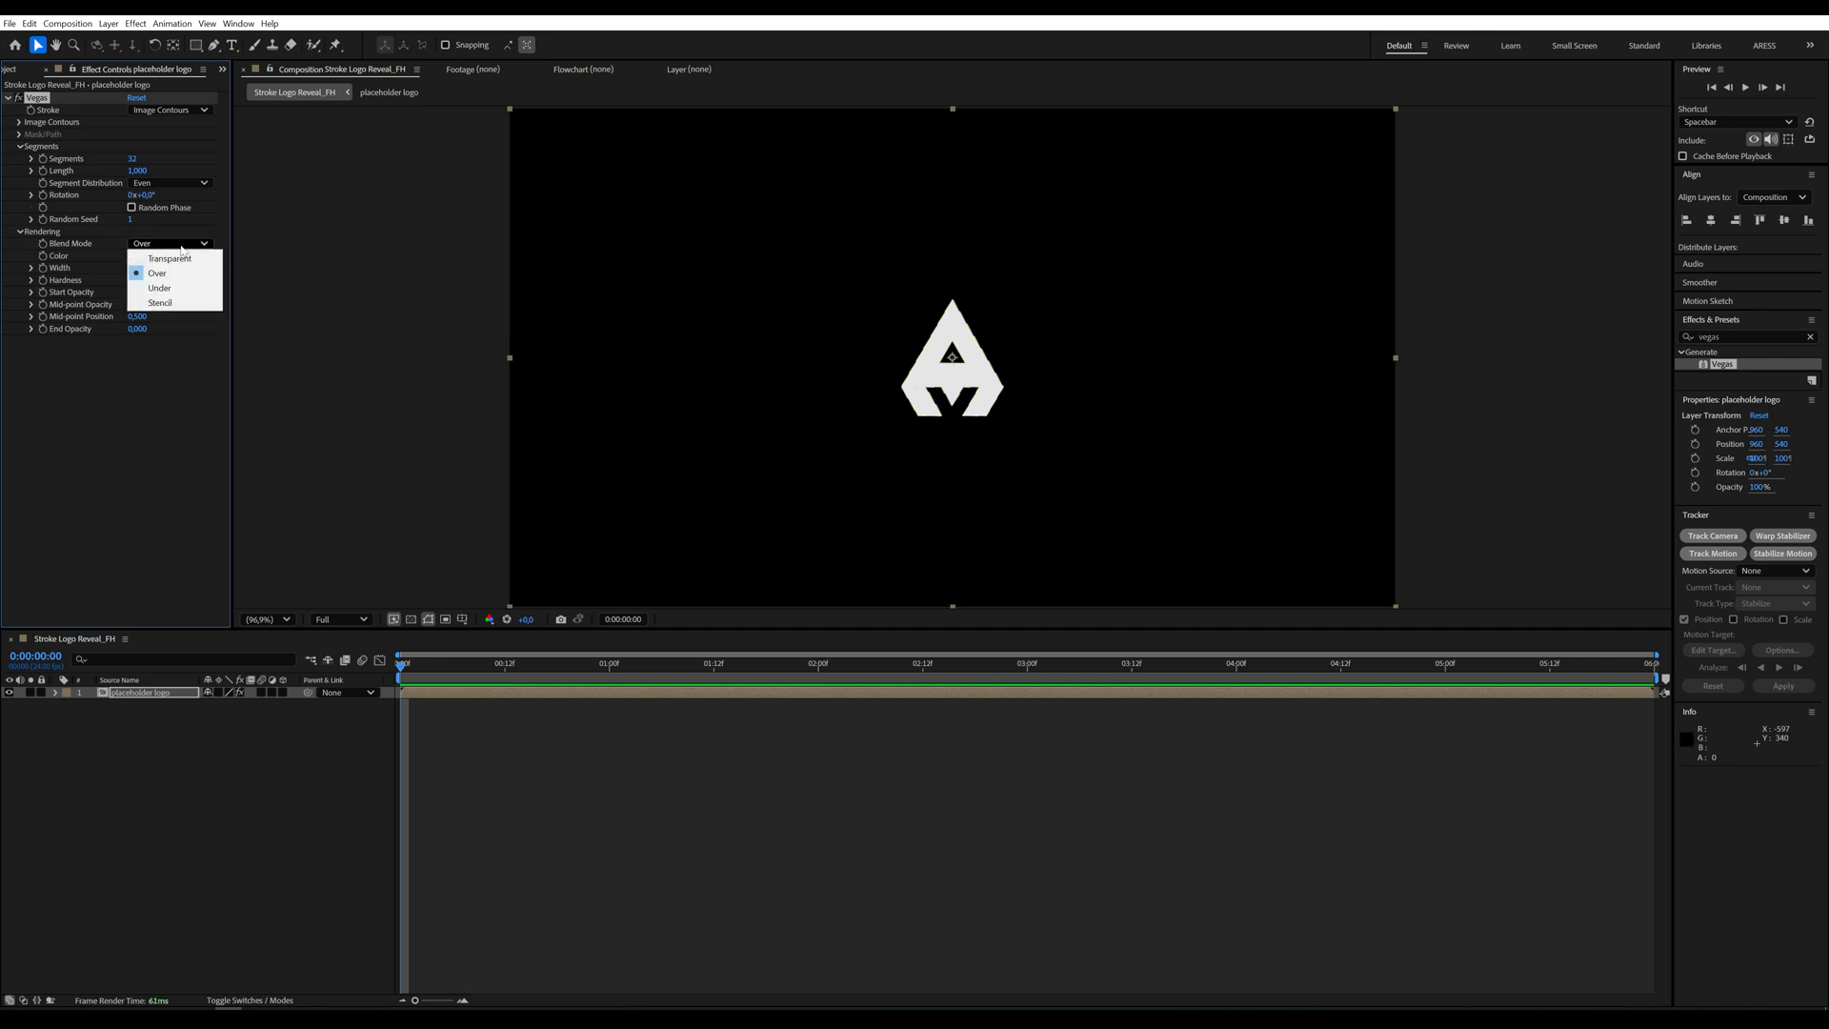
left_click(170, 257)
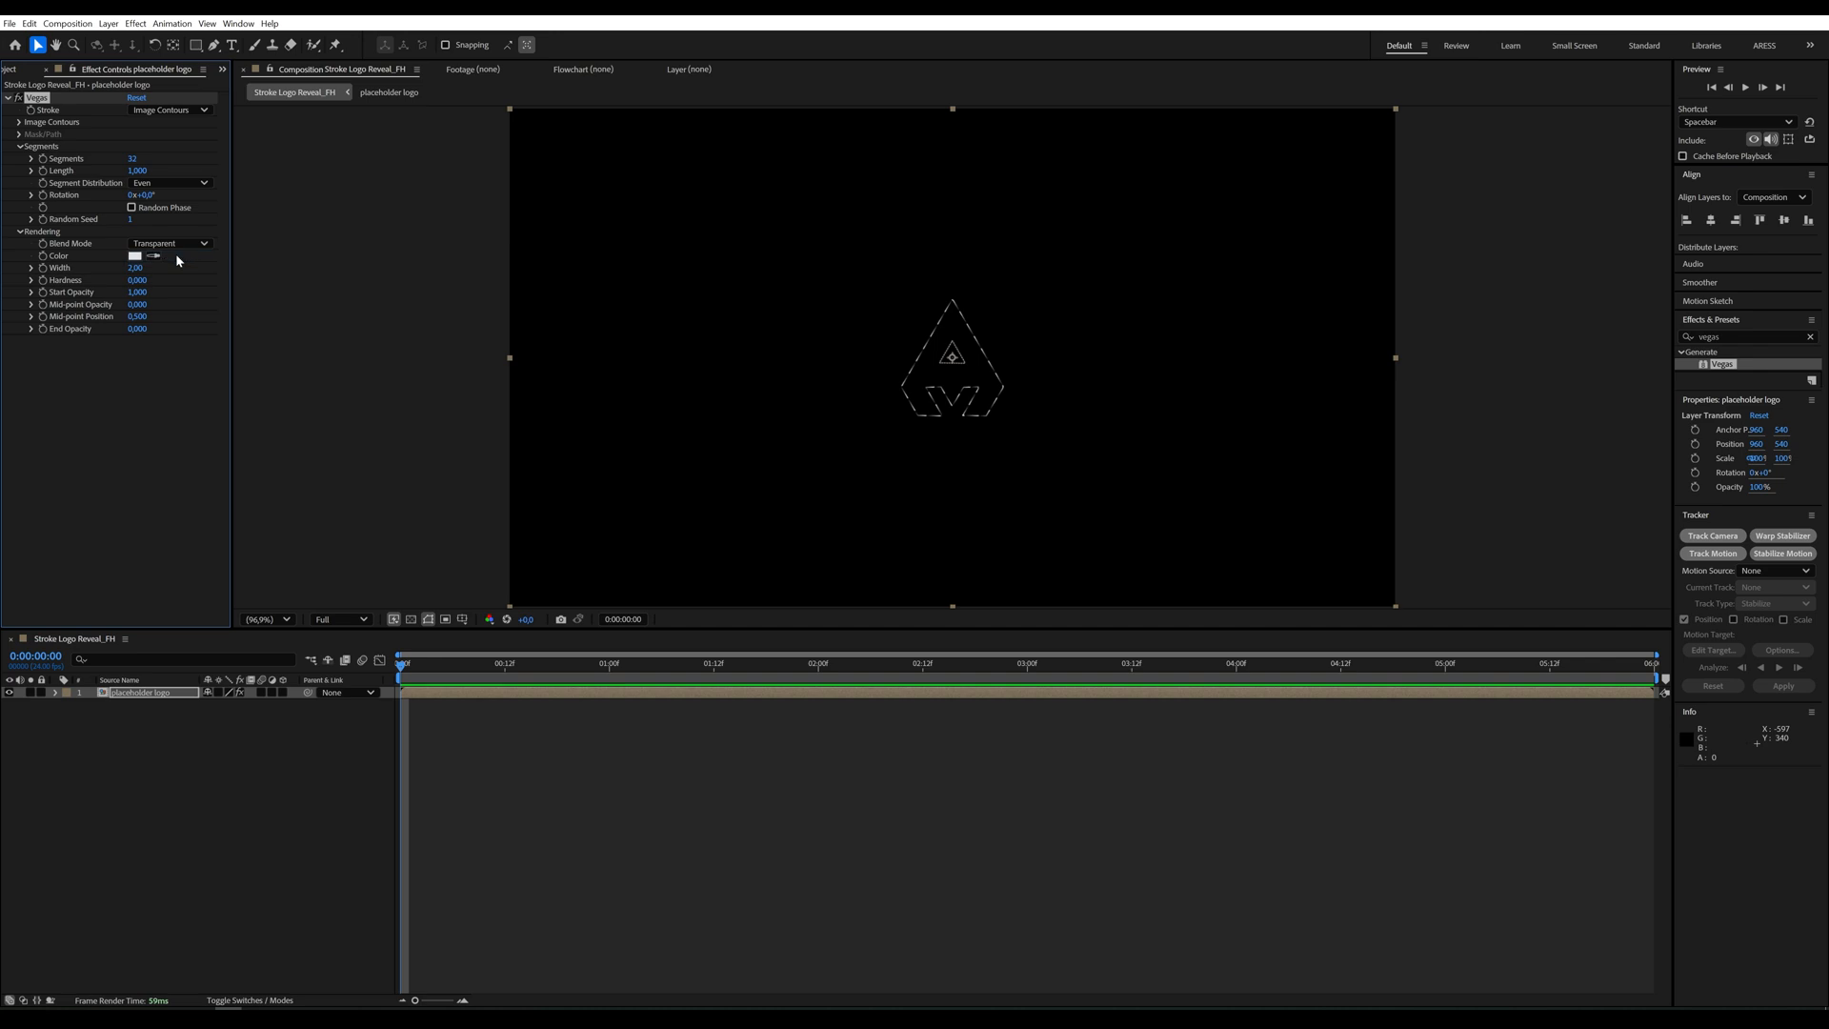
double_click(131, 158)
type("1")
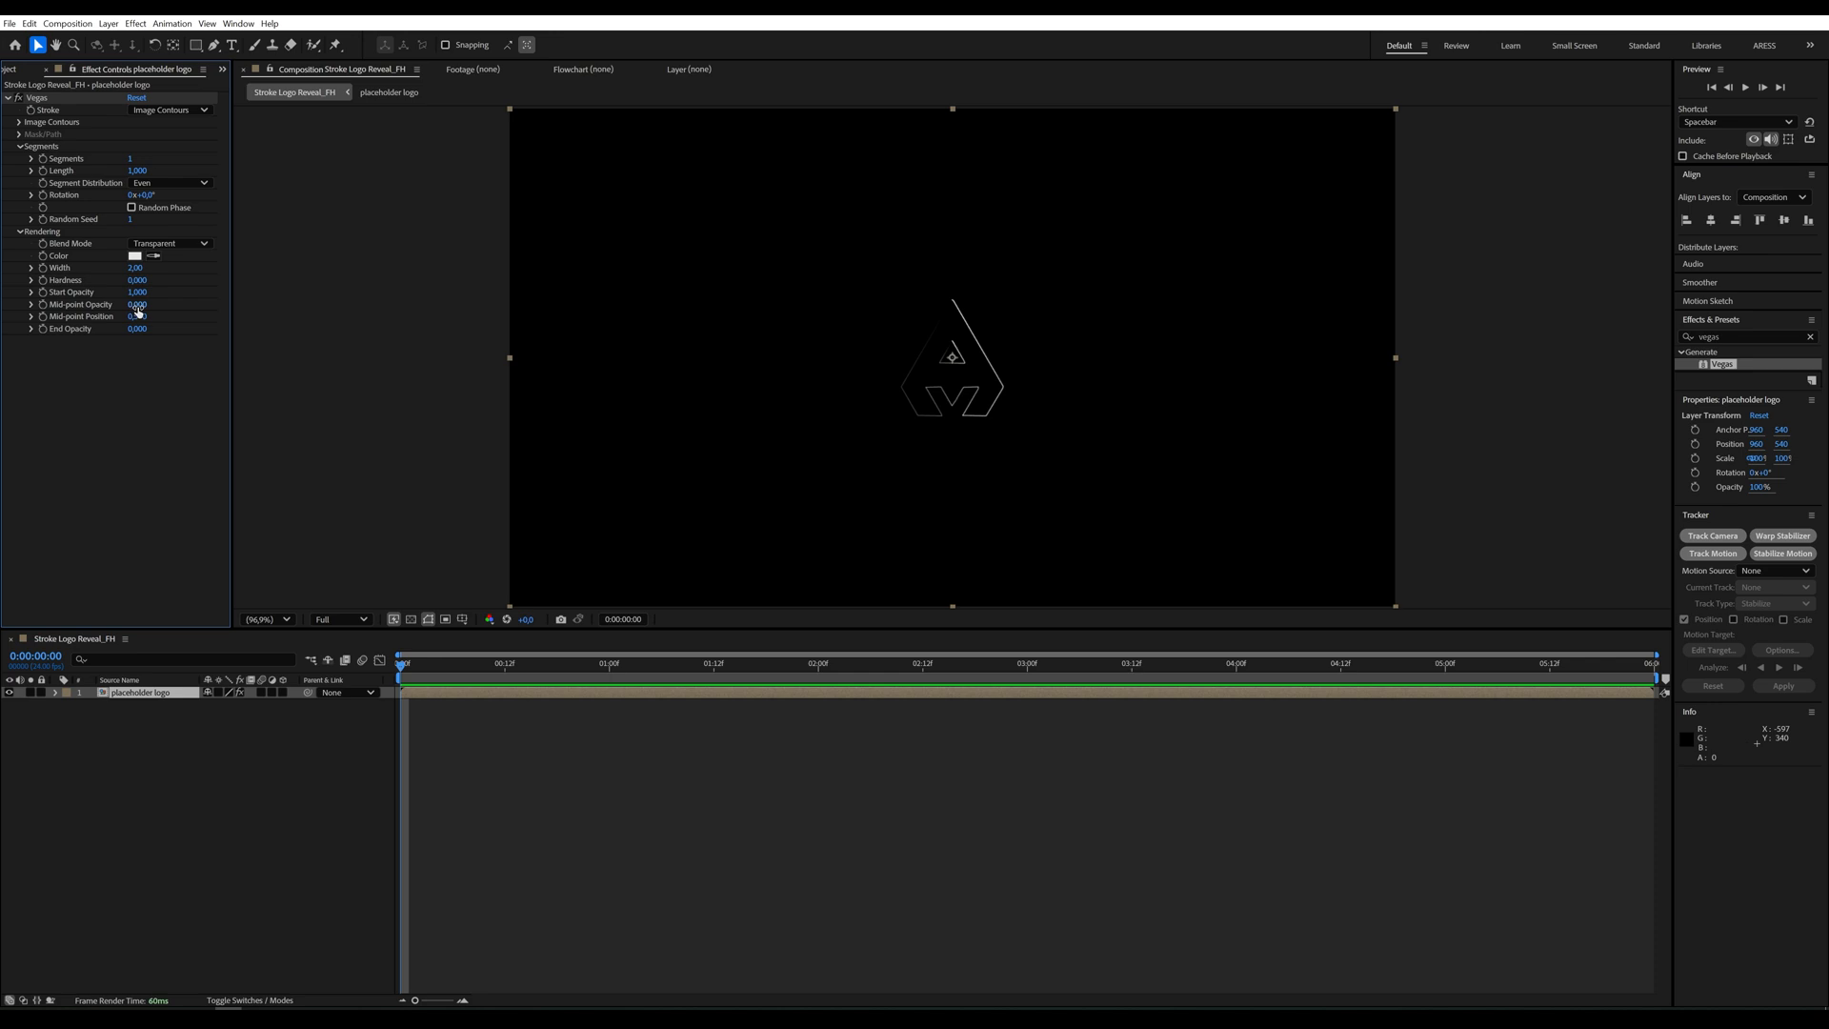
left_click(137, 305)
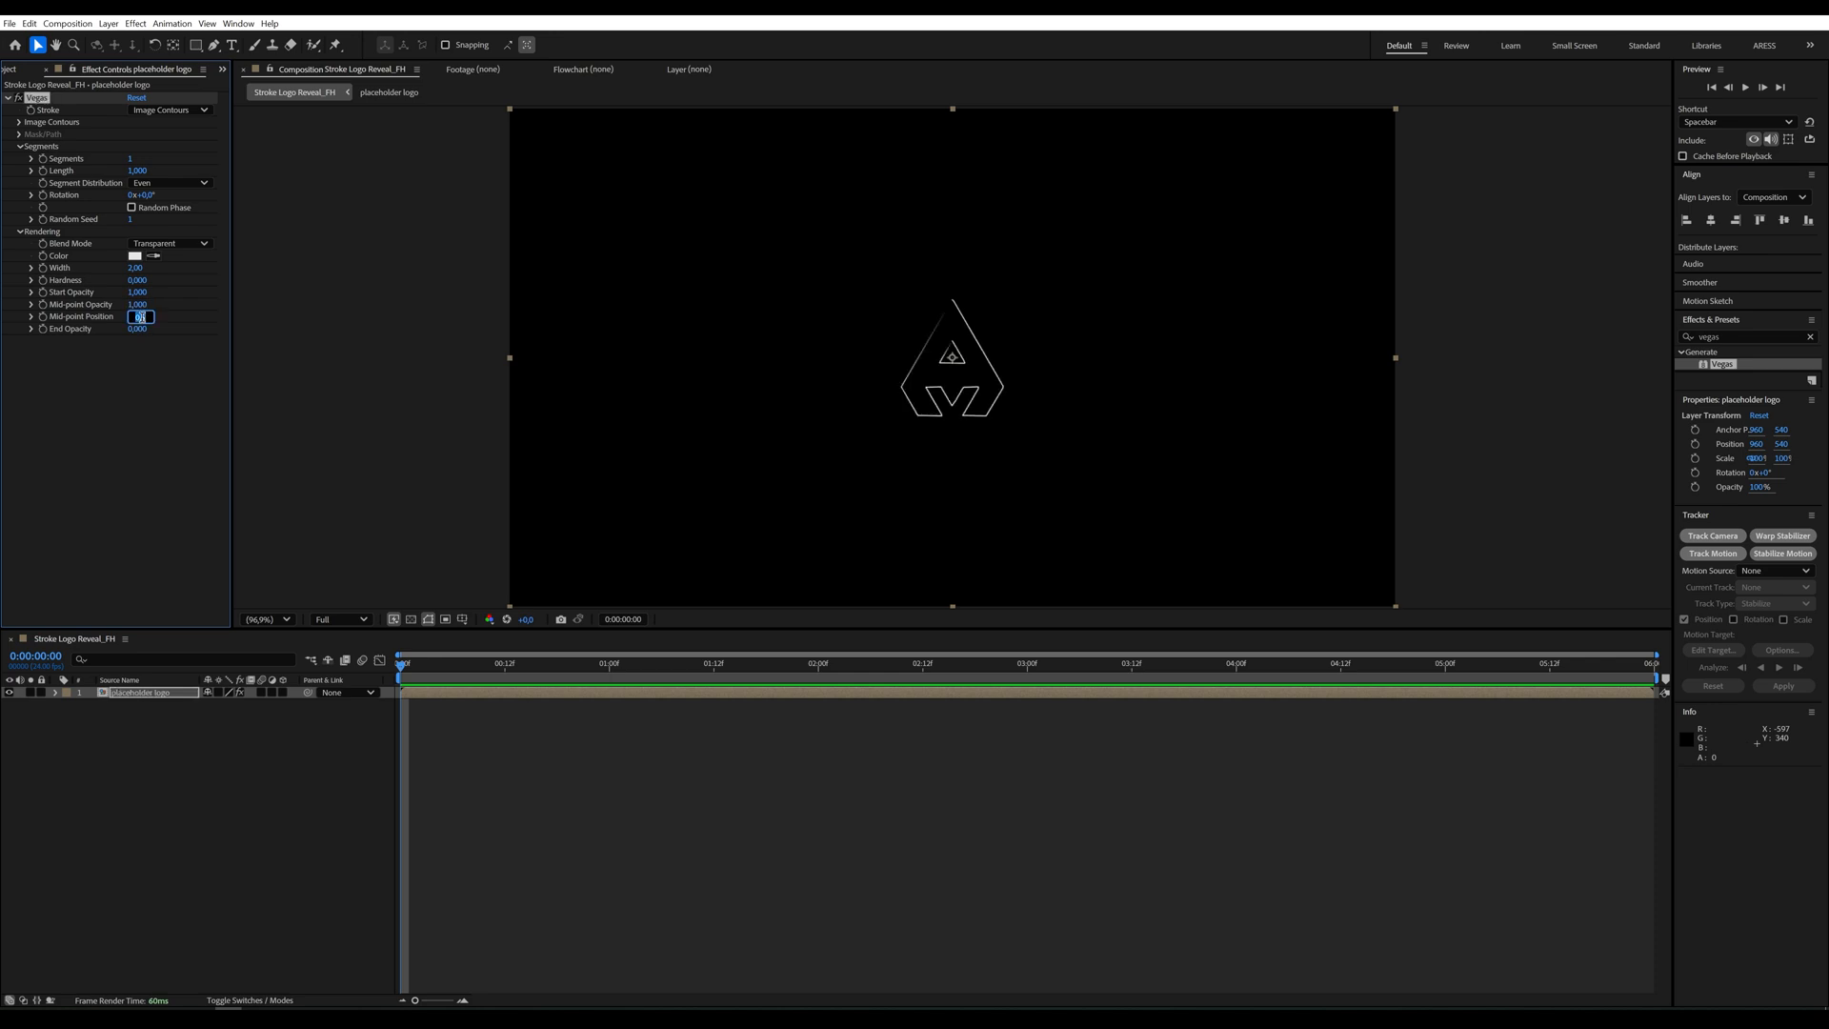
type("1")
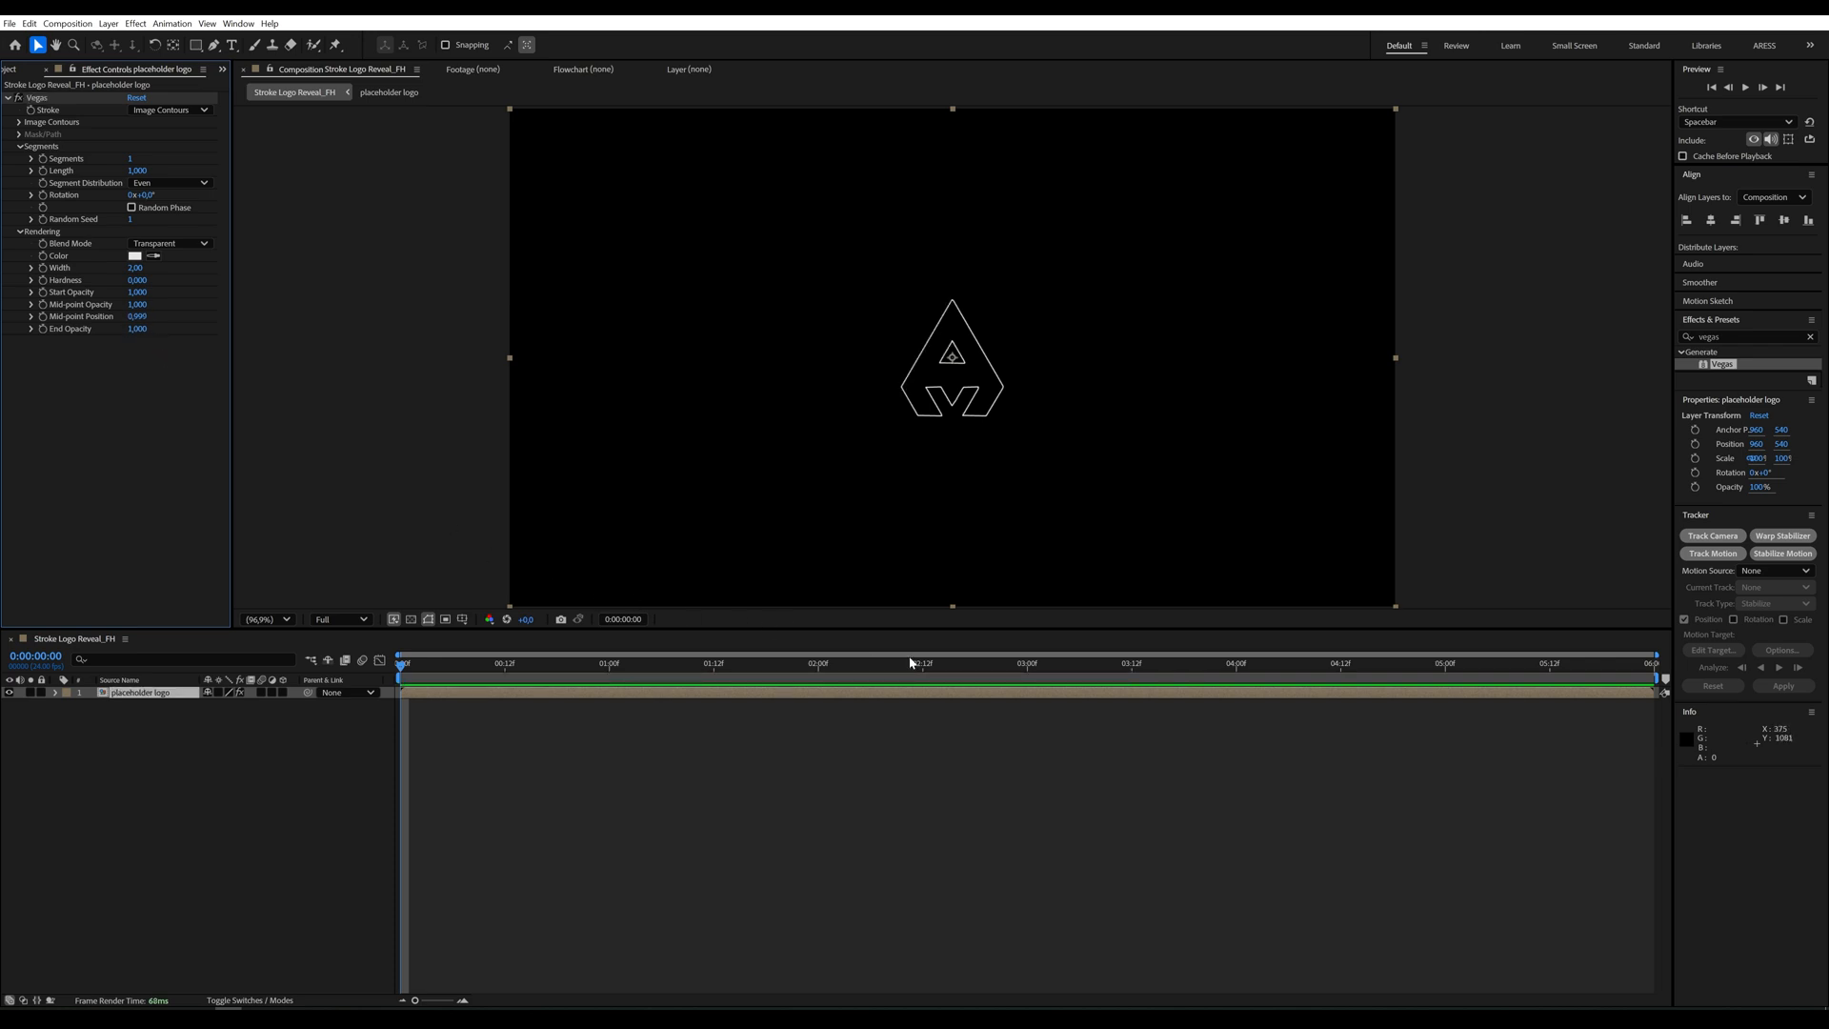
Keyframe Vegas Length and Rotation at 3 s and set Length to 0 at the start
left_click(1025, 663)
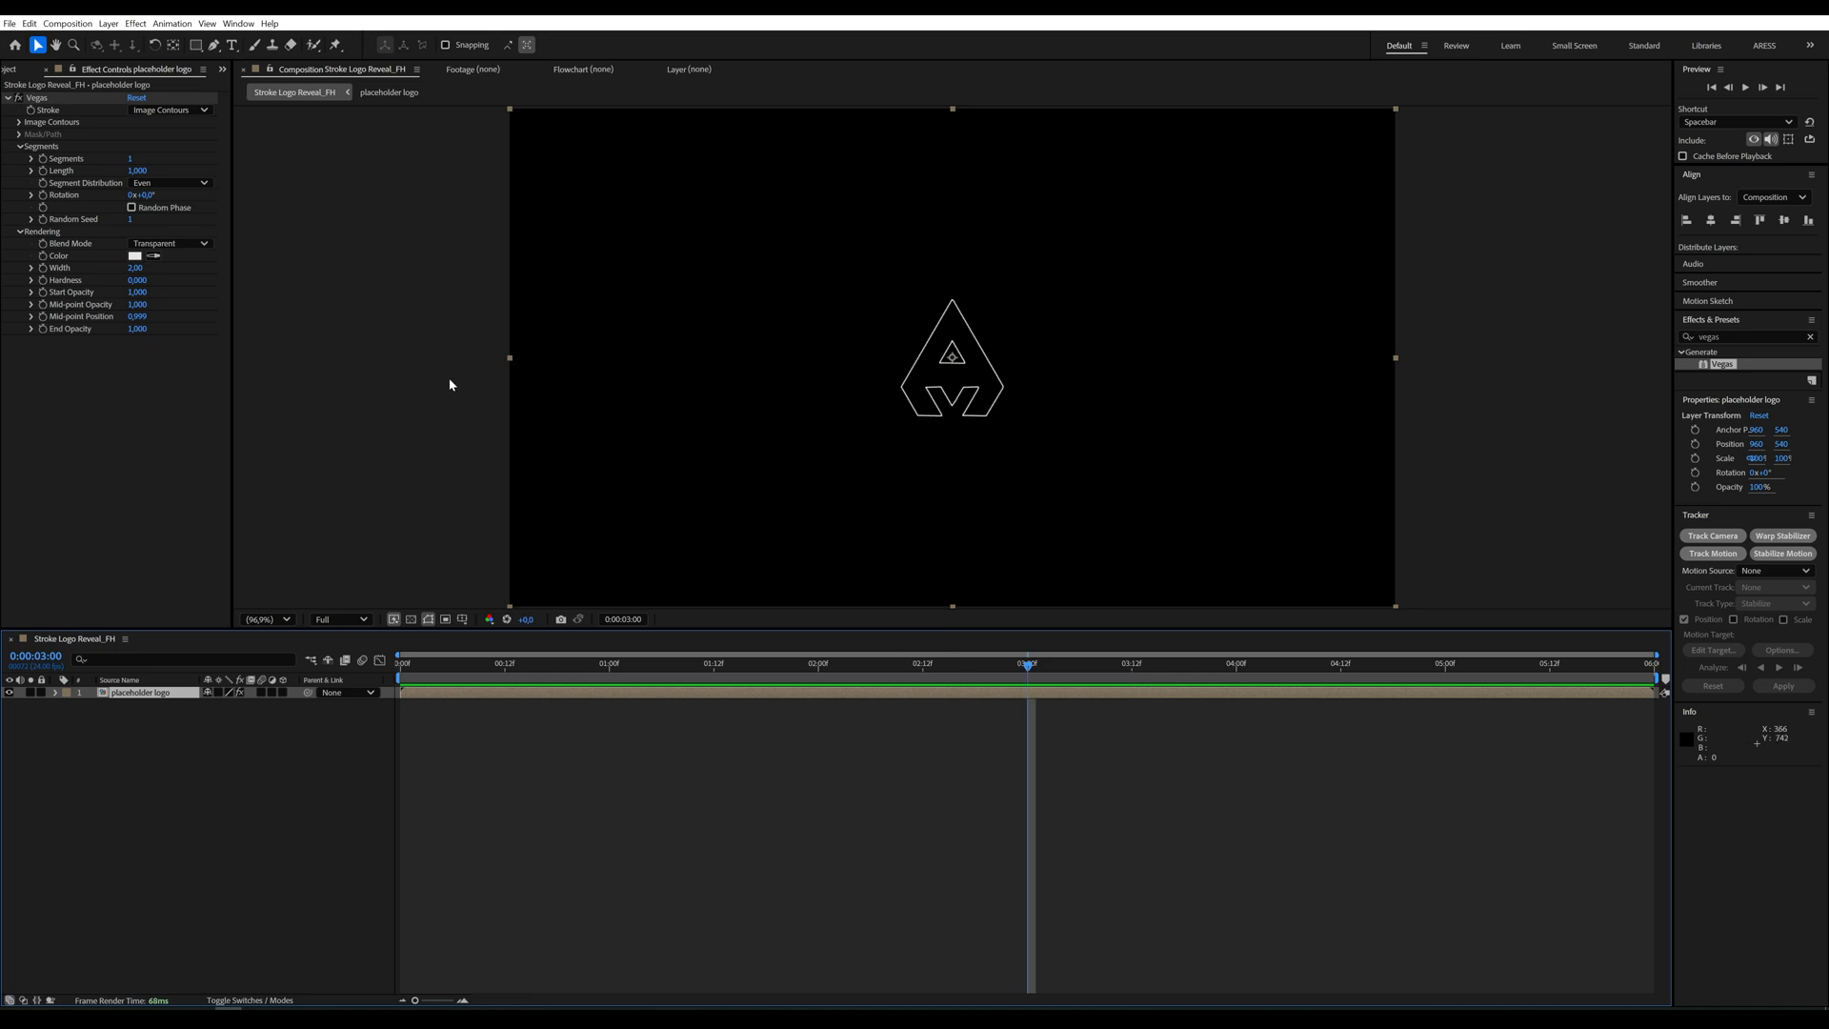
mouse_move(42, 175)
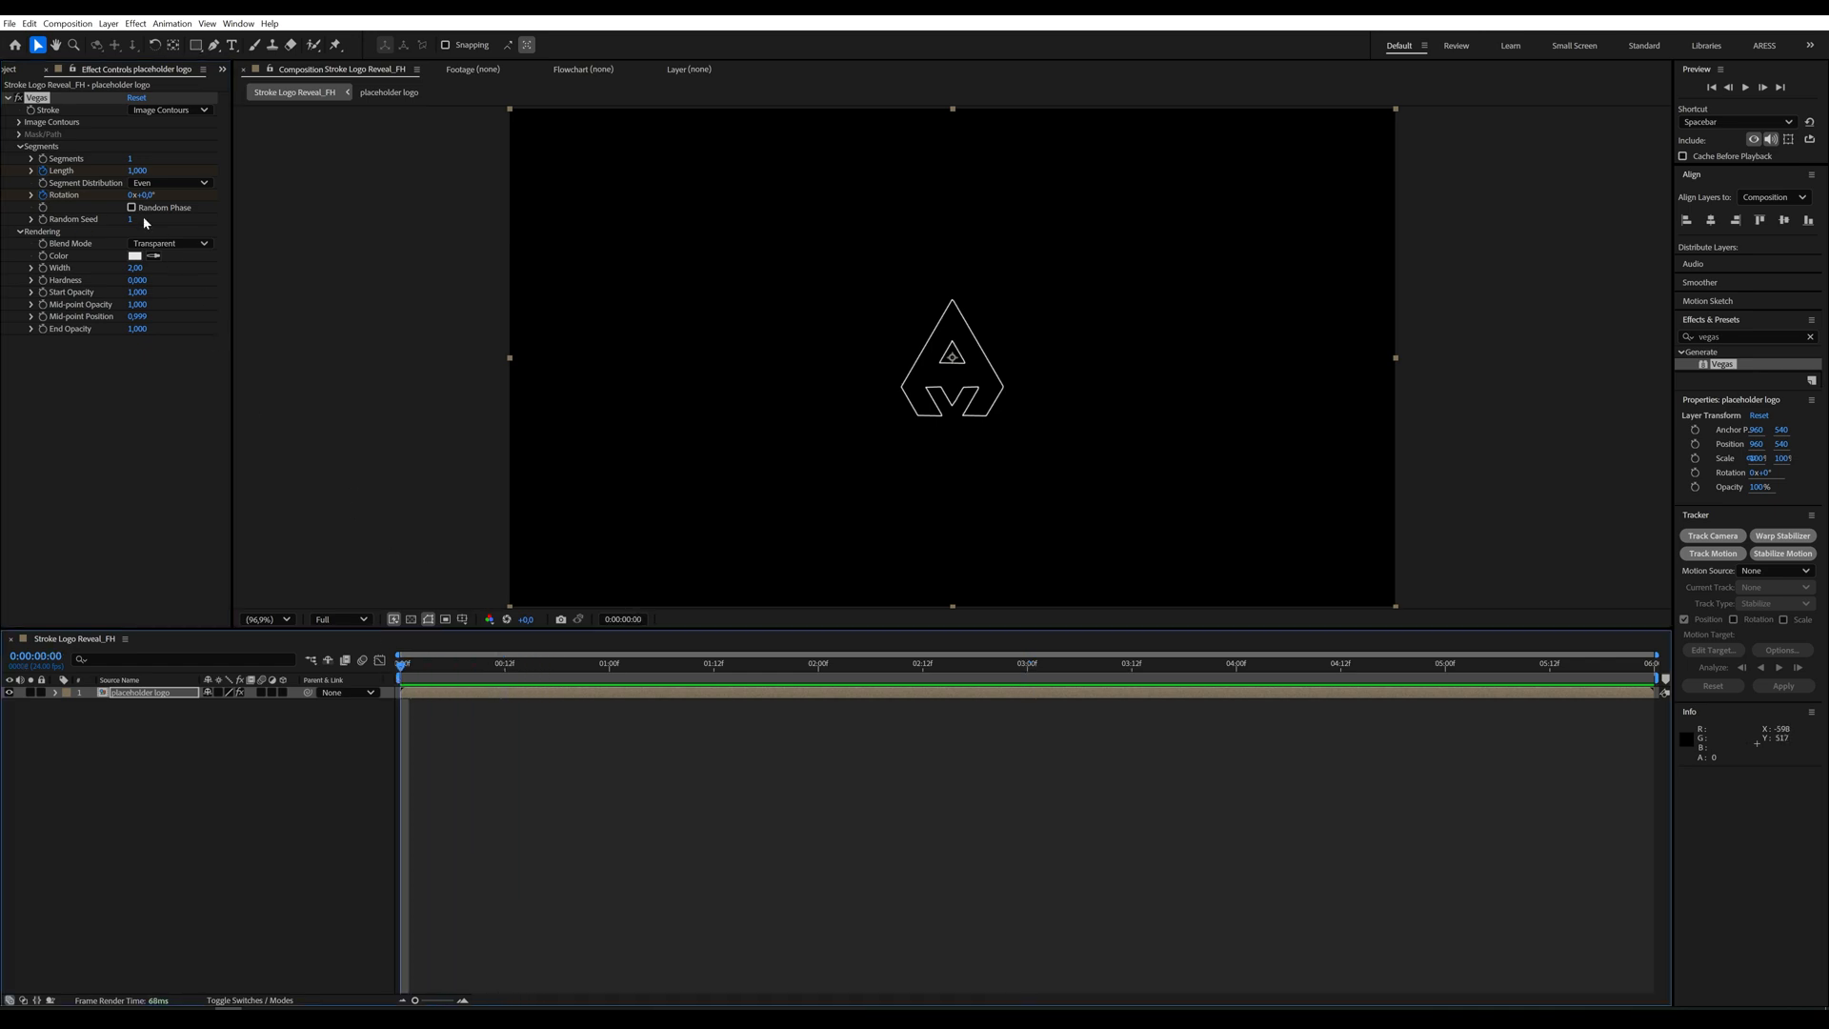
double_click(139, 194)
type("2")
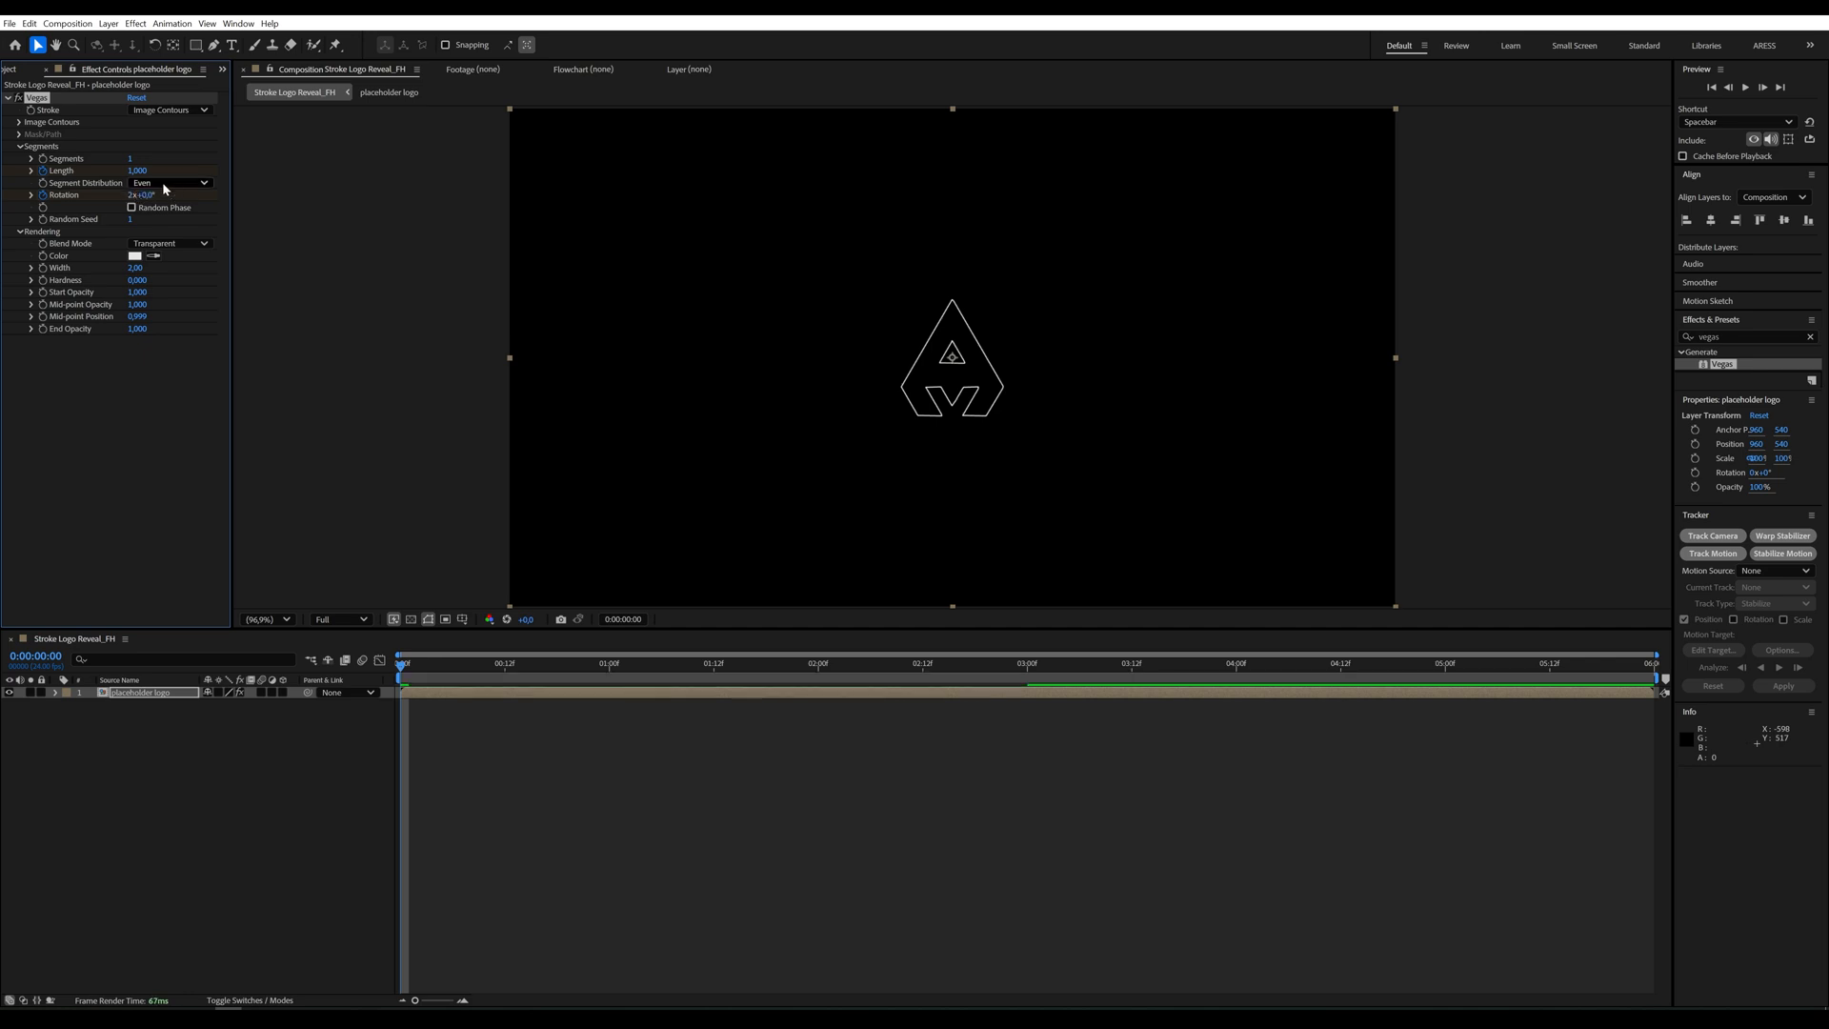
type("0")
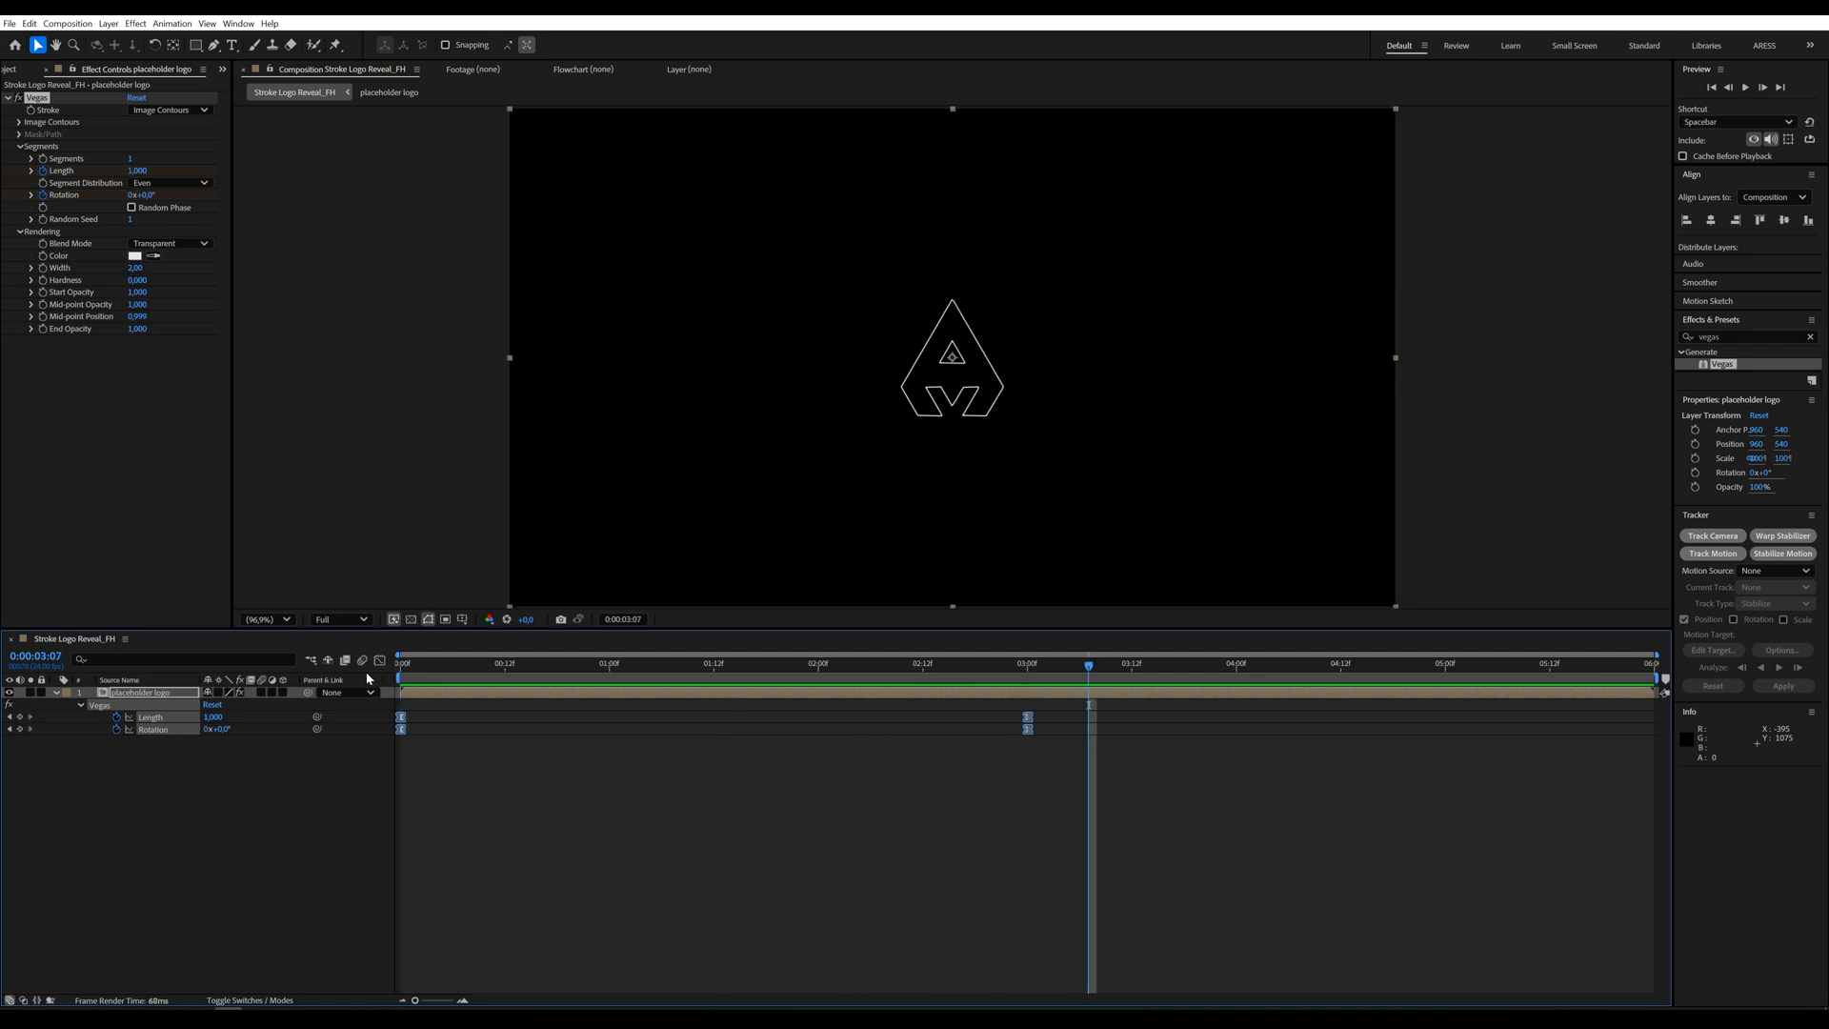
mouse_move(289, 854)
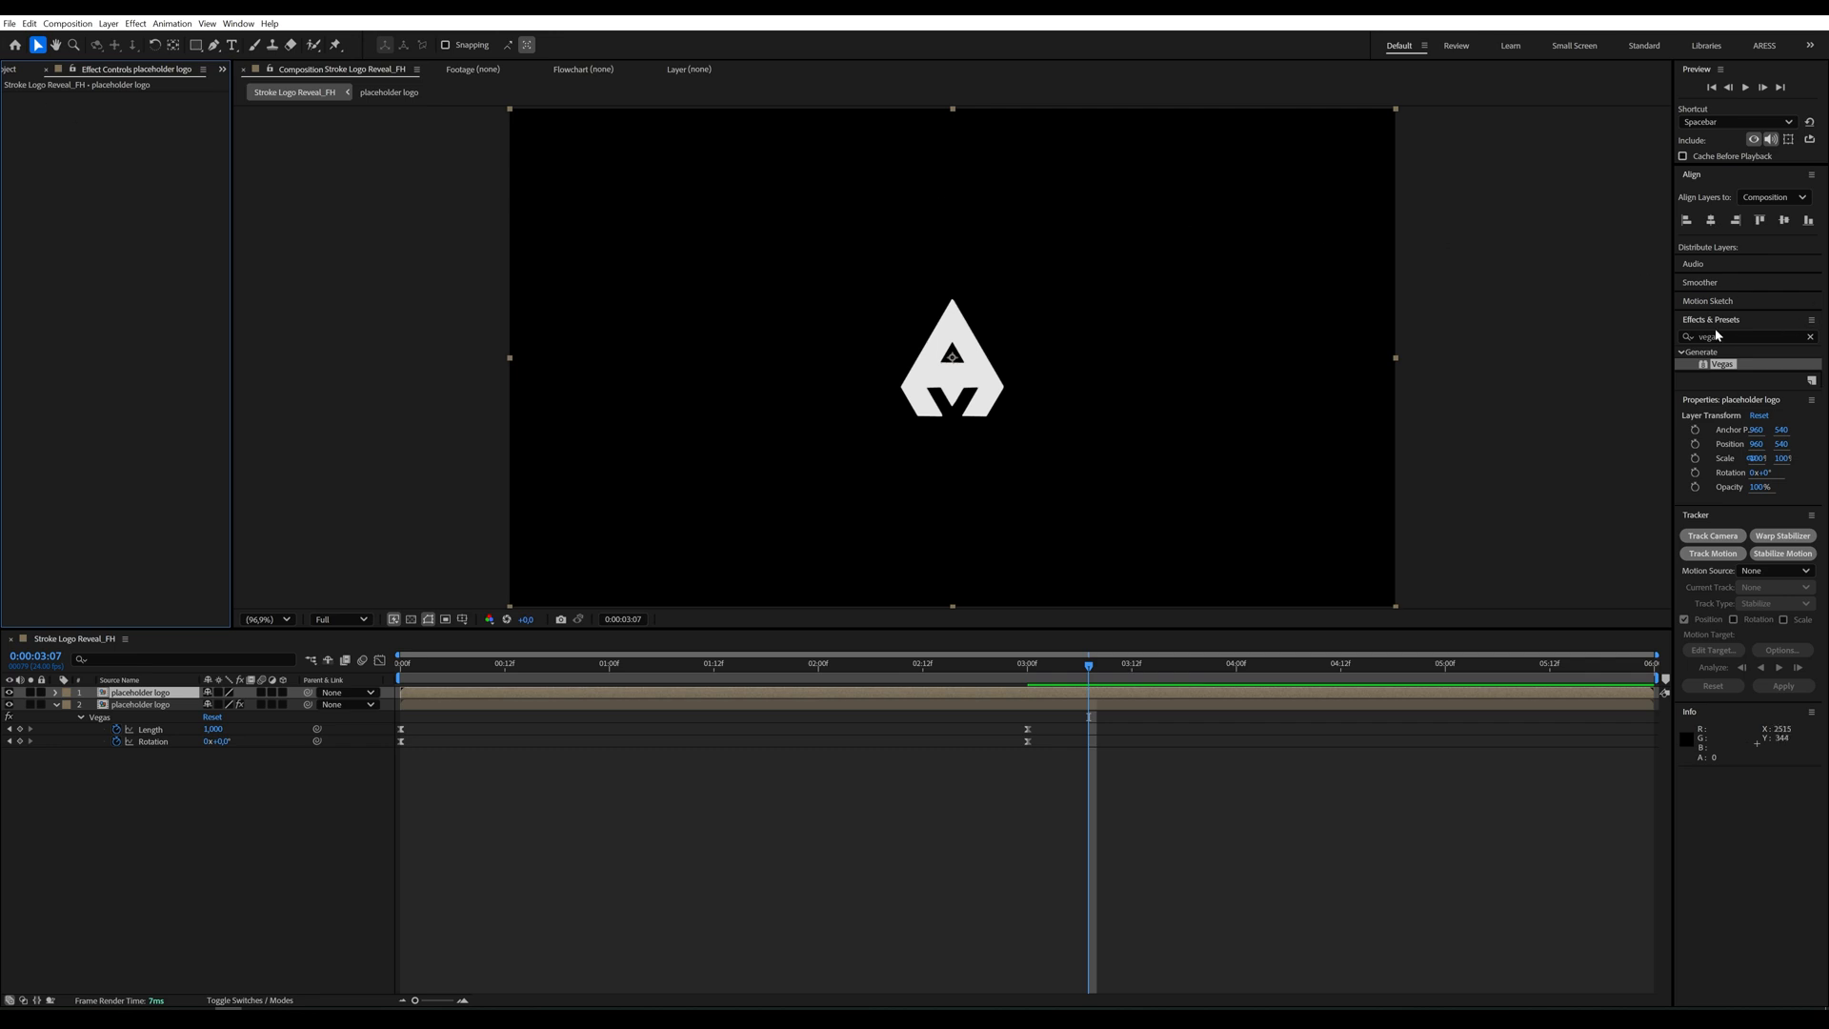
Duplicate the logo layer without Vegas and look up Radial Wipe with 'rad'
type("radial w")
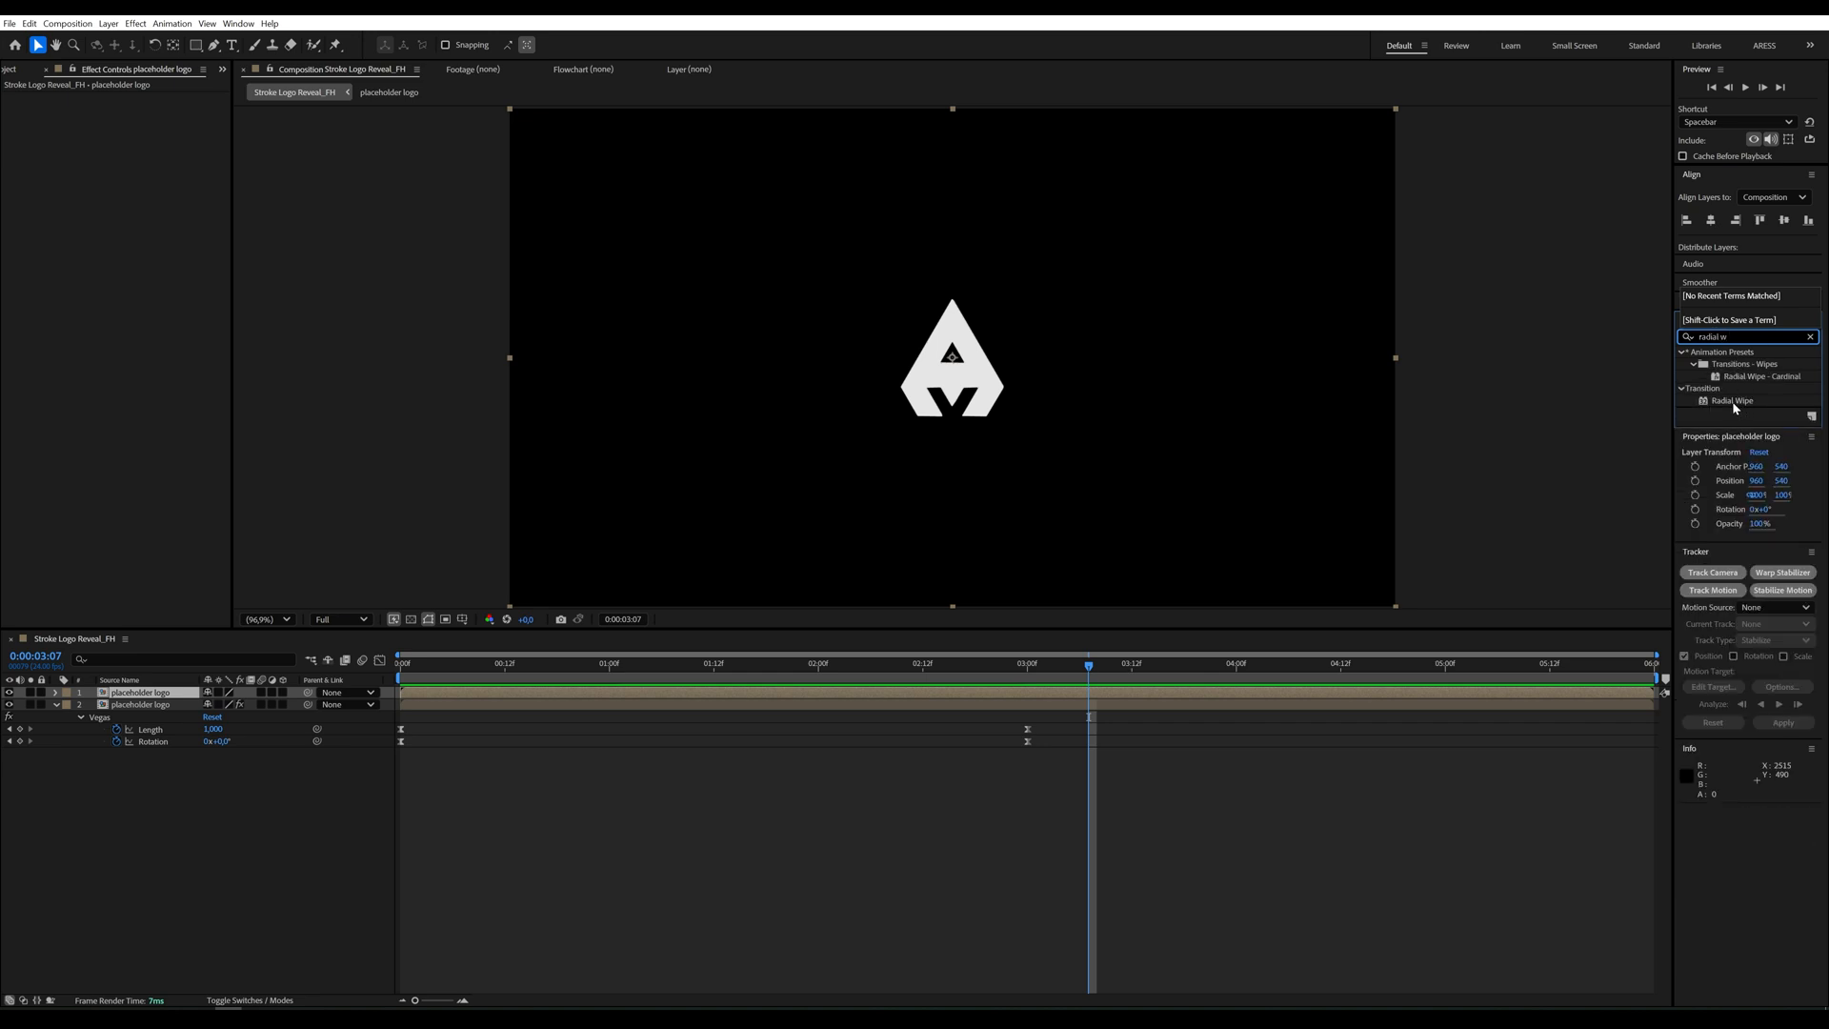
Apply Radial Wipe to the top logo layer and keyframe its Transition Completion around 2 s
double_click(1738, 400)
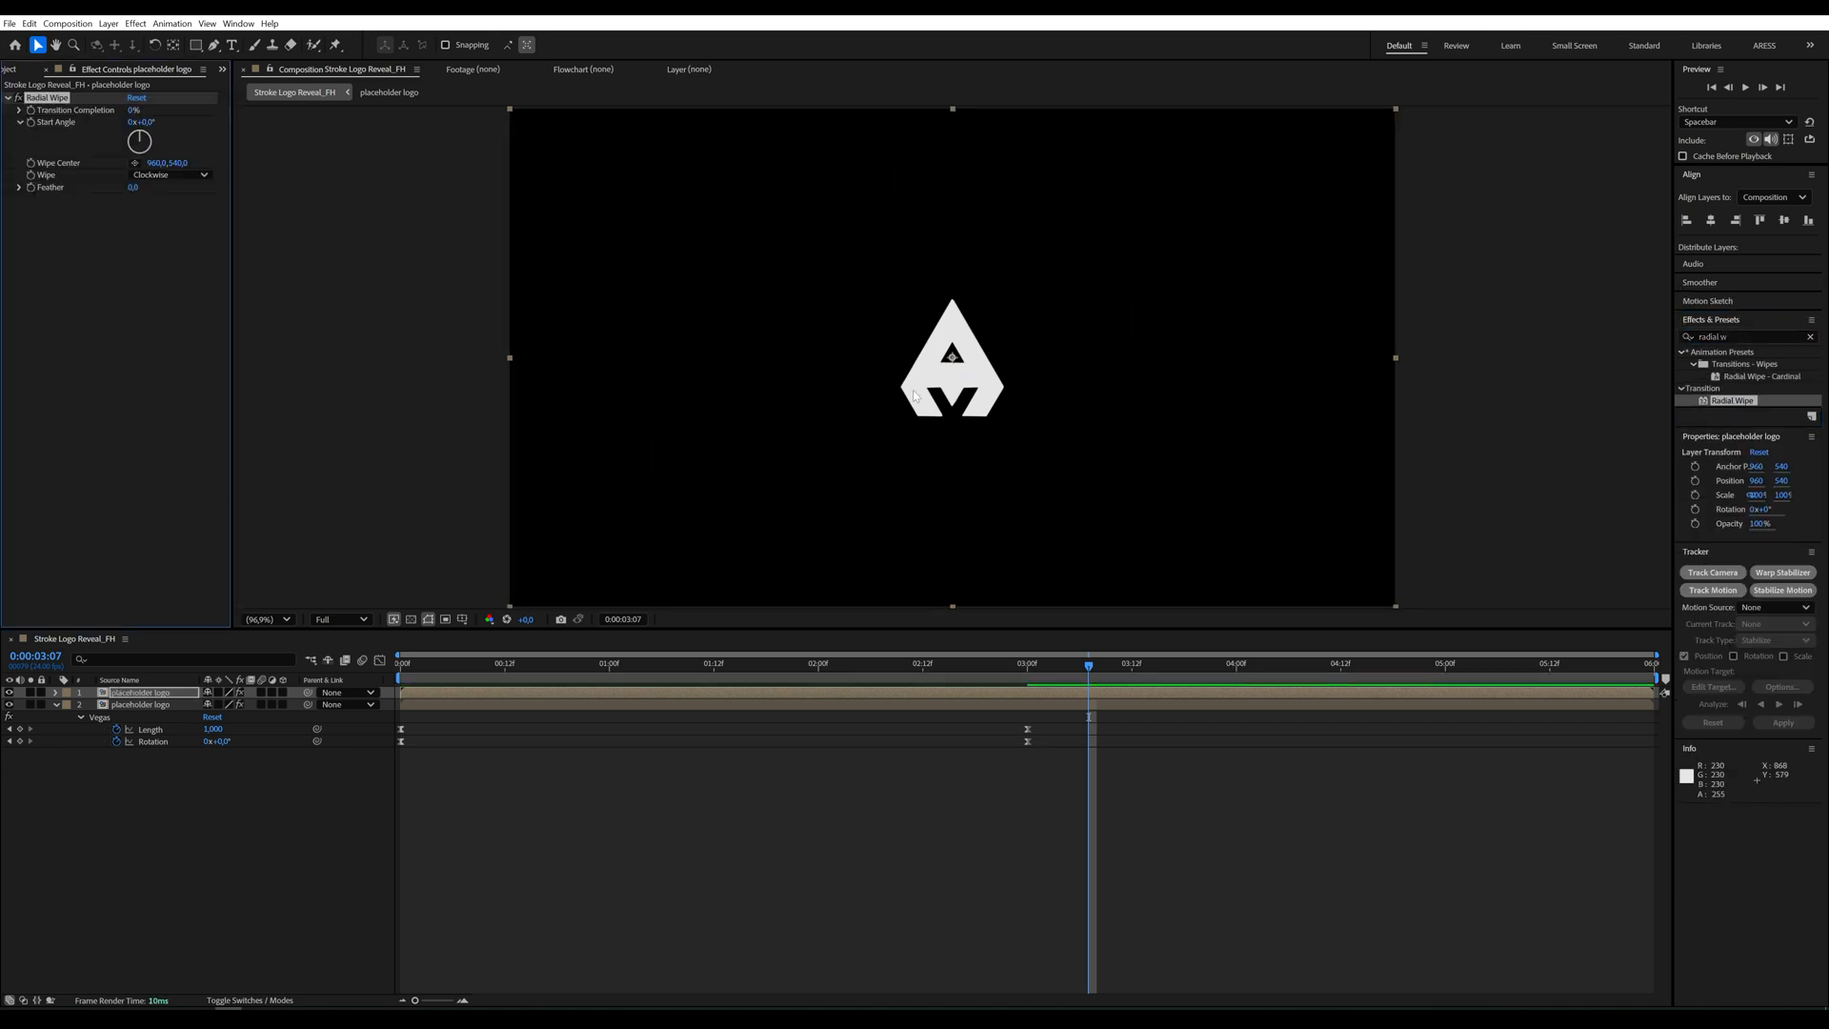
mouse_move(784, 678)
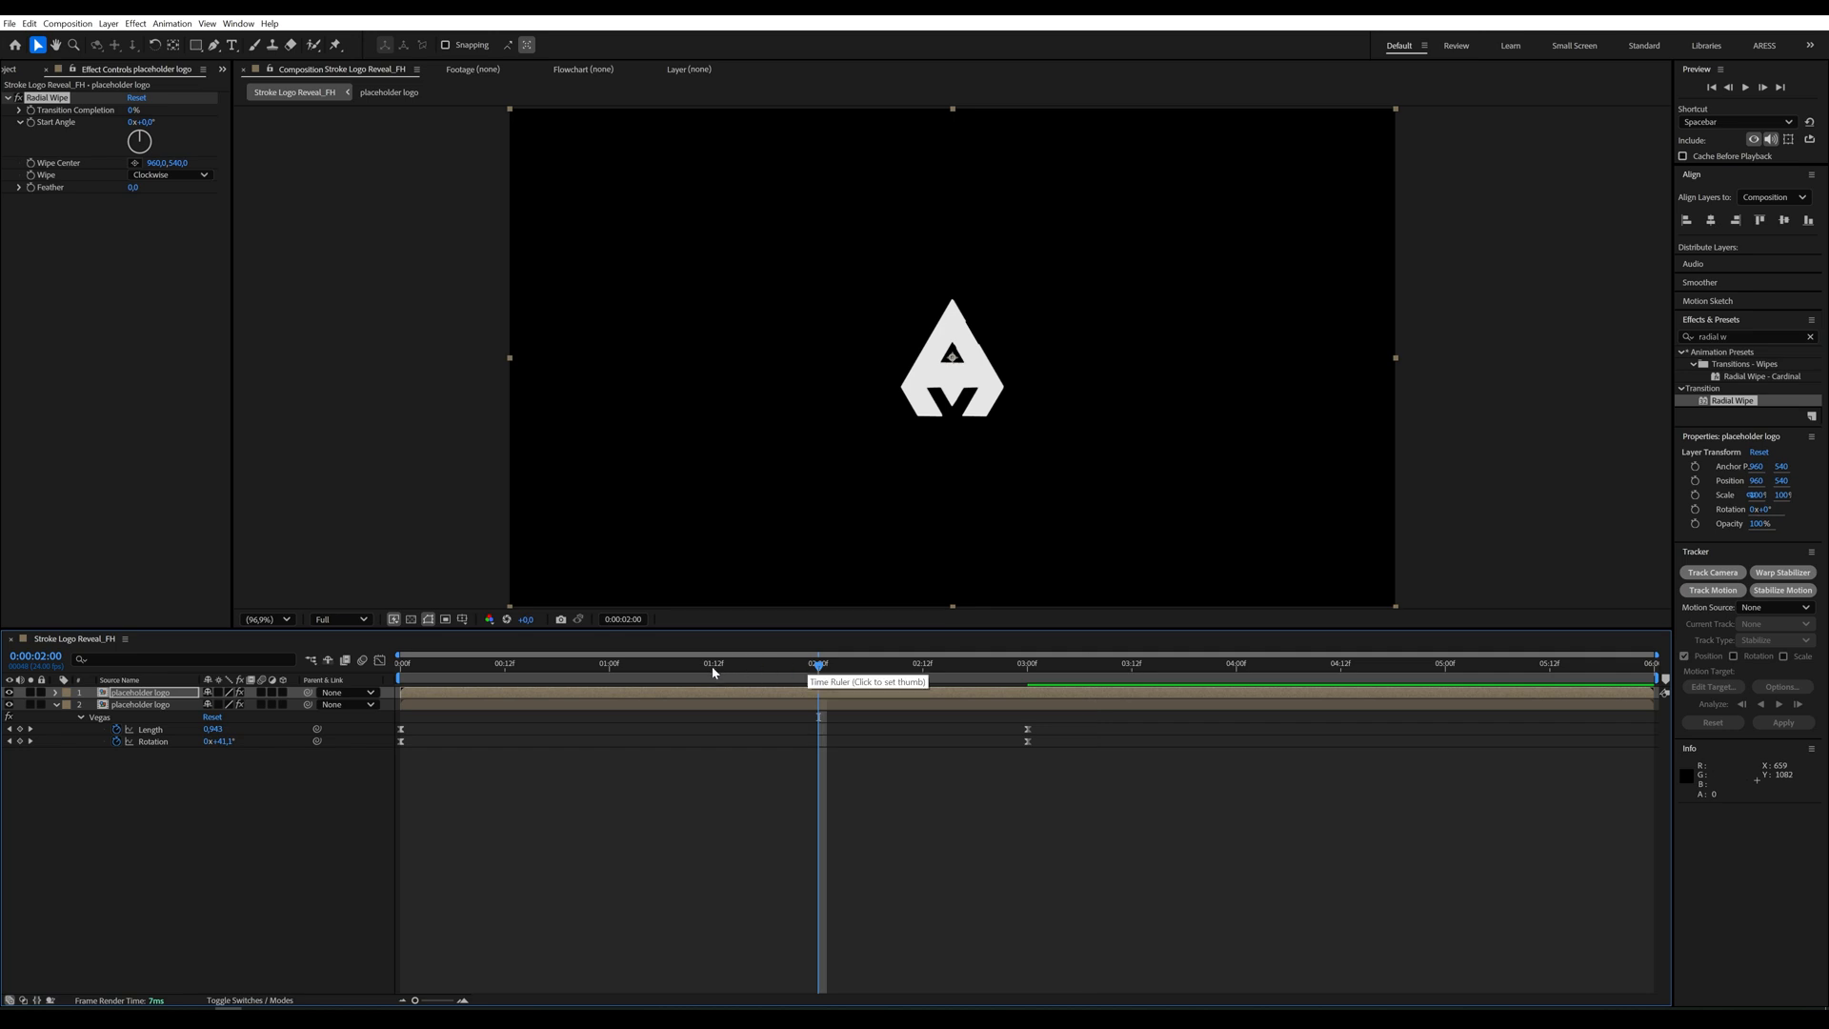
left_click_drag(818, 663, 711, 663)
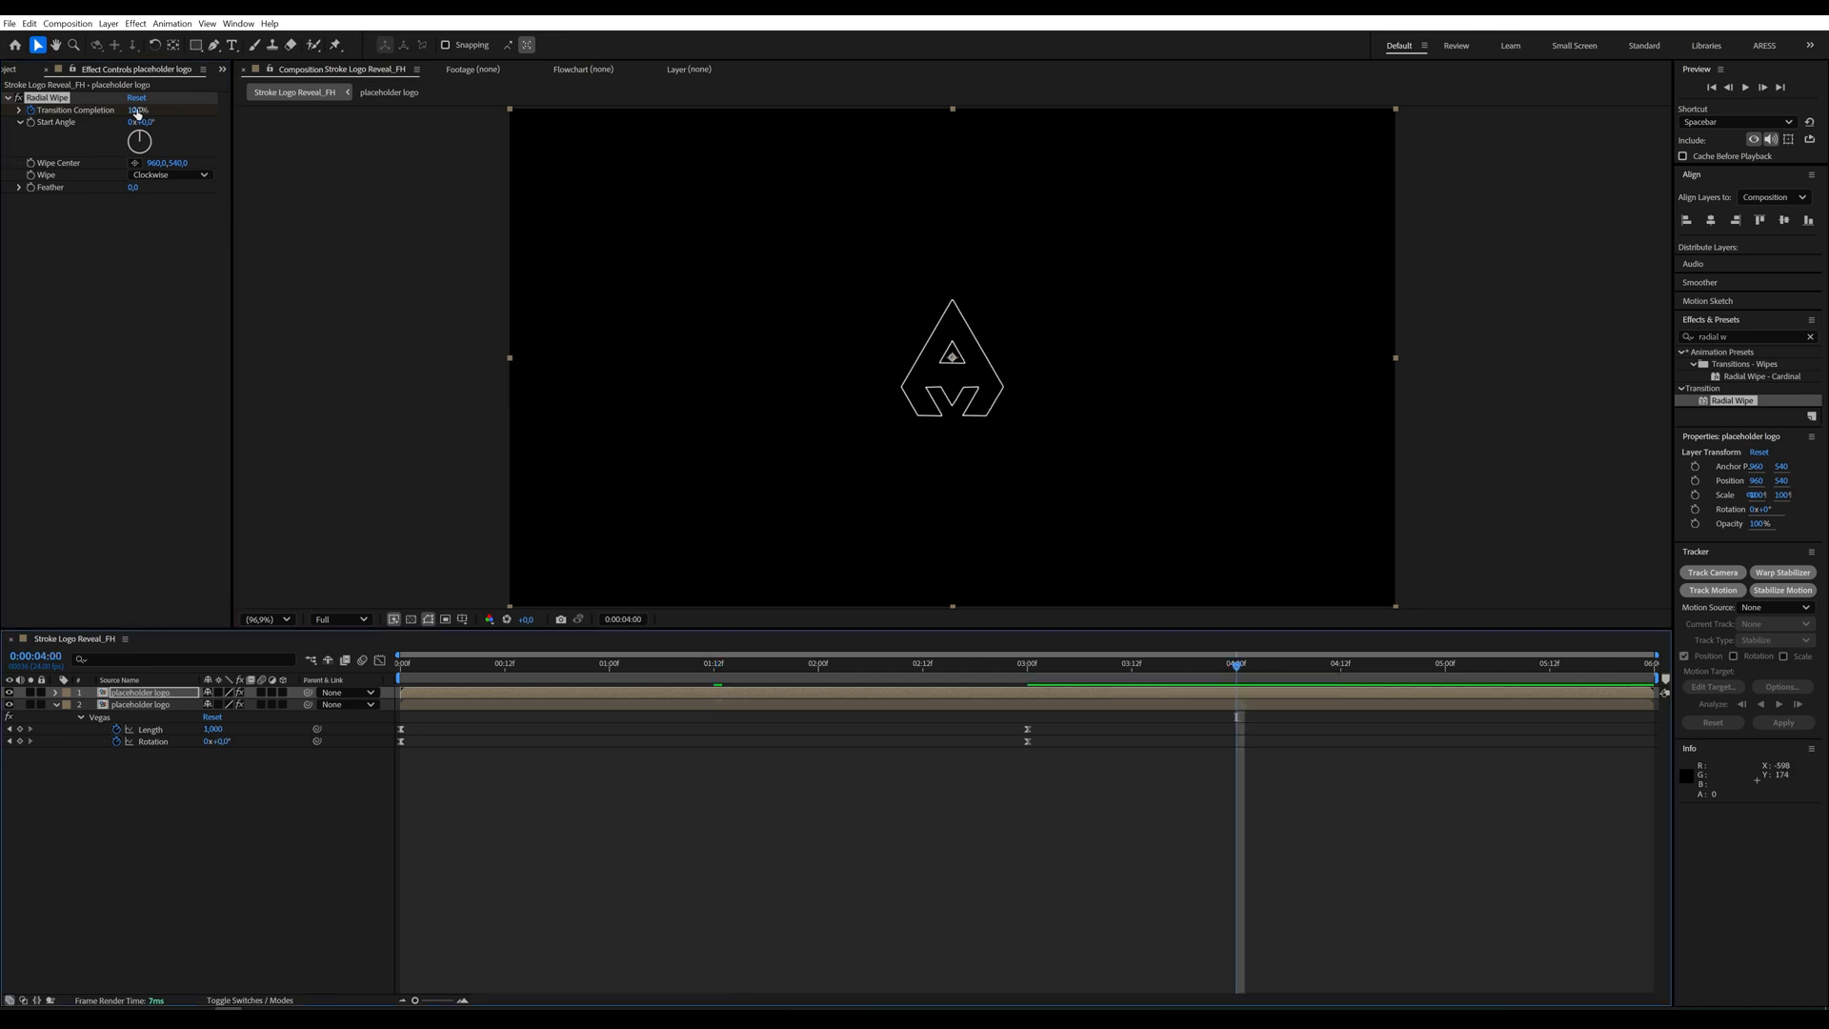
left_click(135, 111)
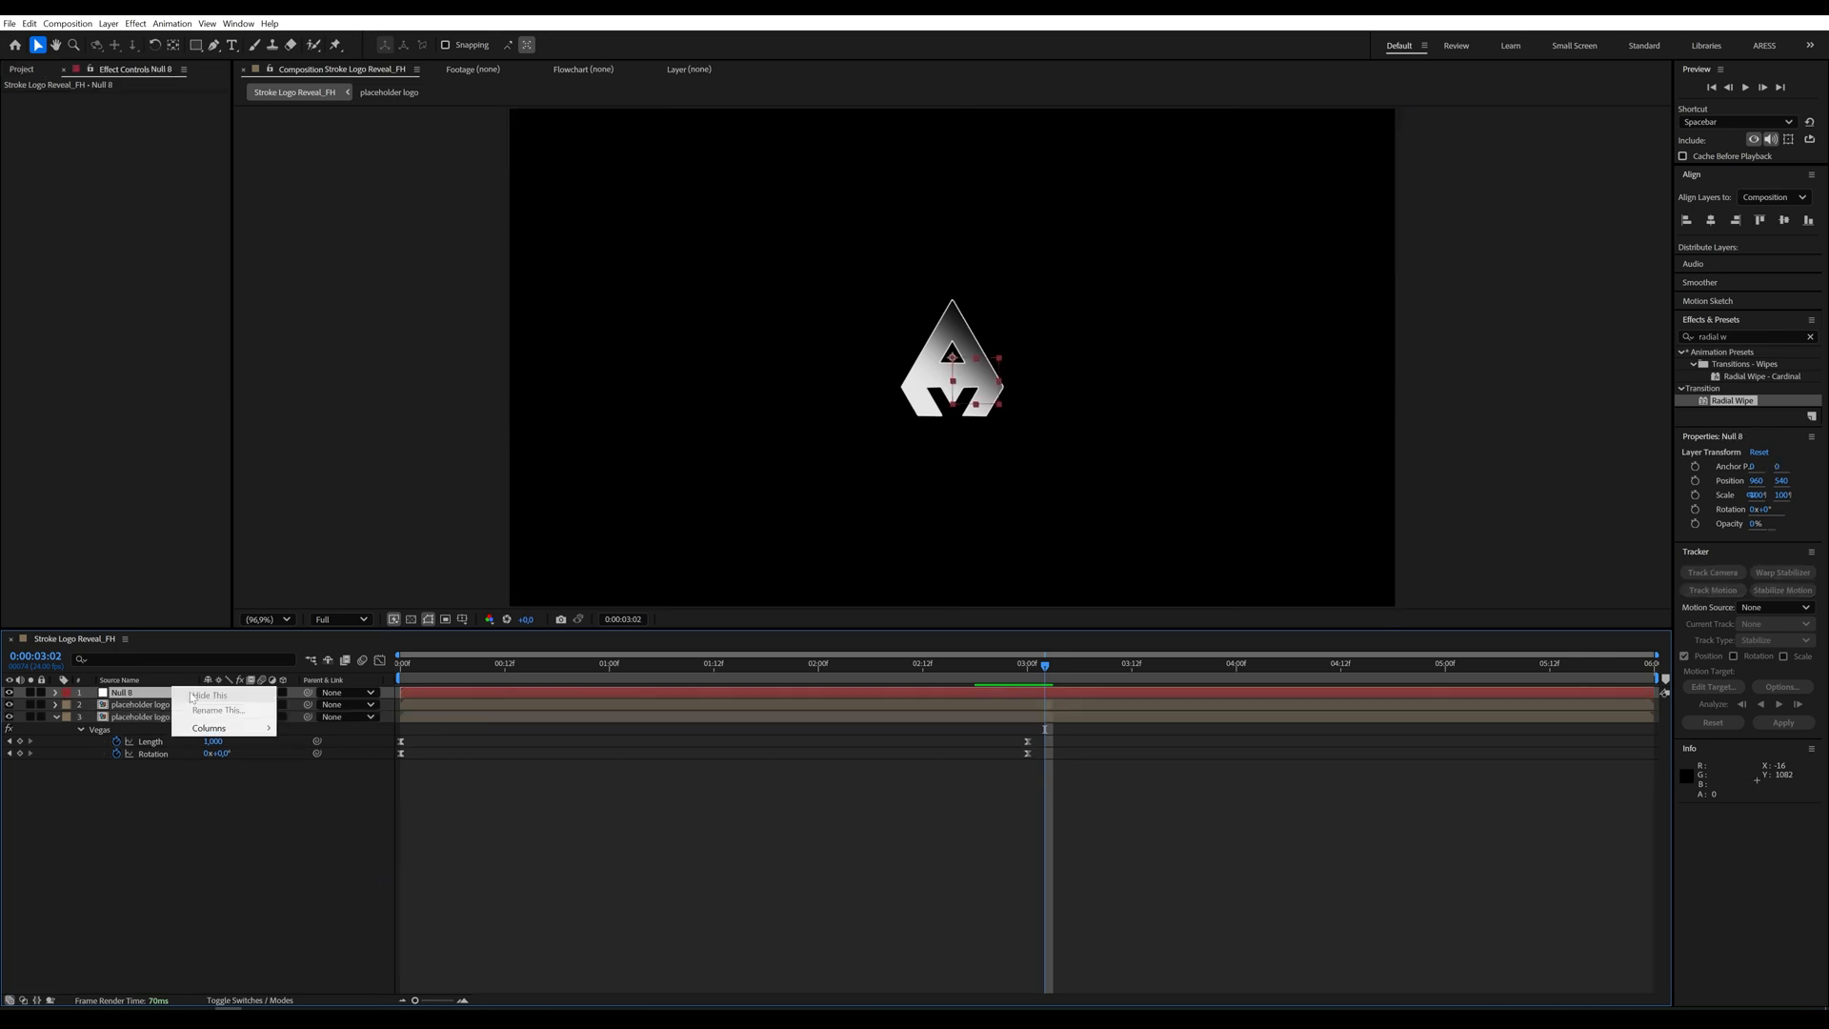
Rename the null to LOGO CONTROL and parent both placeholder logo layers to it
right_click(122, 691)
type("LOGO CONTROL")
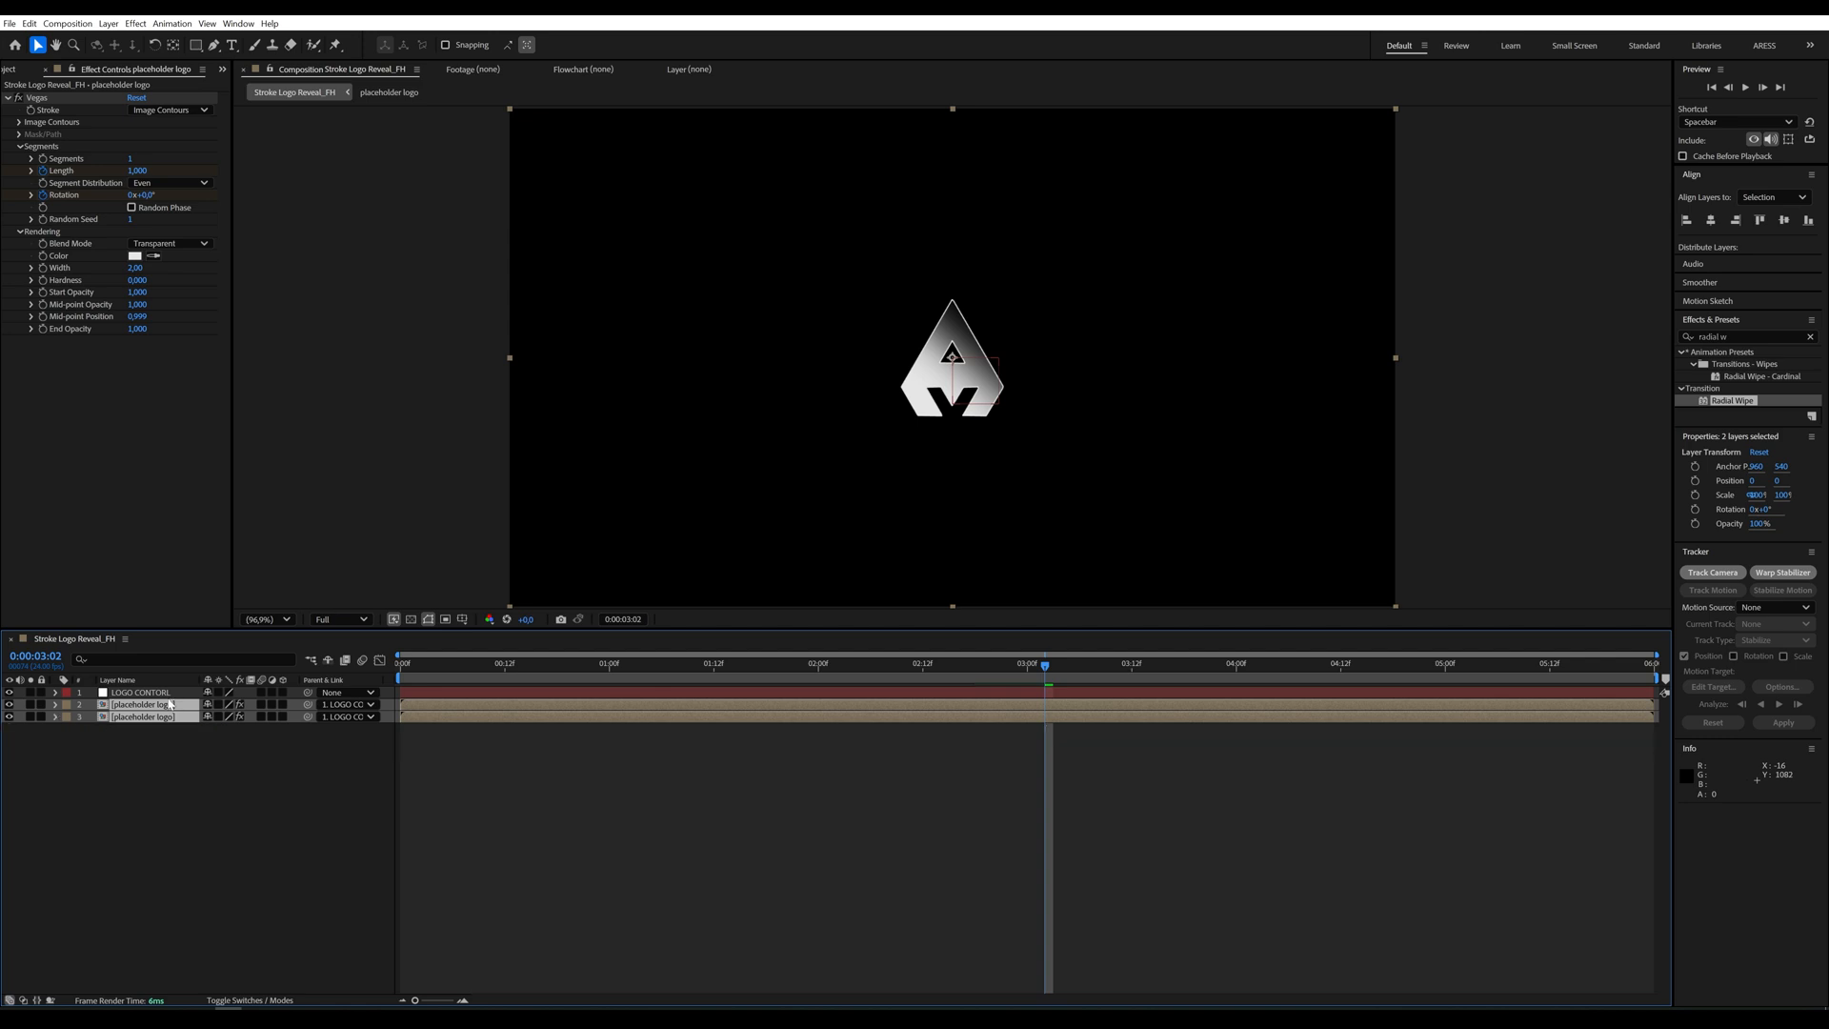
left_click(53, 705)
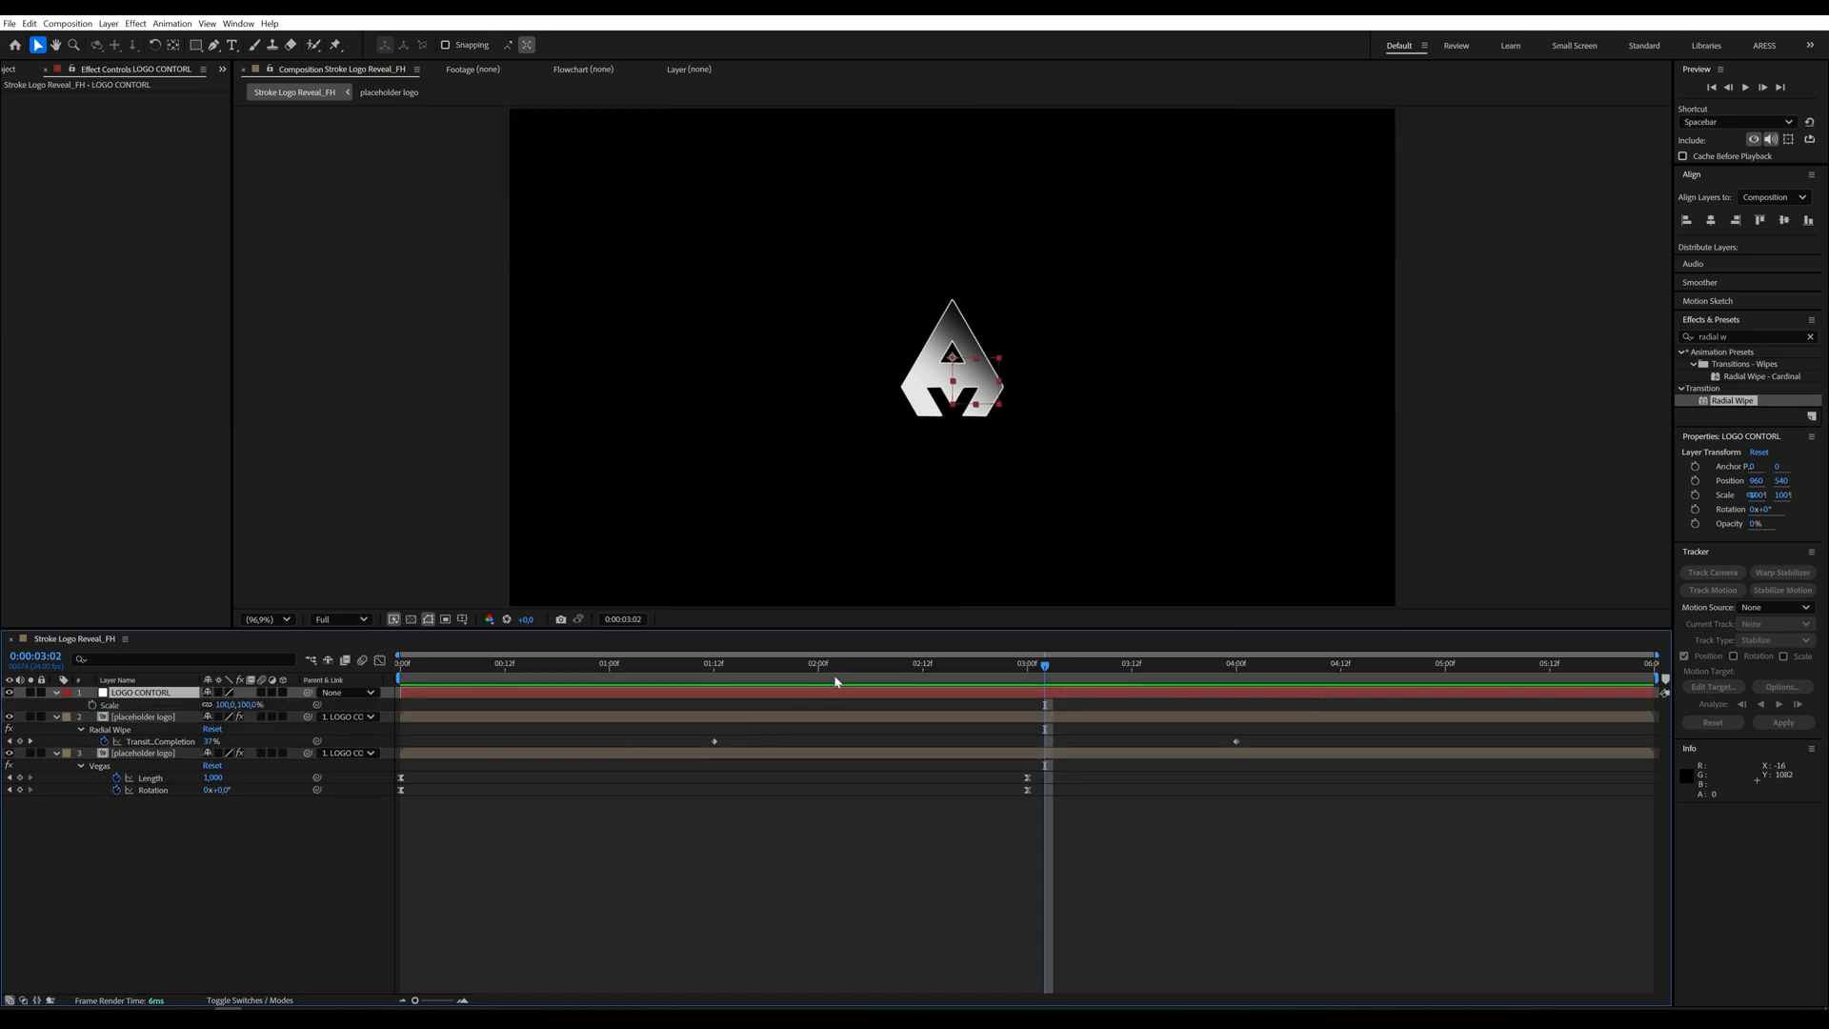
Keyframe LOGO CONTROL's Scale from 2:12 so the whole logo ends up smaller
left_click_drag(1044, 663, 926, 663)
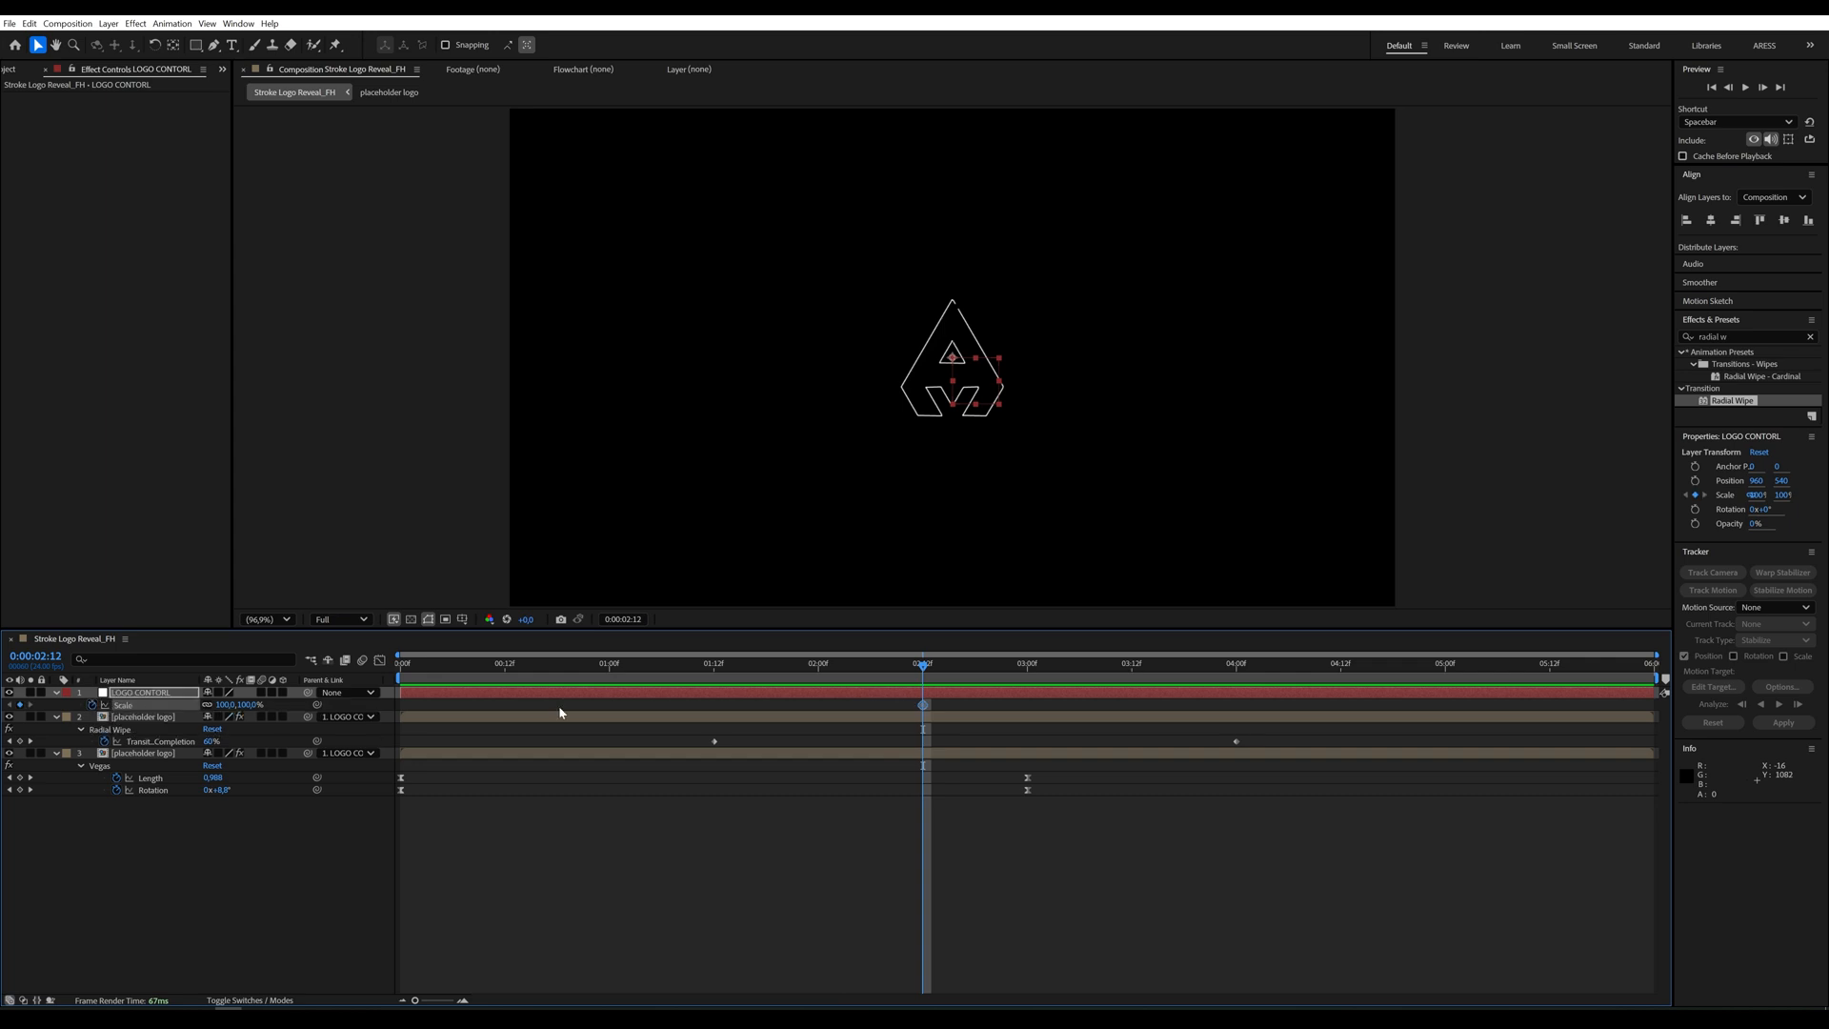
mouse_move(1157, 691)
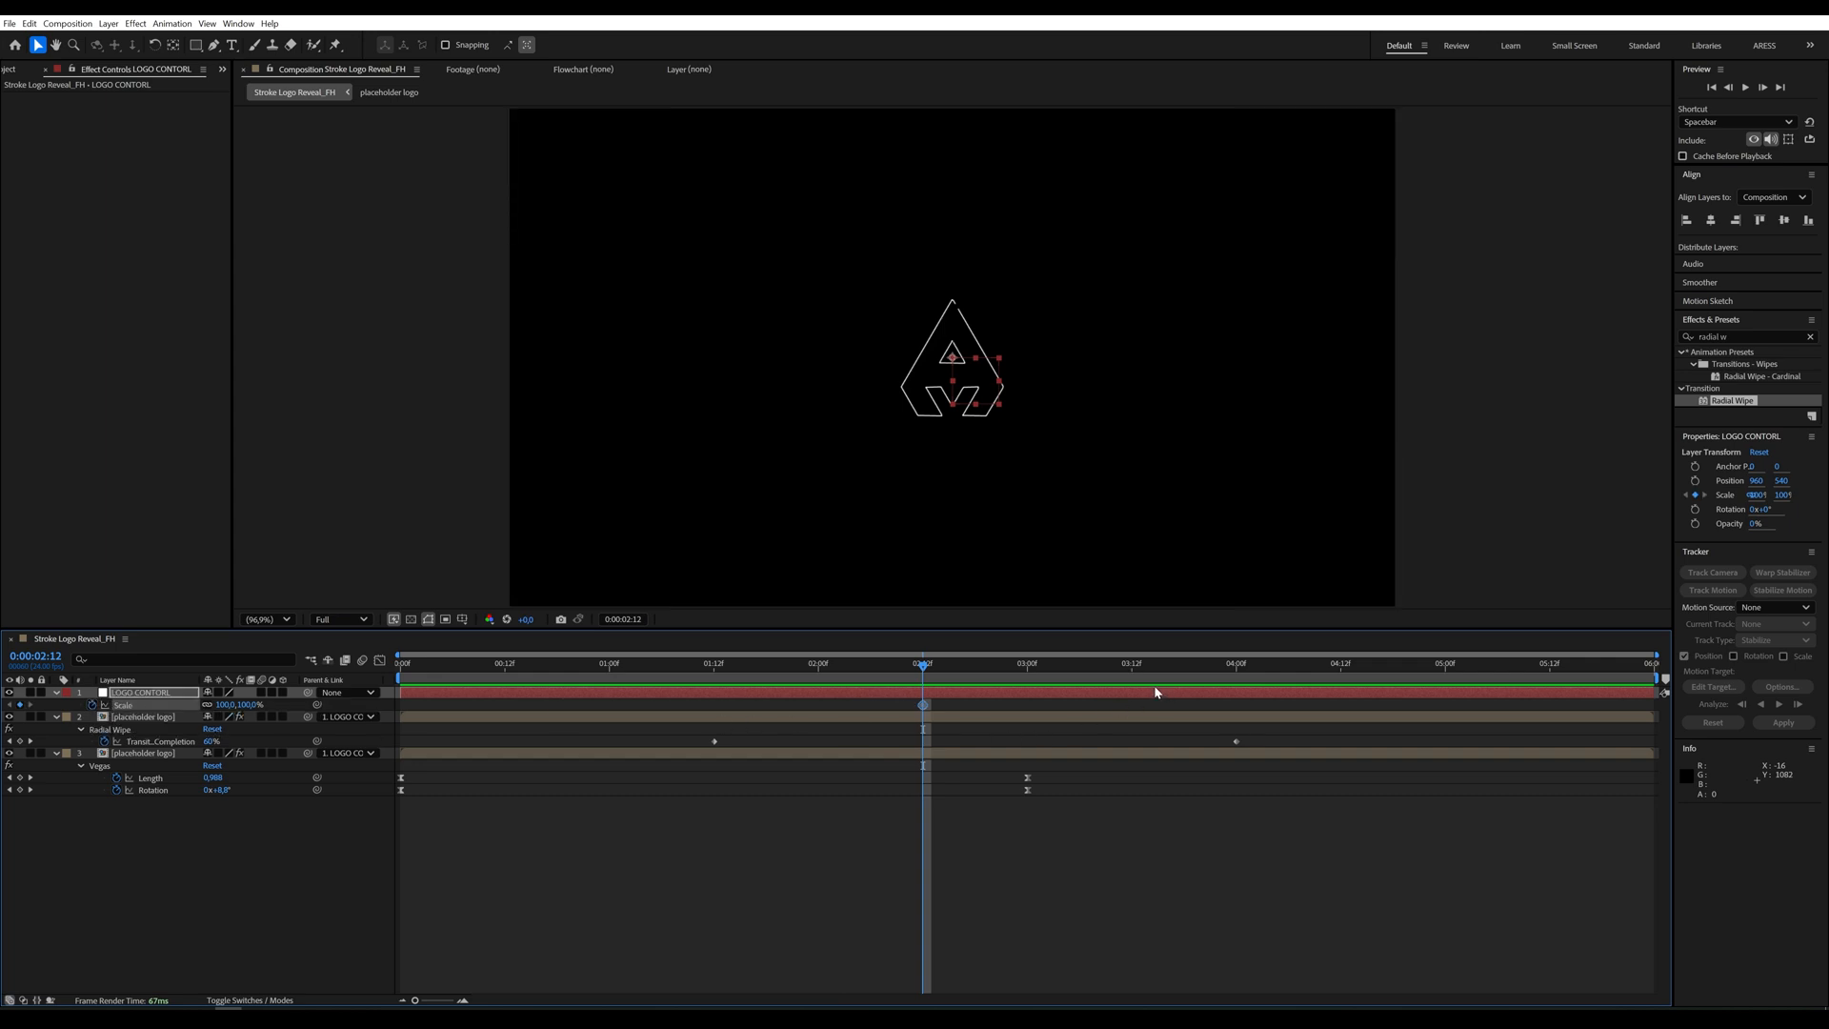
left_click(1176, 663)
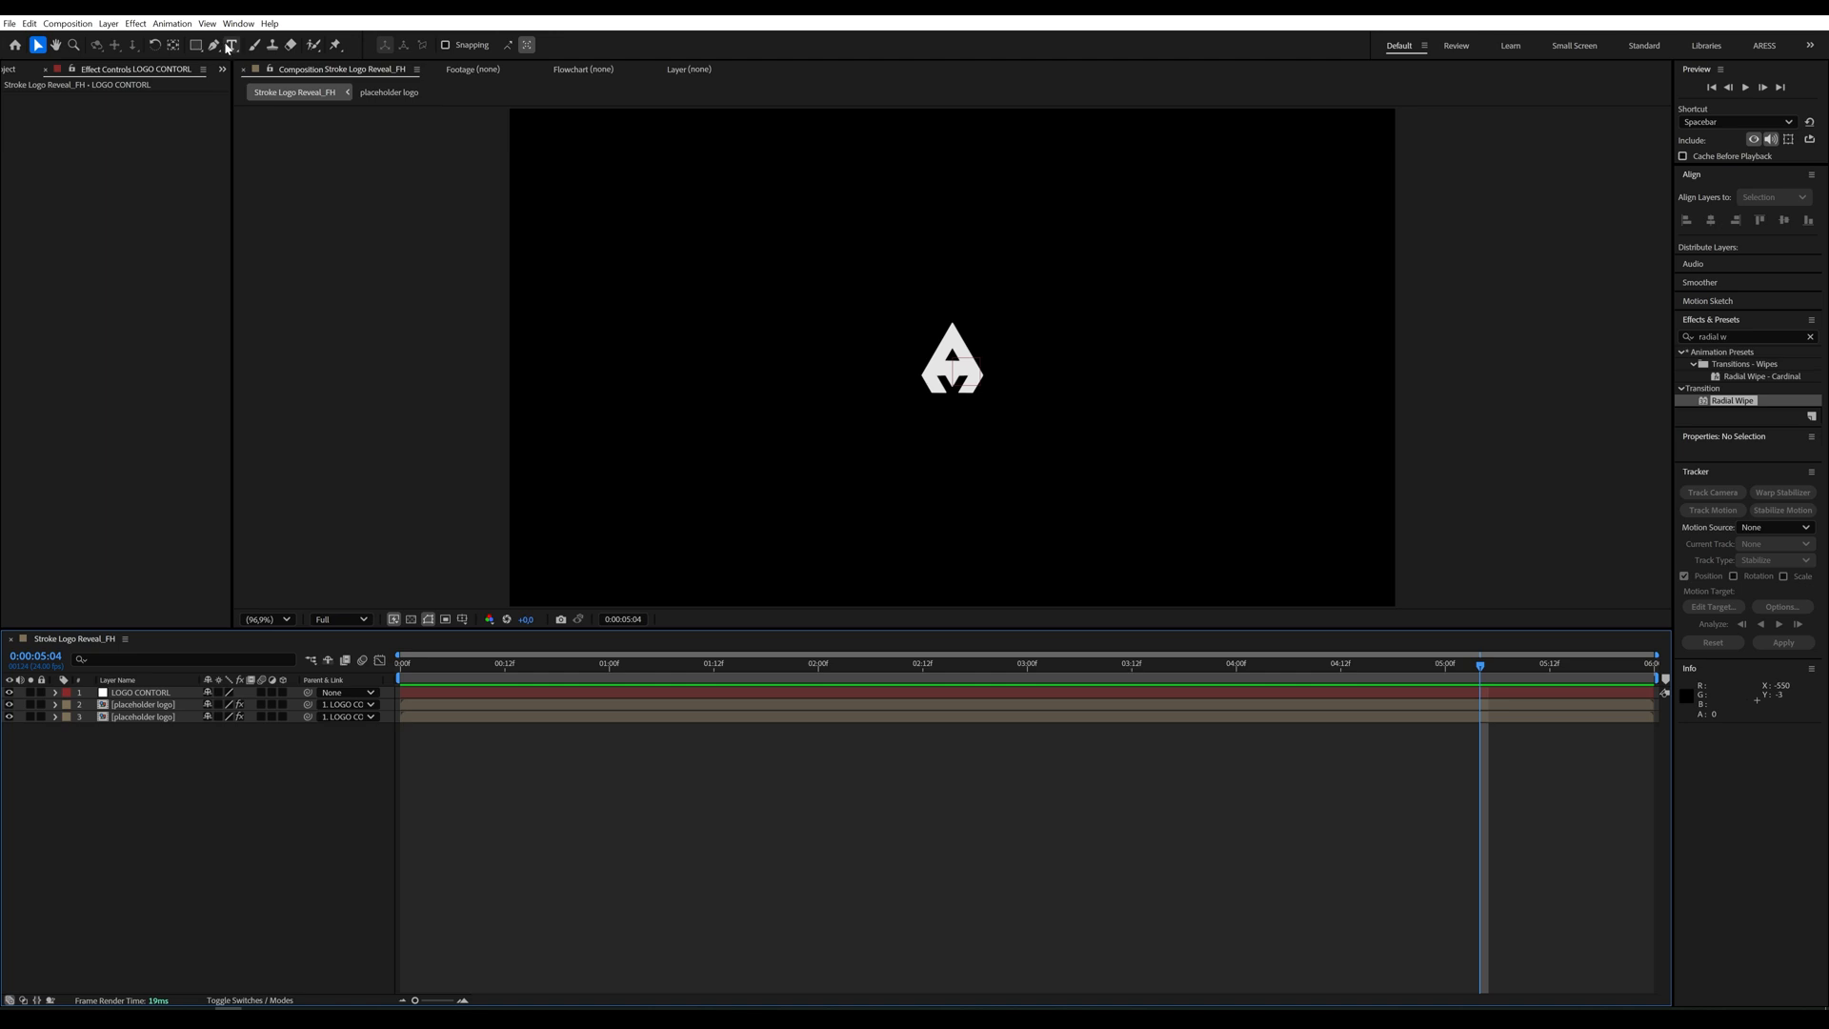
Add a white ARESS text layer in Lato Light centred just below the logo
left_click(232, 44)
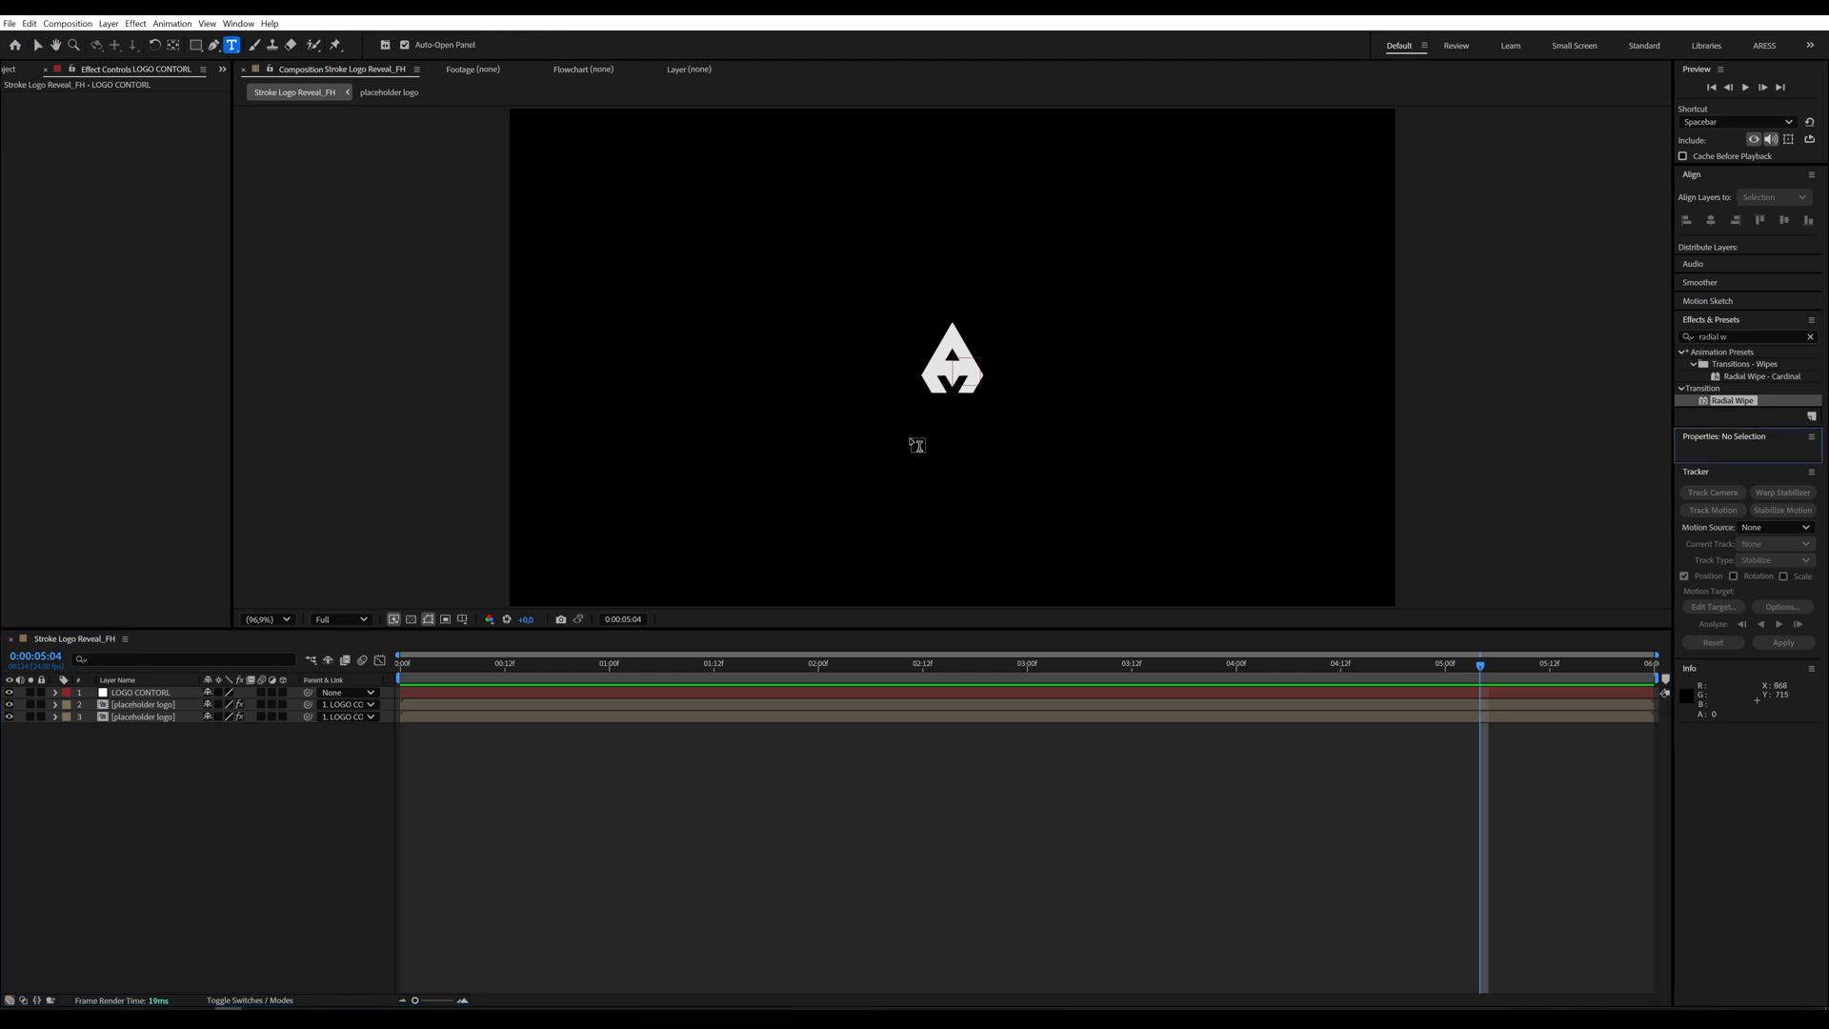
type("ARESS")
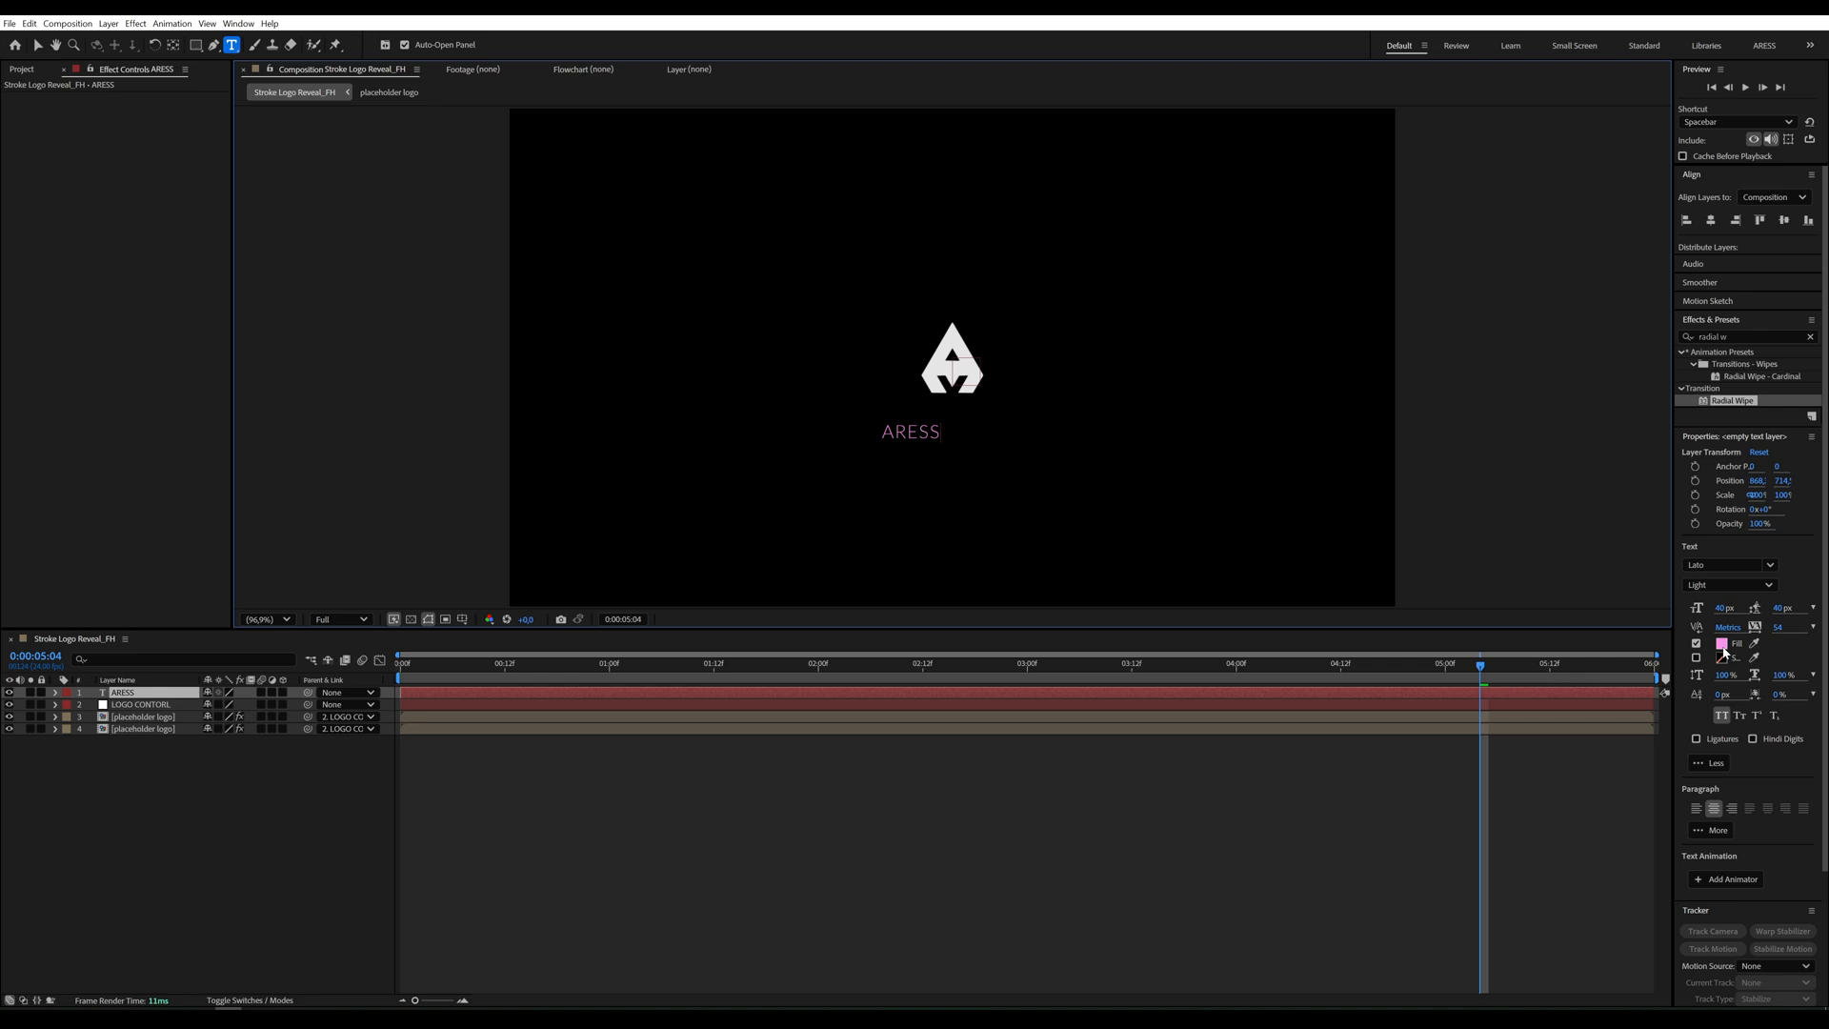
left_click(1743, 642)
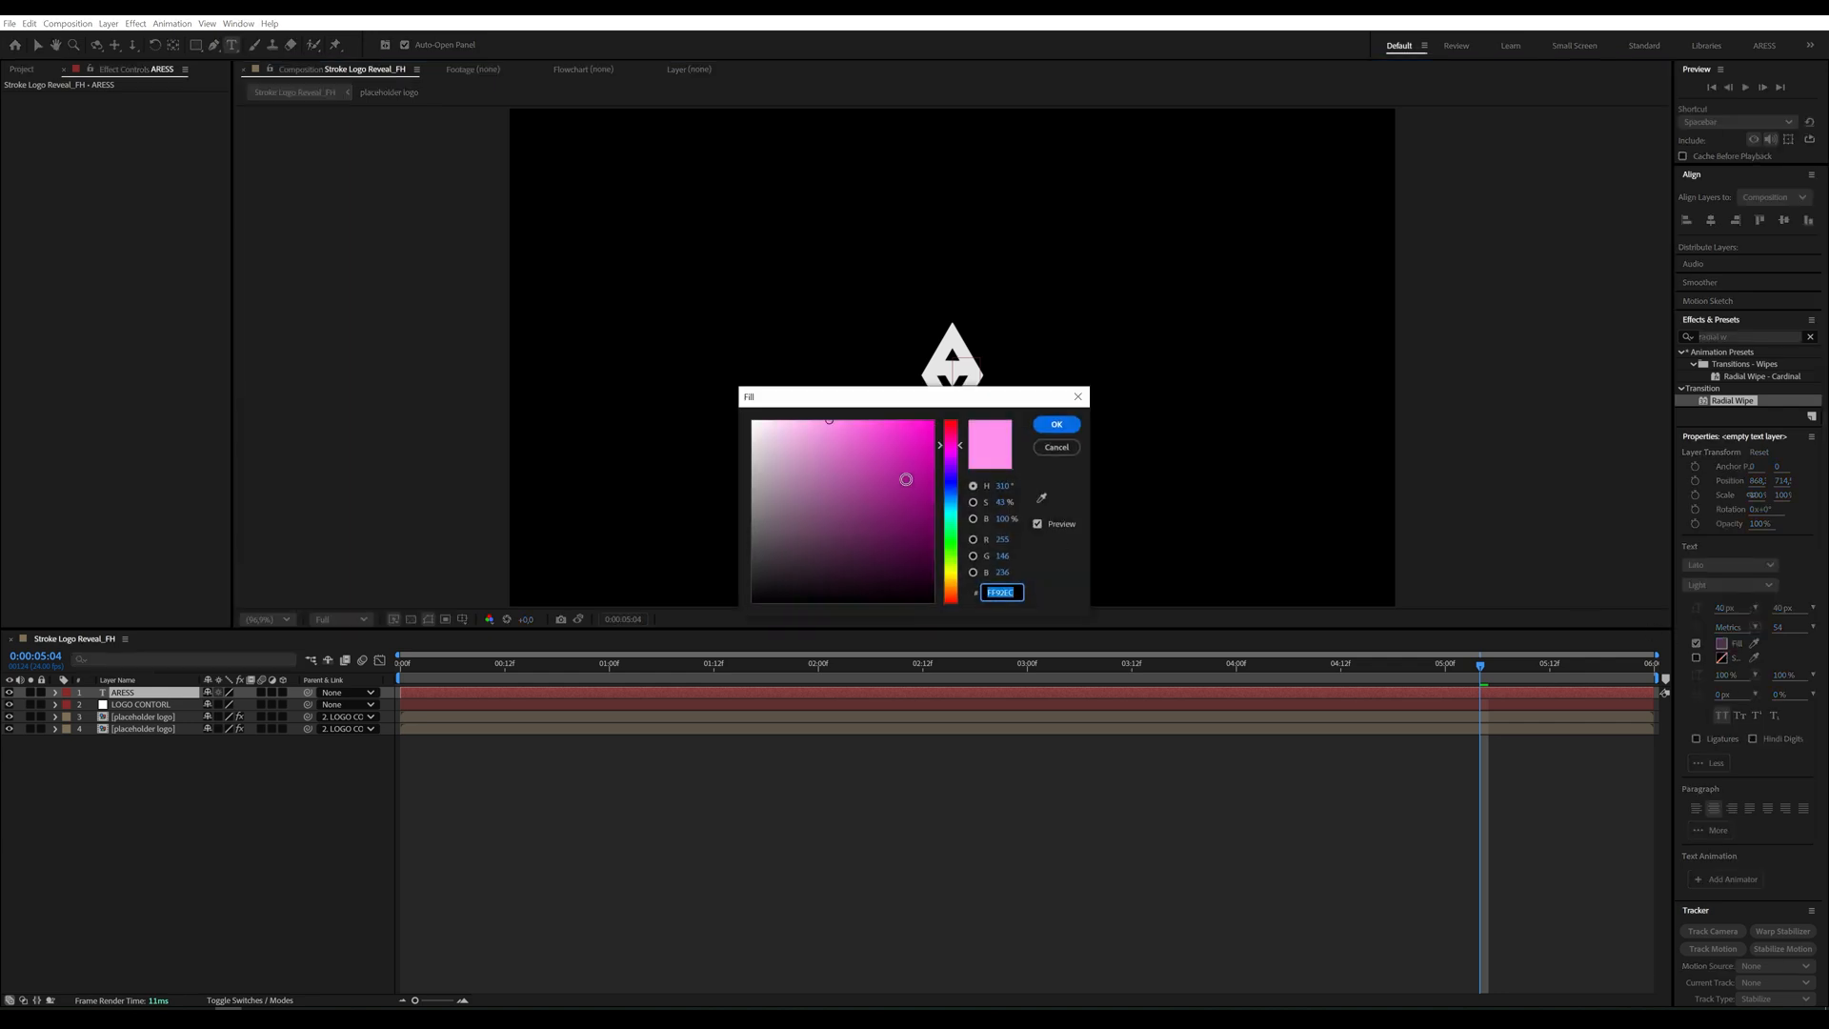
left_click(1053, 423)
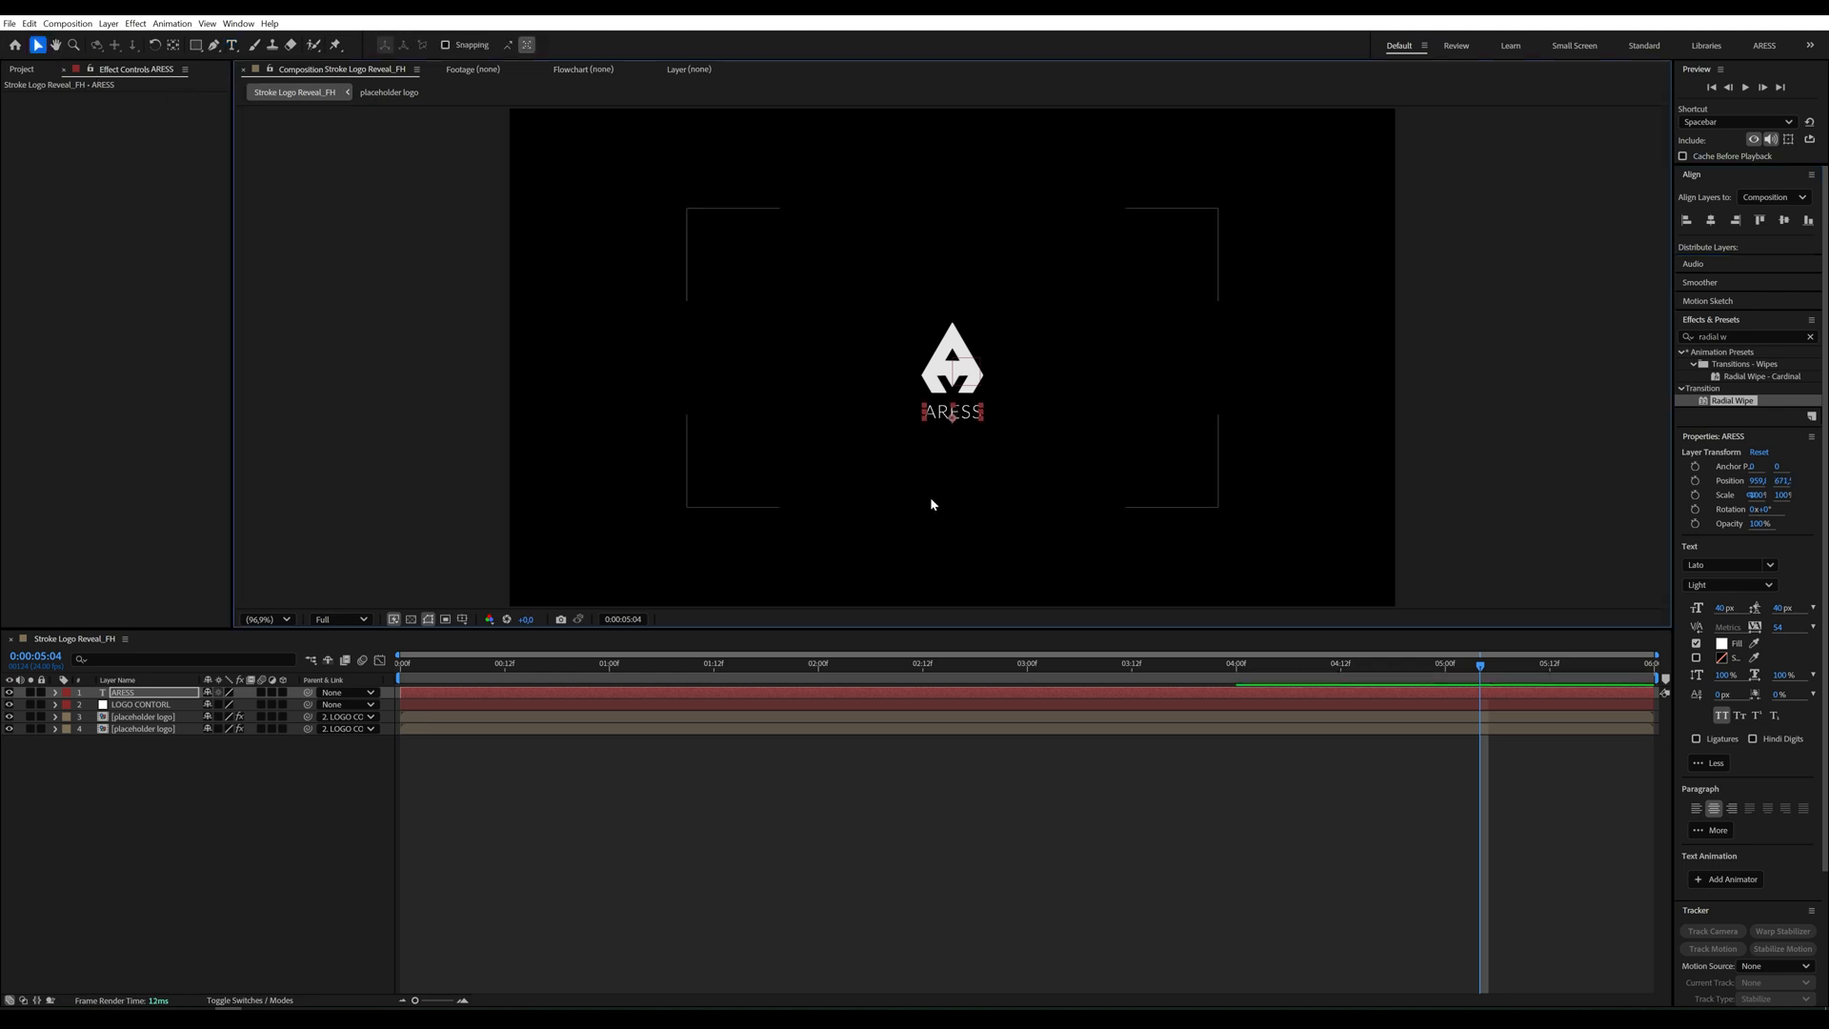
left_click(852, 663)
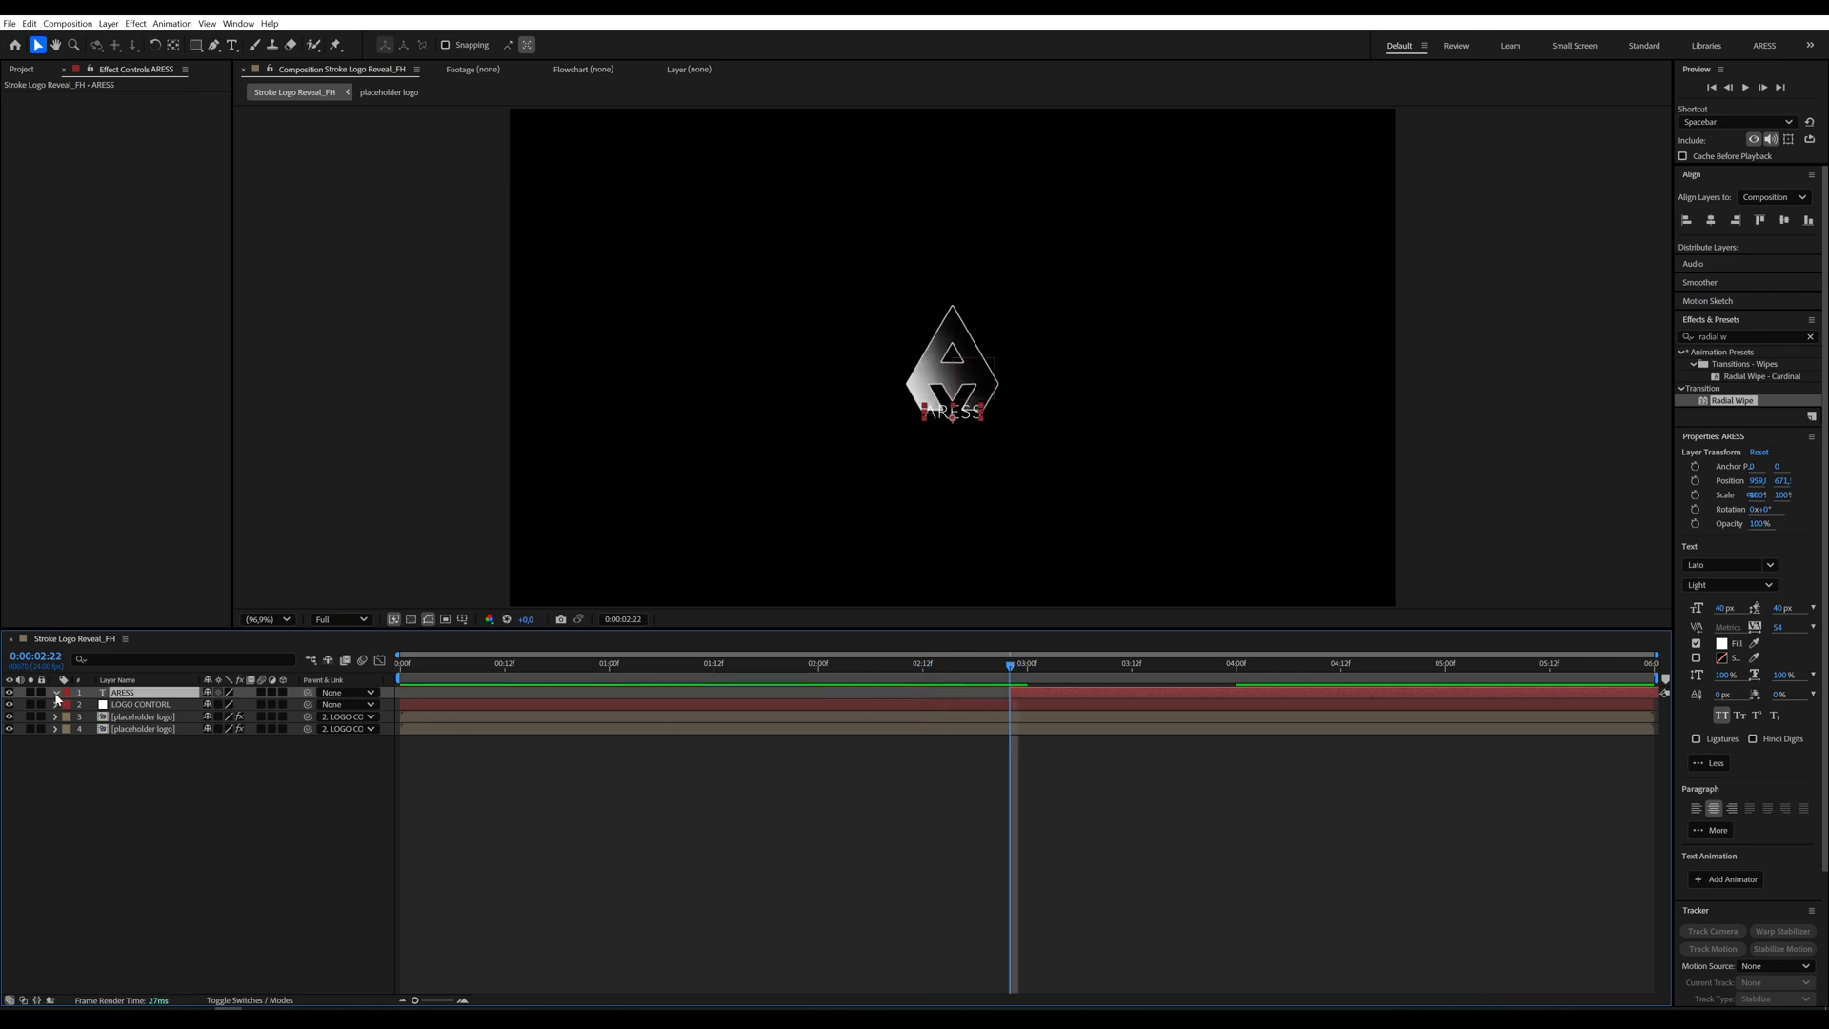
Add a Position animator with Opacity 0% and widened Tracking so the ARESS letters hide and spread
left_click(293, 705)
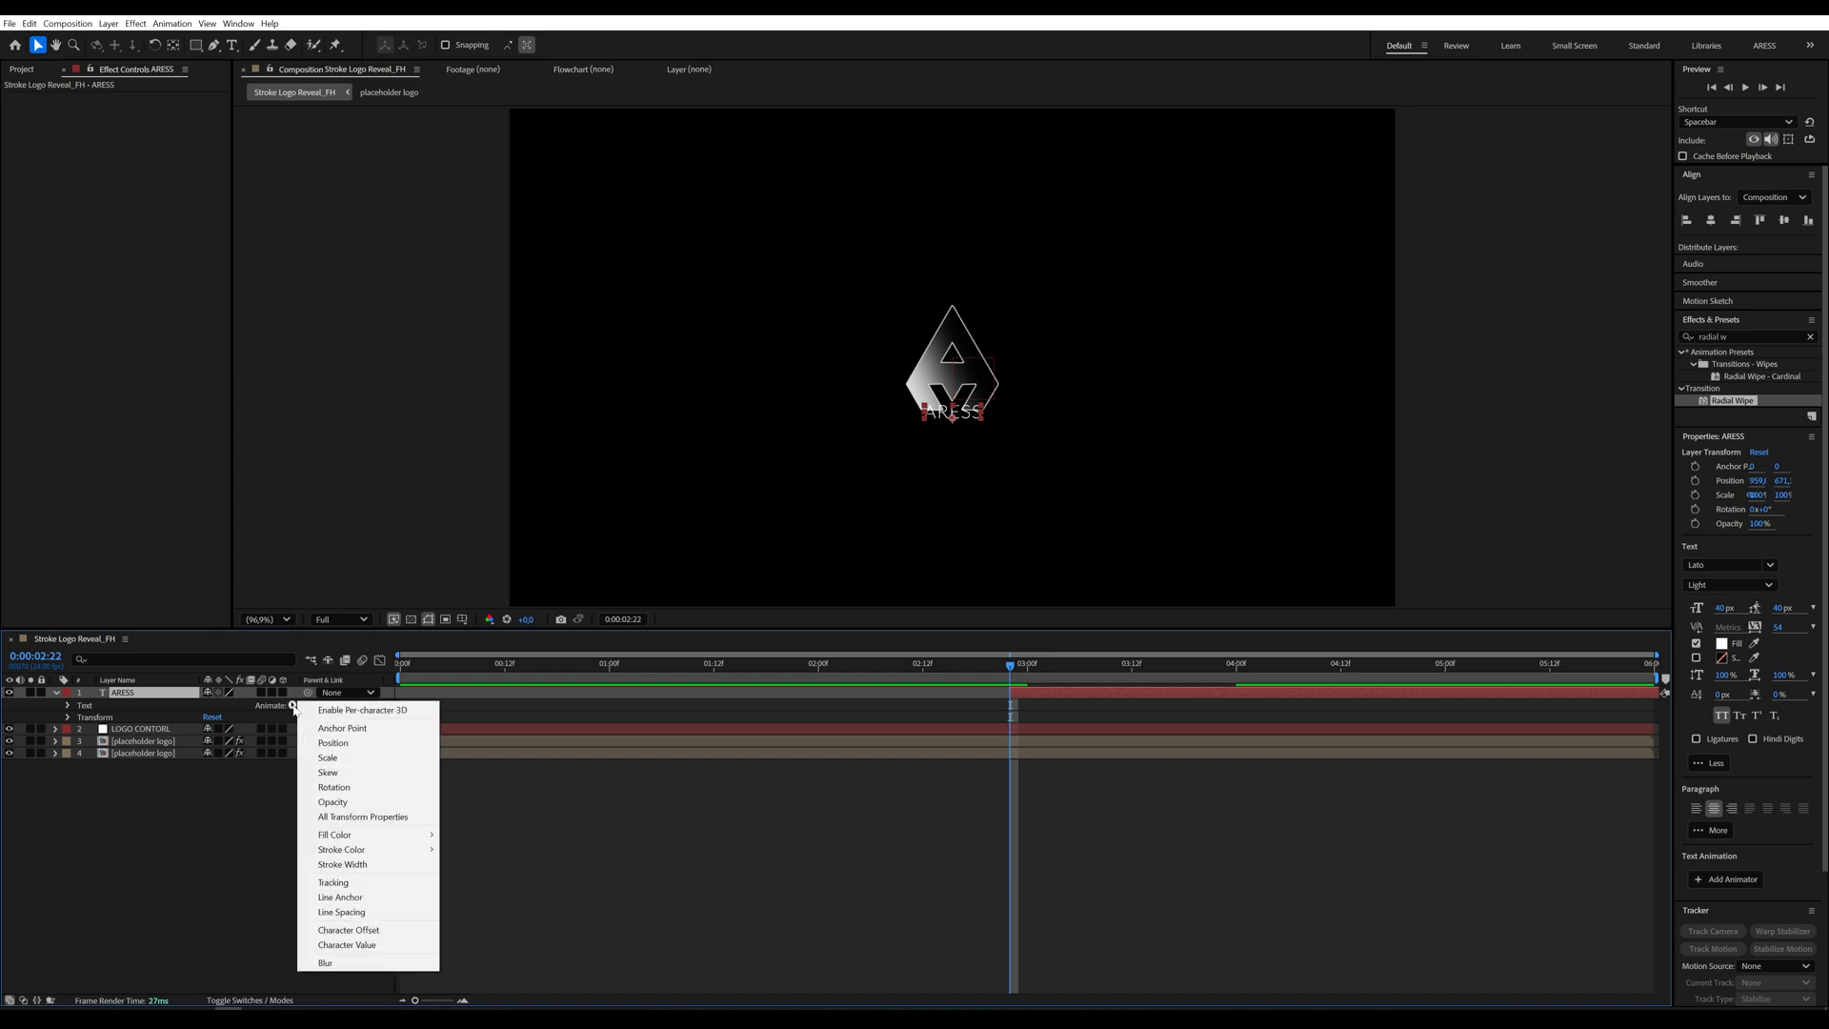
left_click(332, 743)
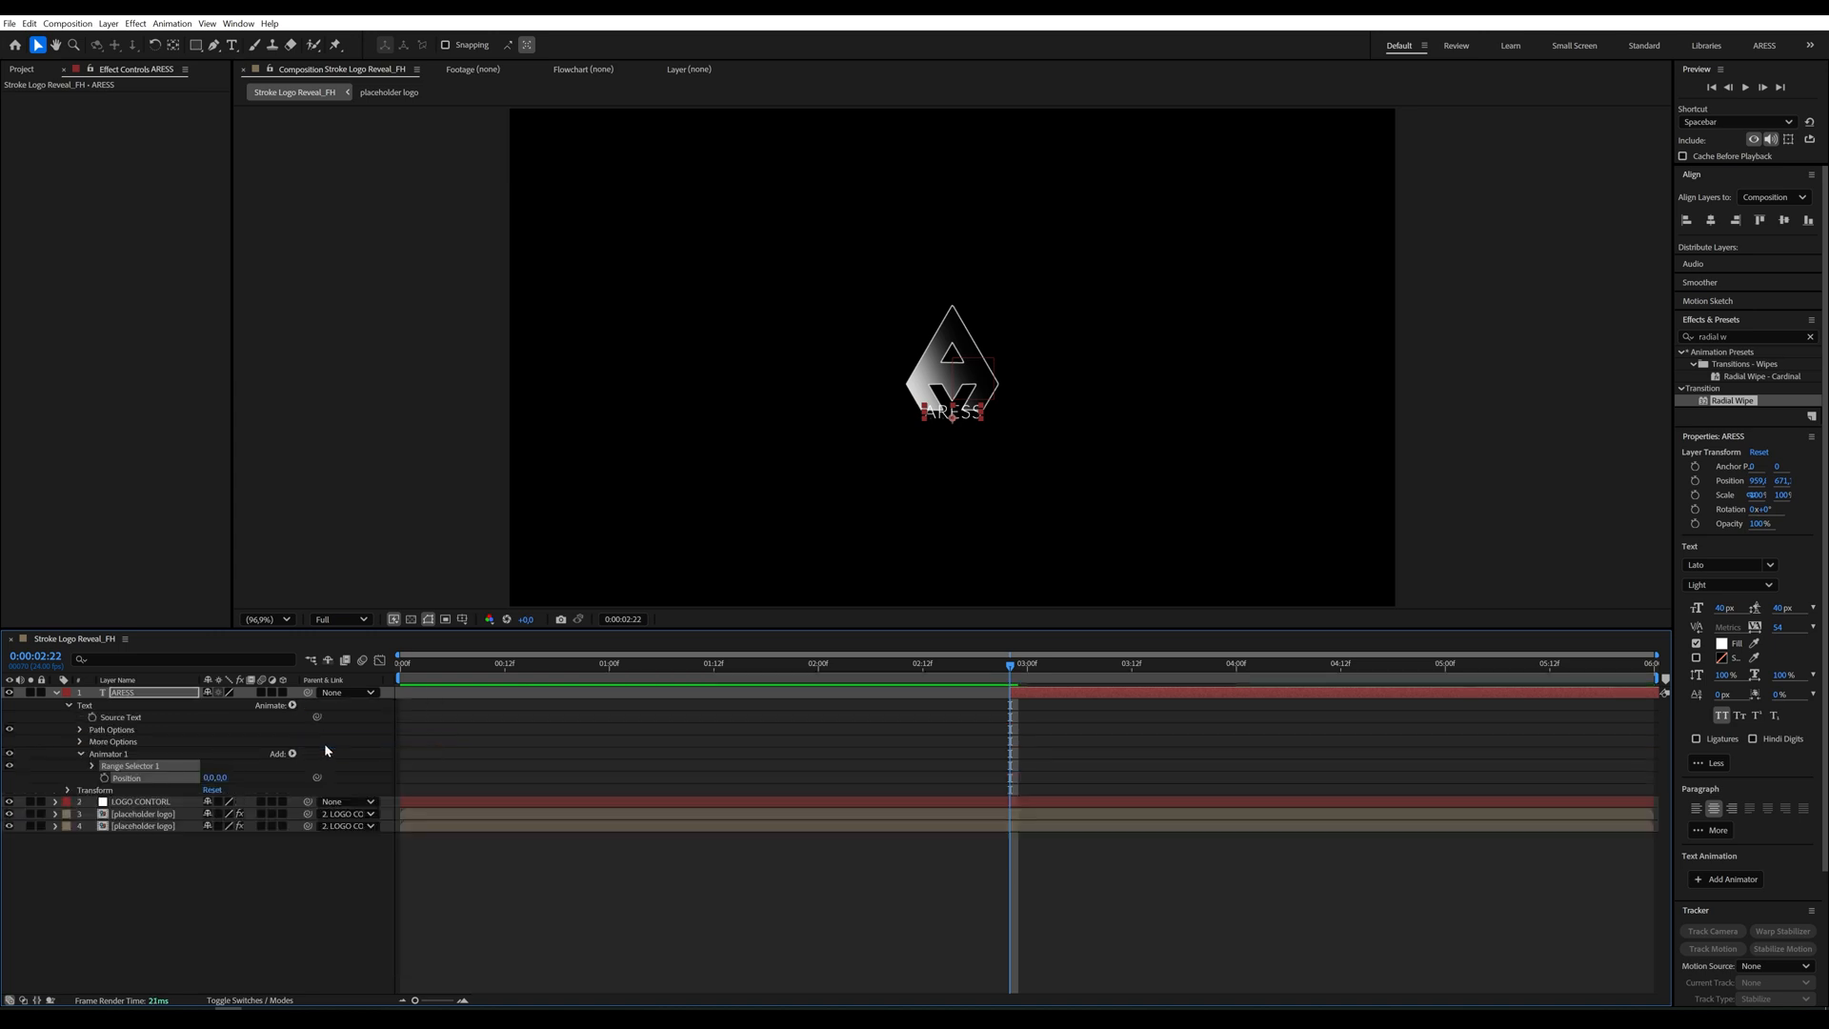
left_click(294, 753)
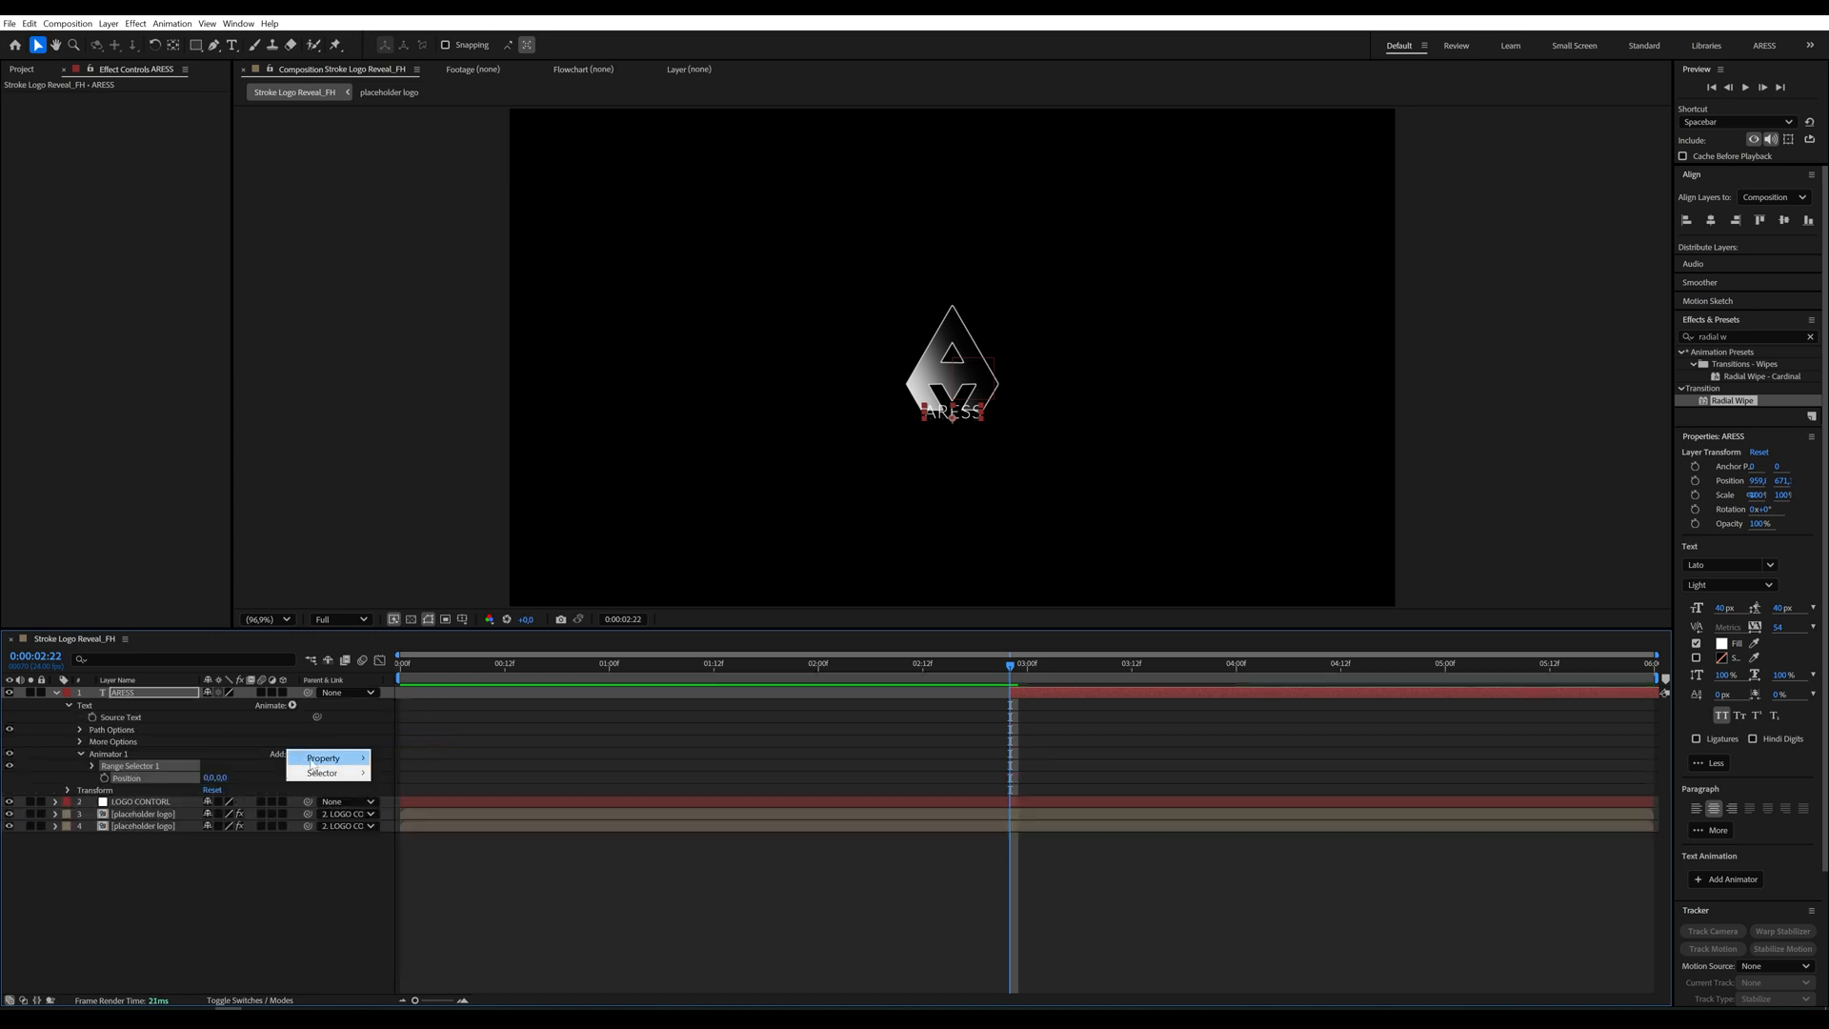
left_click(321, 756)
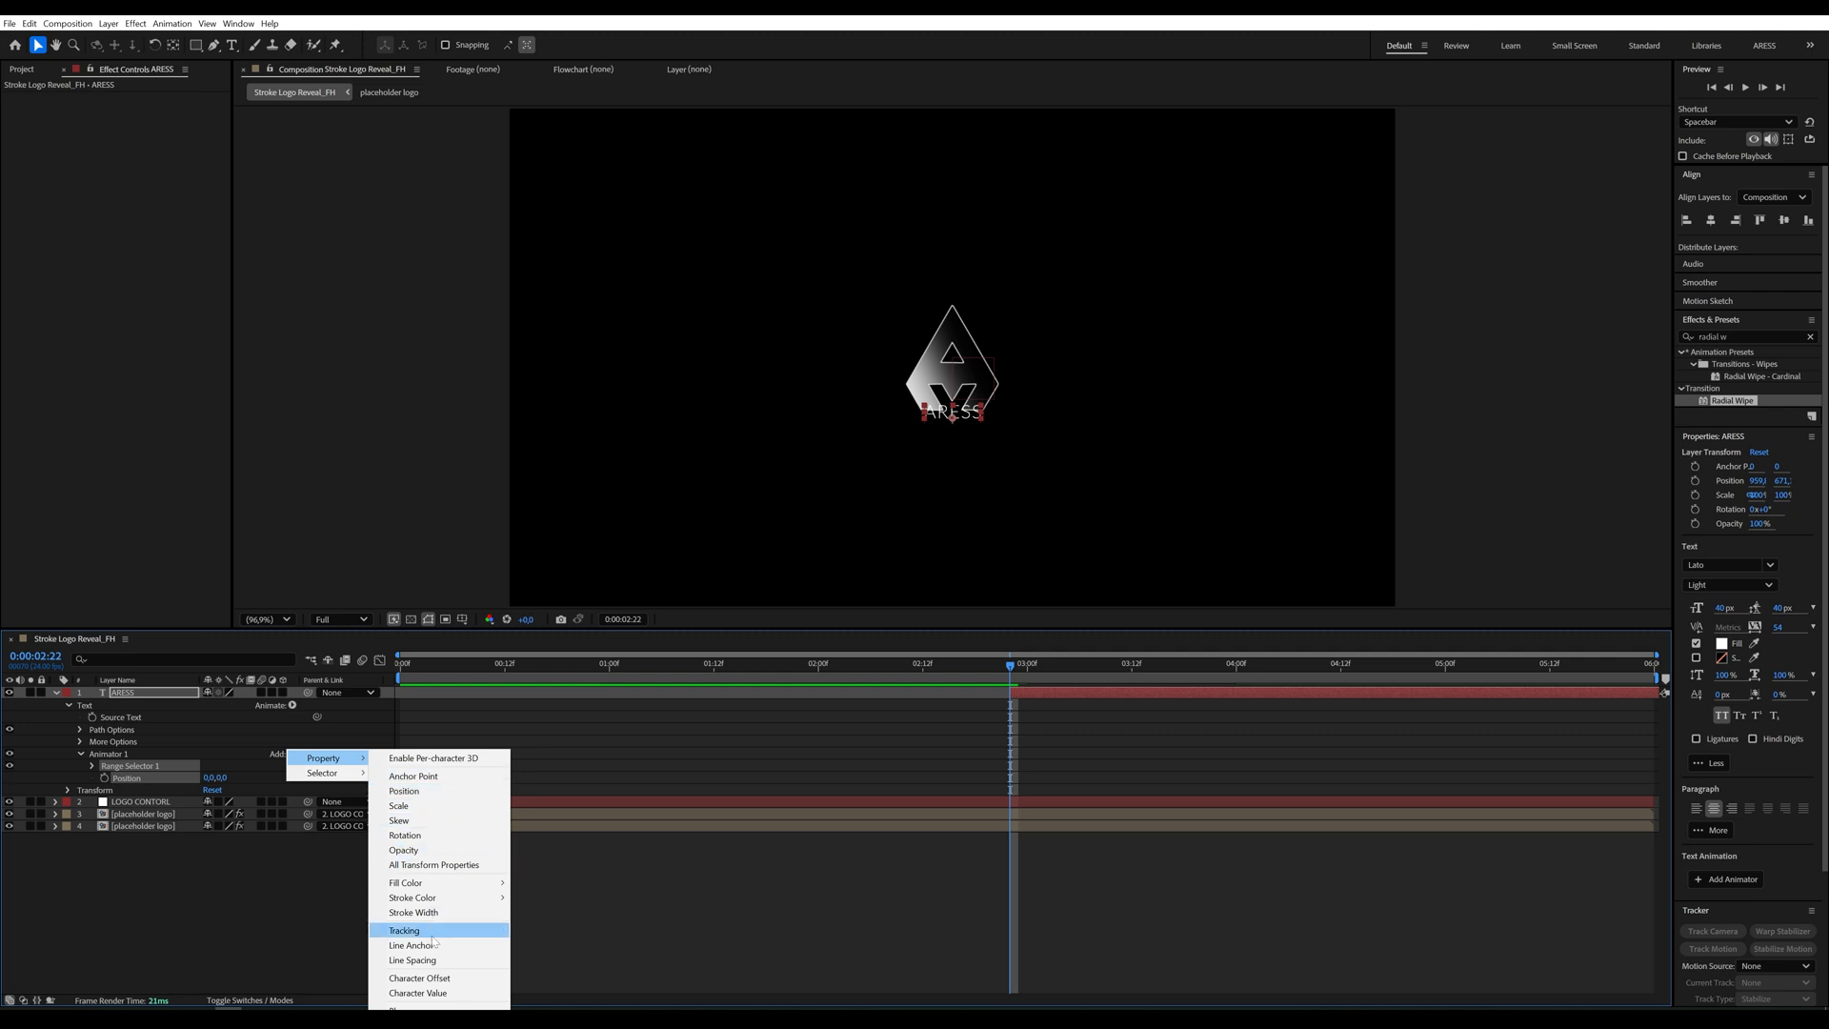
left_click(404, 929)
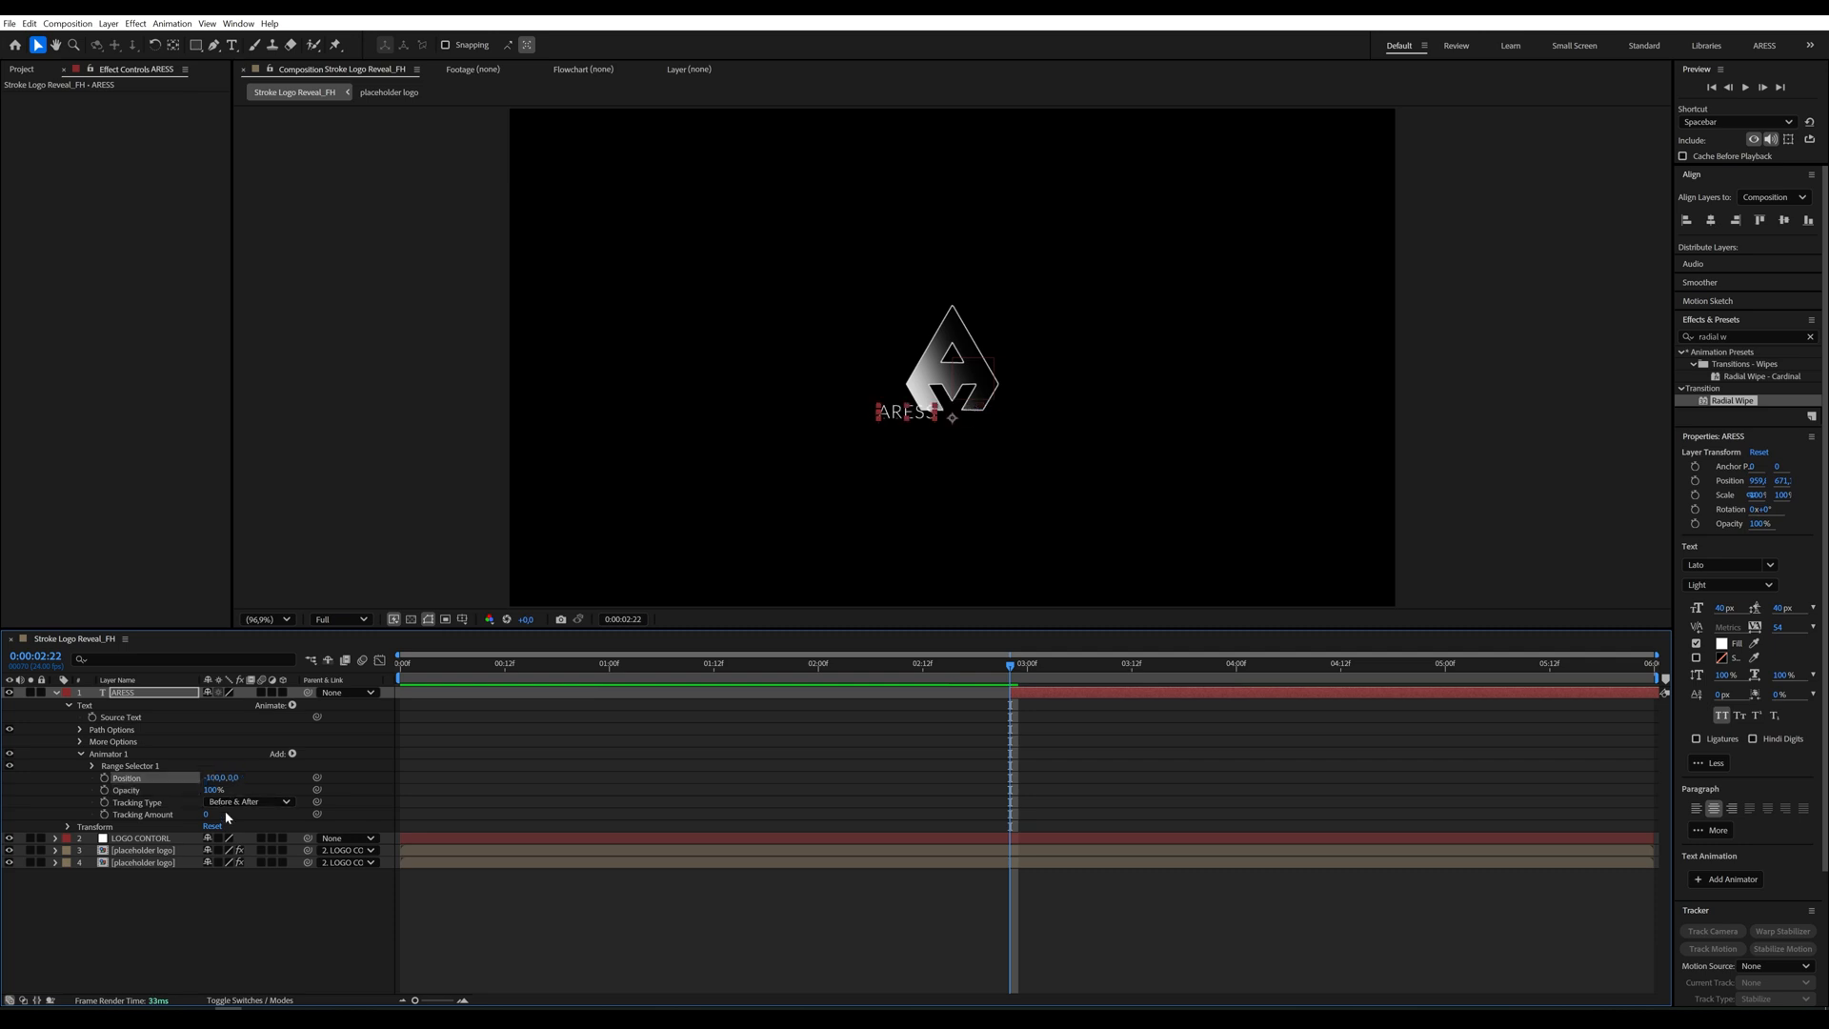
left_click_drag(207, 814, 227, 813)
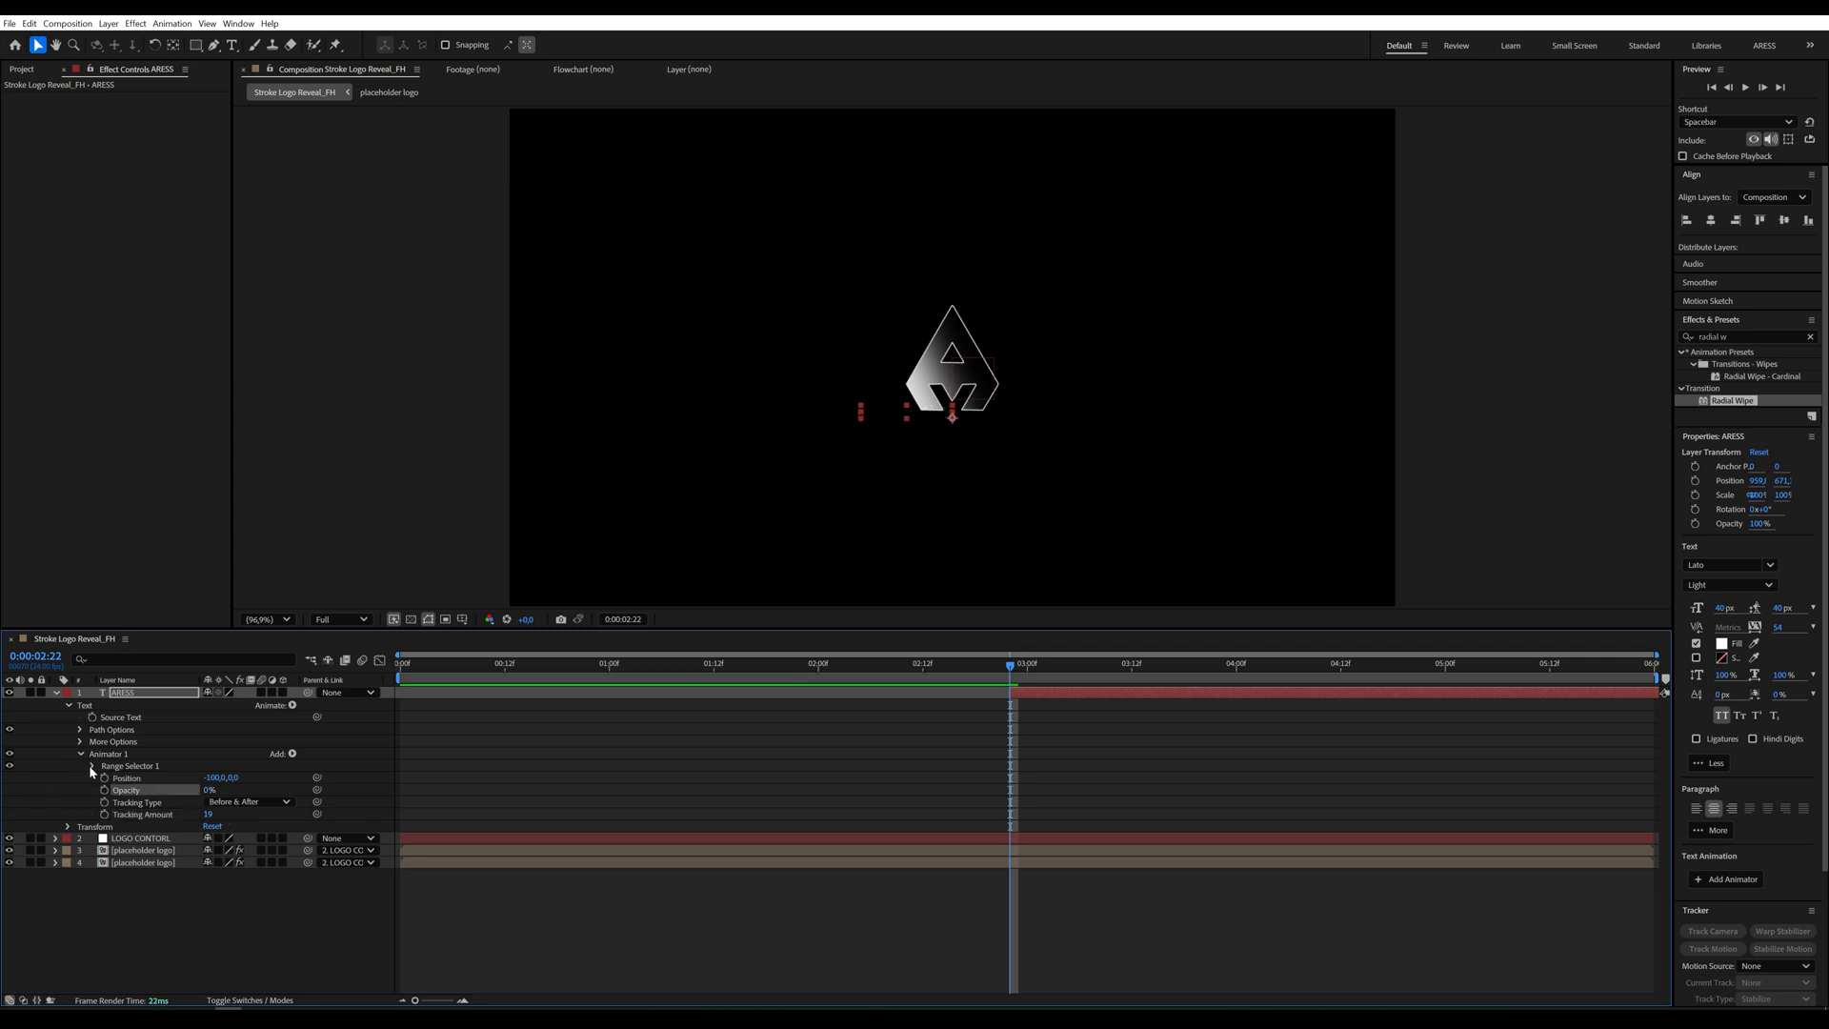
Keyframe Range Selector End at 100% at 2:22 and move the playhead to 4:00
left_click(92, 766)
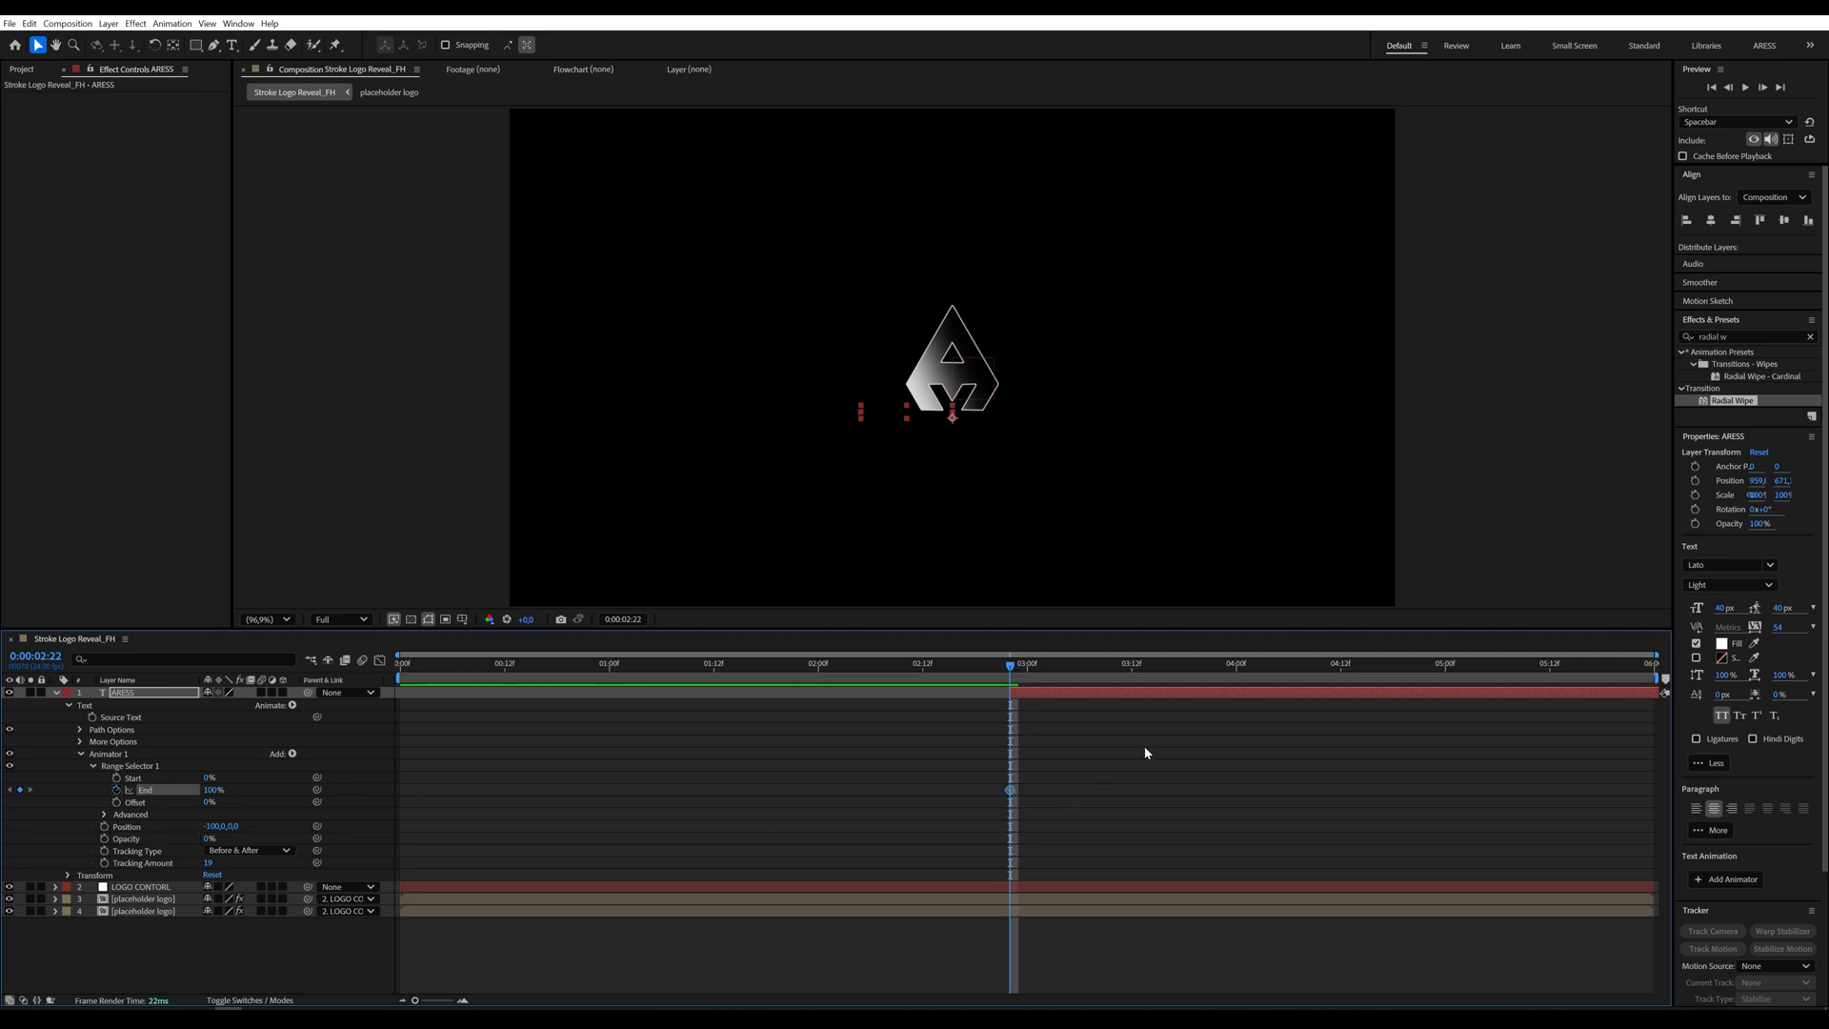
left_click(1234, 663)
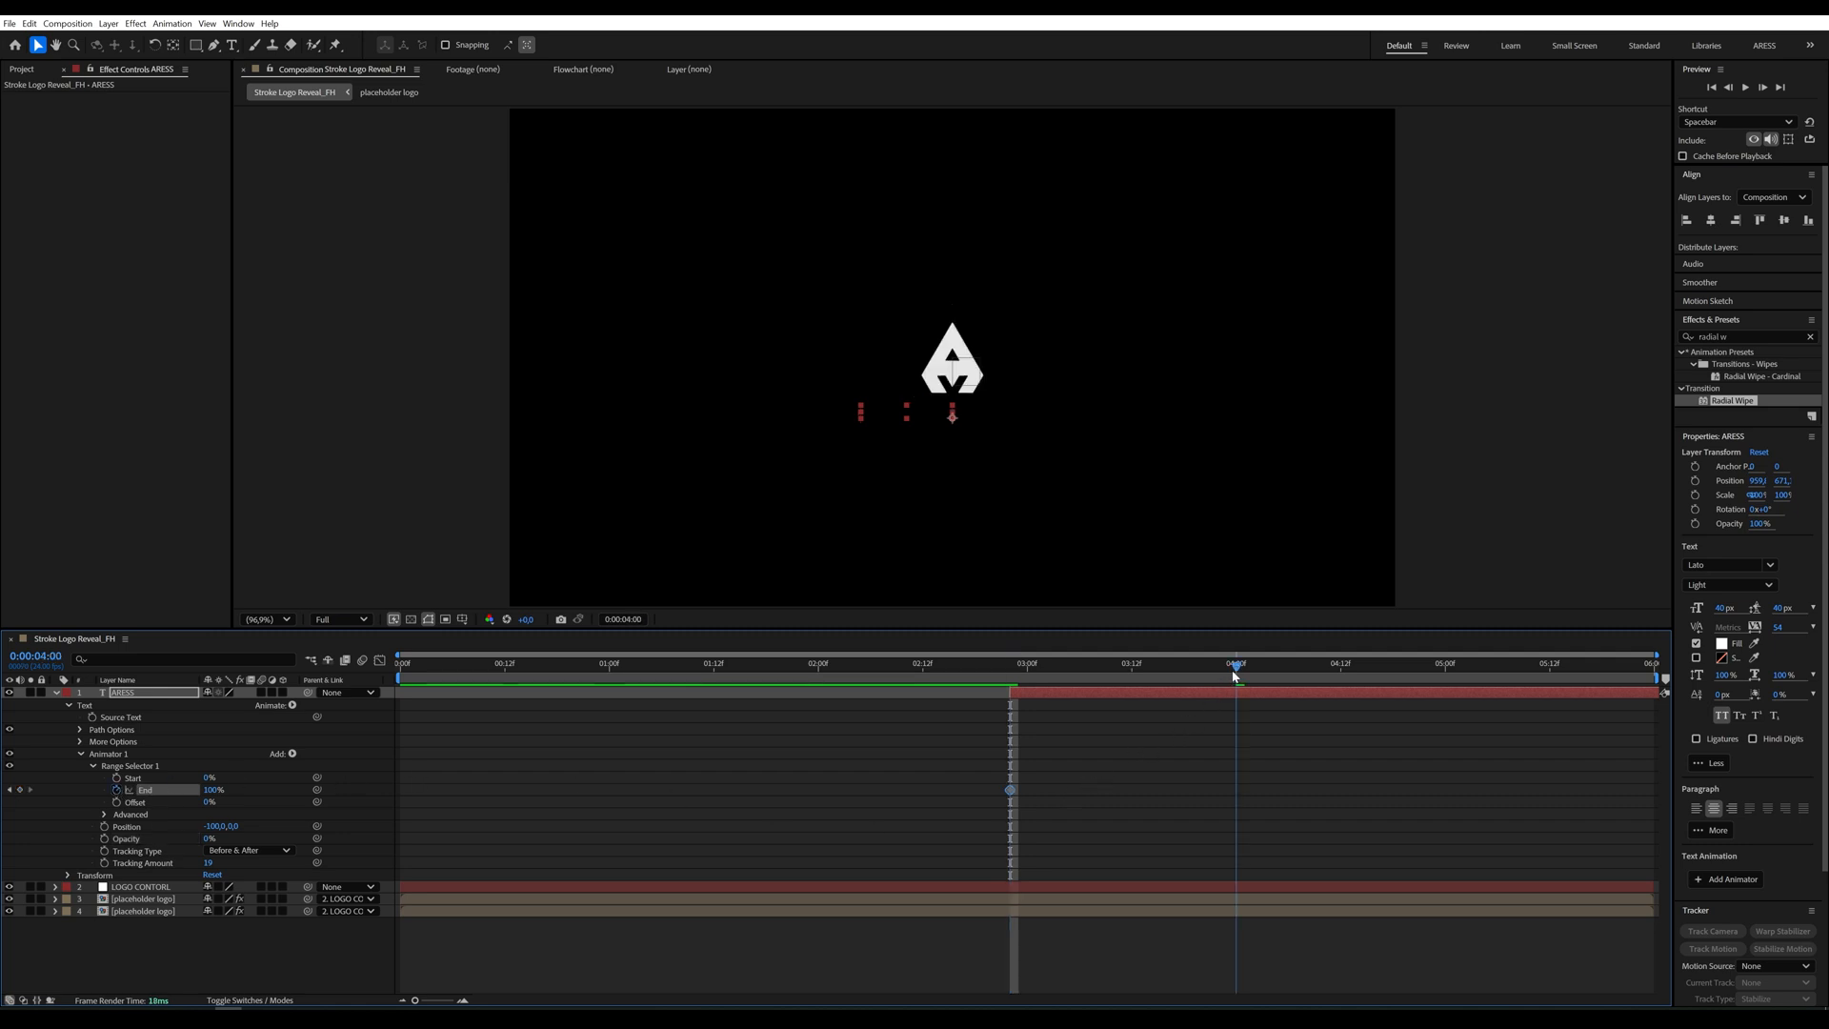